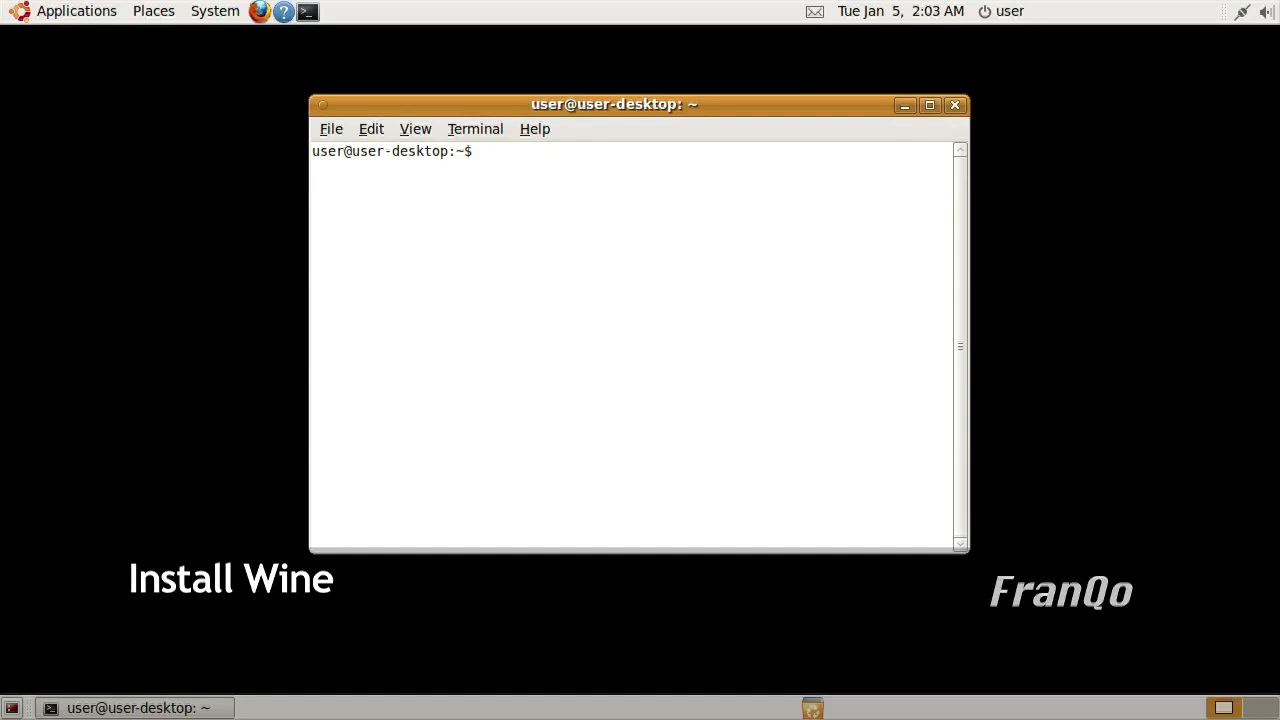
Get a root shell with 'sudo -i' and run 'apt-get install wine'
{"action": "type", "text": "sudo -i"}
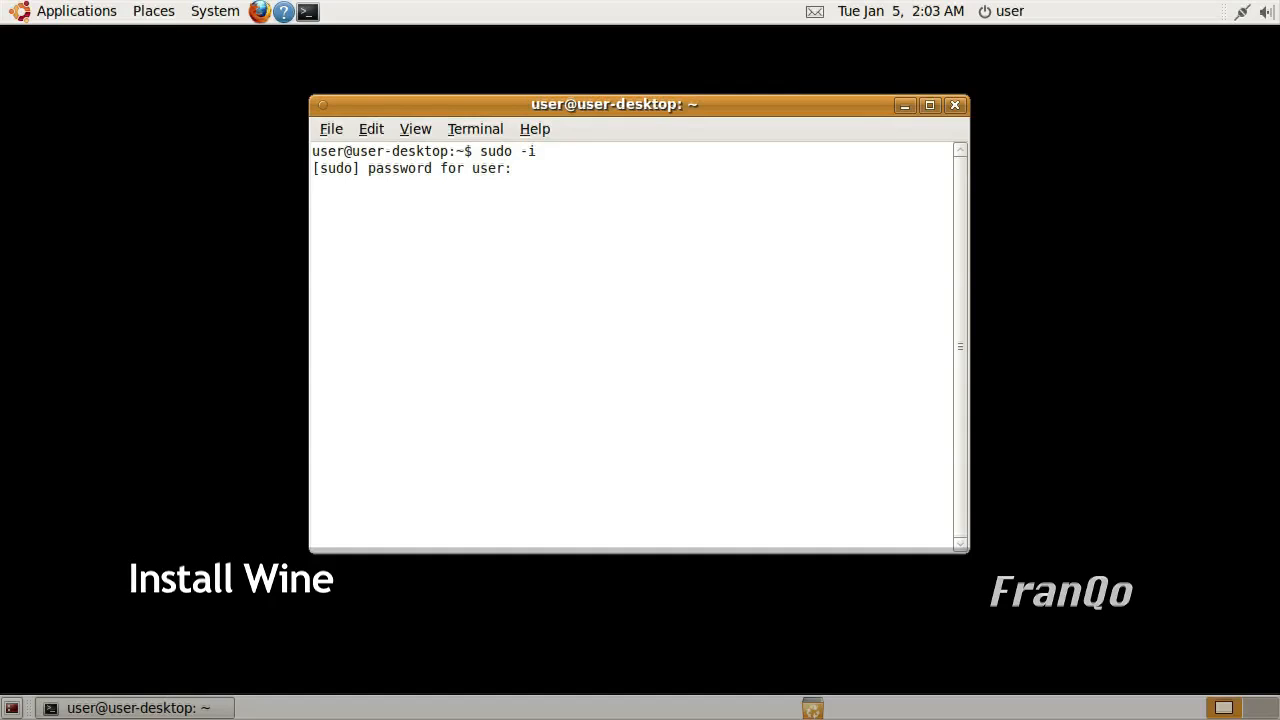
{"action": "key", "text": "Return"}
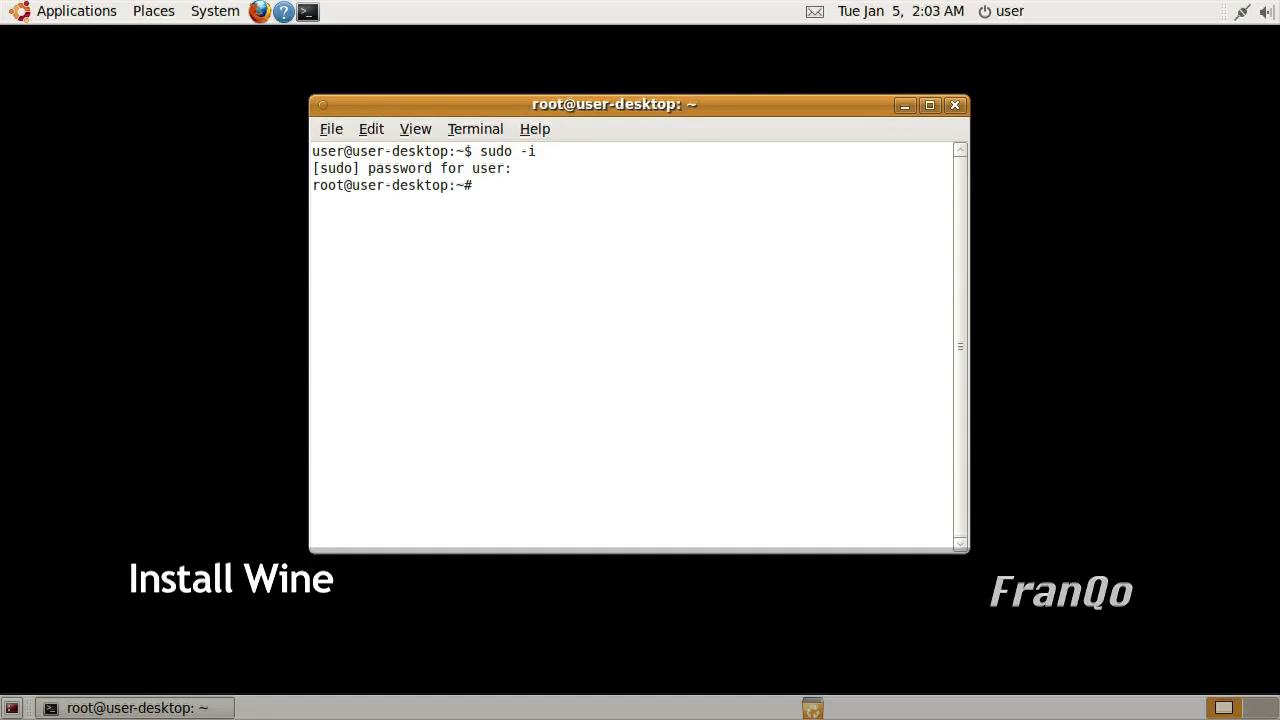
{"action": "type", "text": "apt-get"}
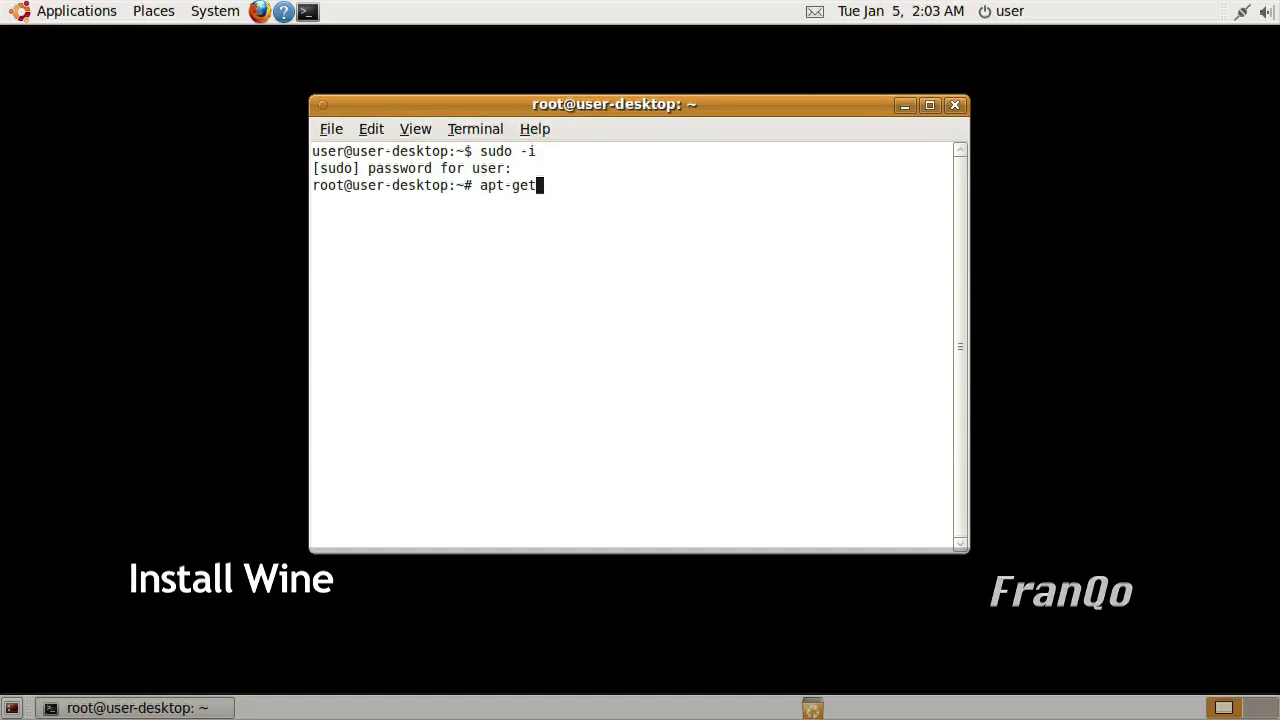
{"action": "type", "text": "install wine"}
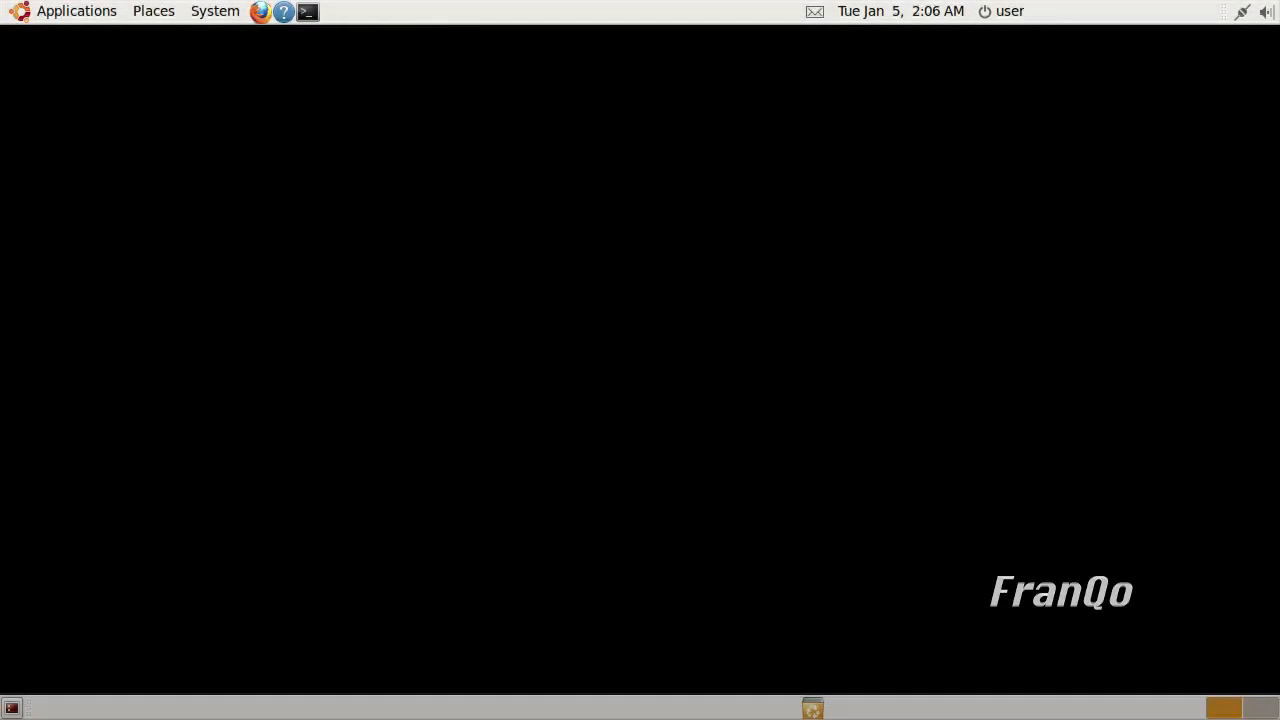
Search Google for 'mpeg streamclip' in Firefox and go to the Squared 5 site
{"action": "left_click", "coordinate": [260, 12]}
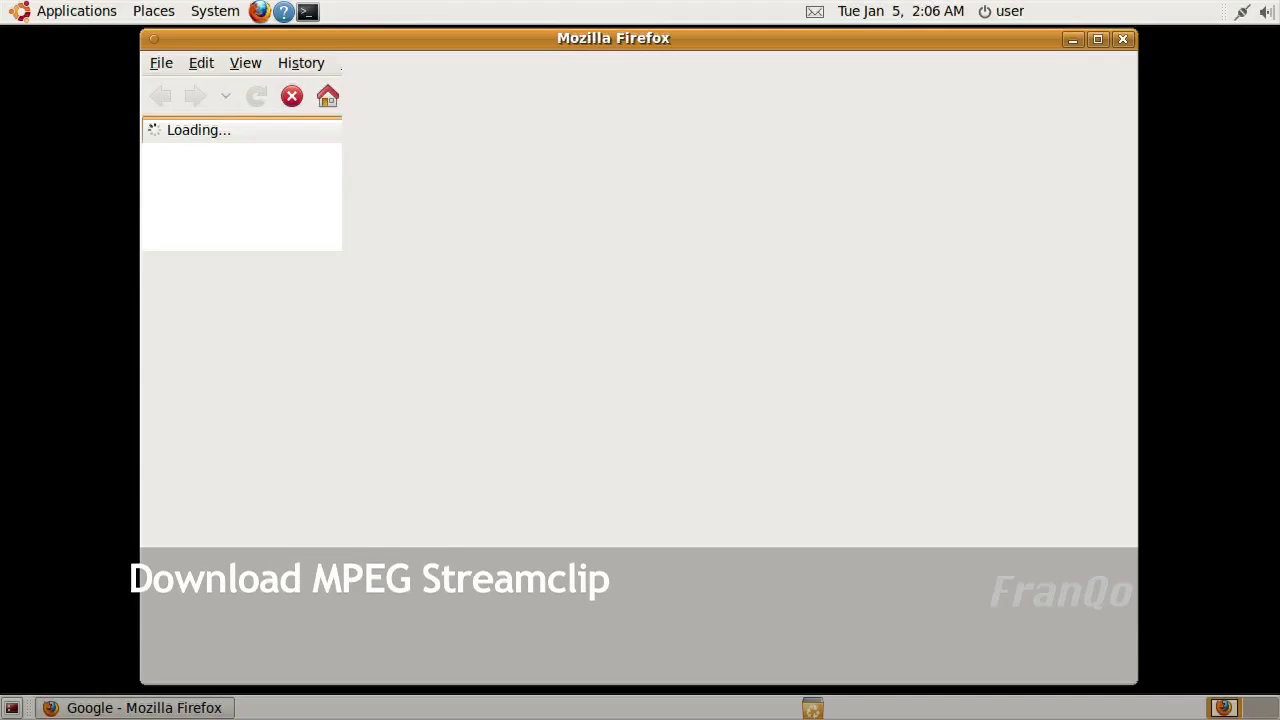
{"action": "type", "text": "mpeg streamclip"}
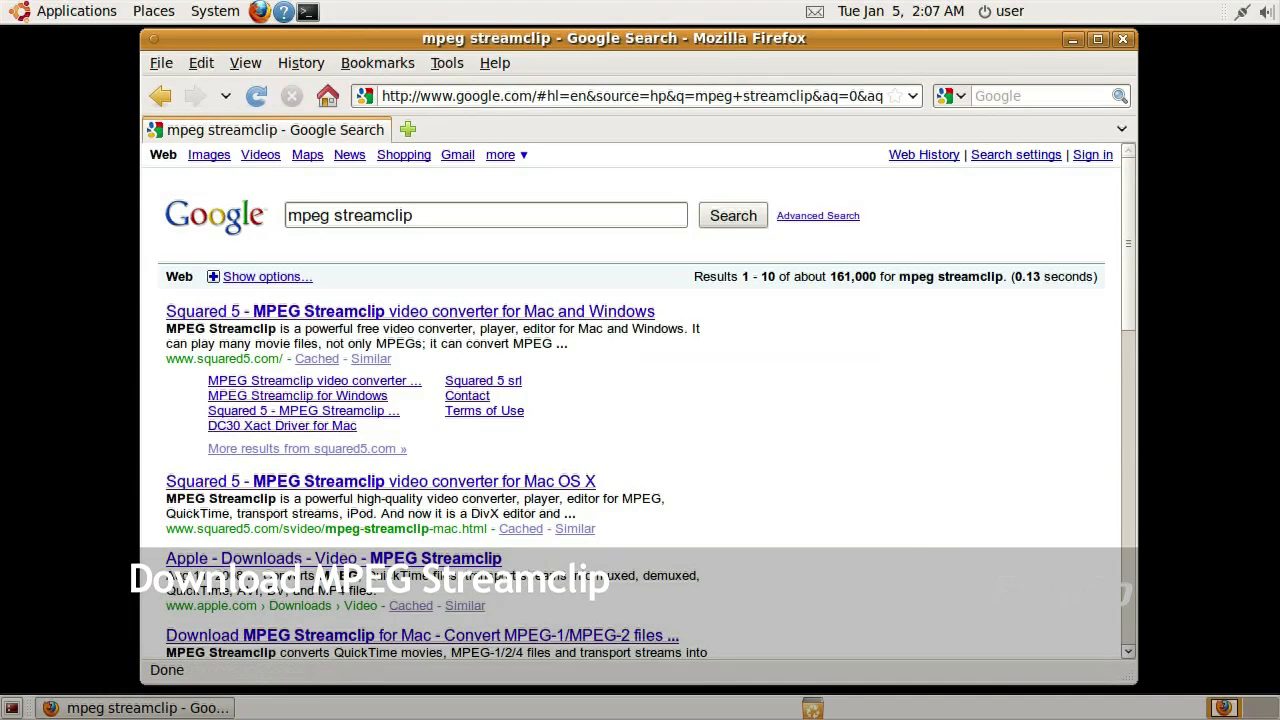
{"action": "mouse_move", "coordinate": [300, 312]}
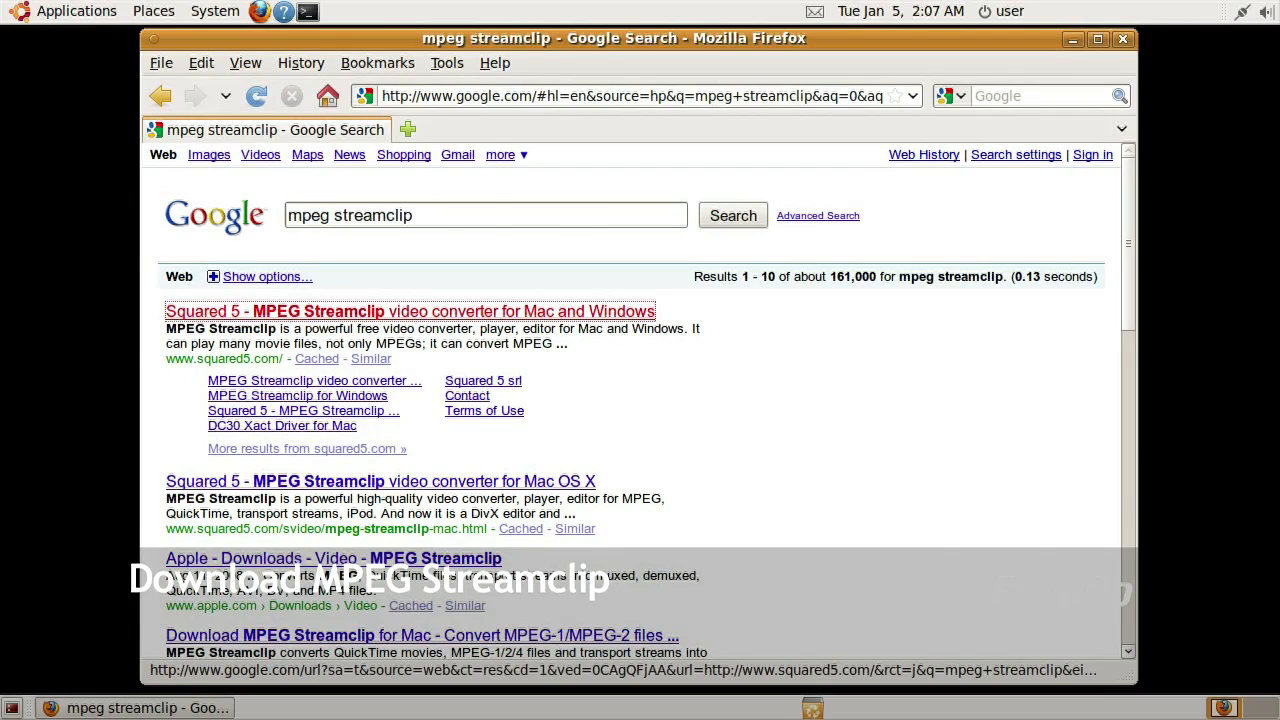
{"action": "left_click", "coordinate": [410, 312]}
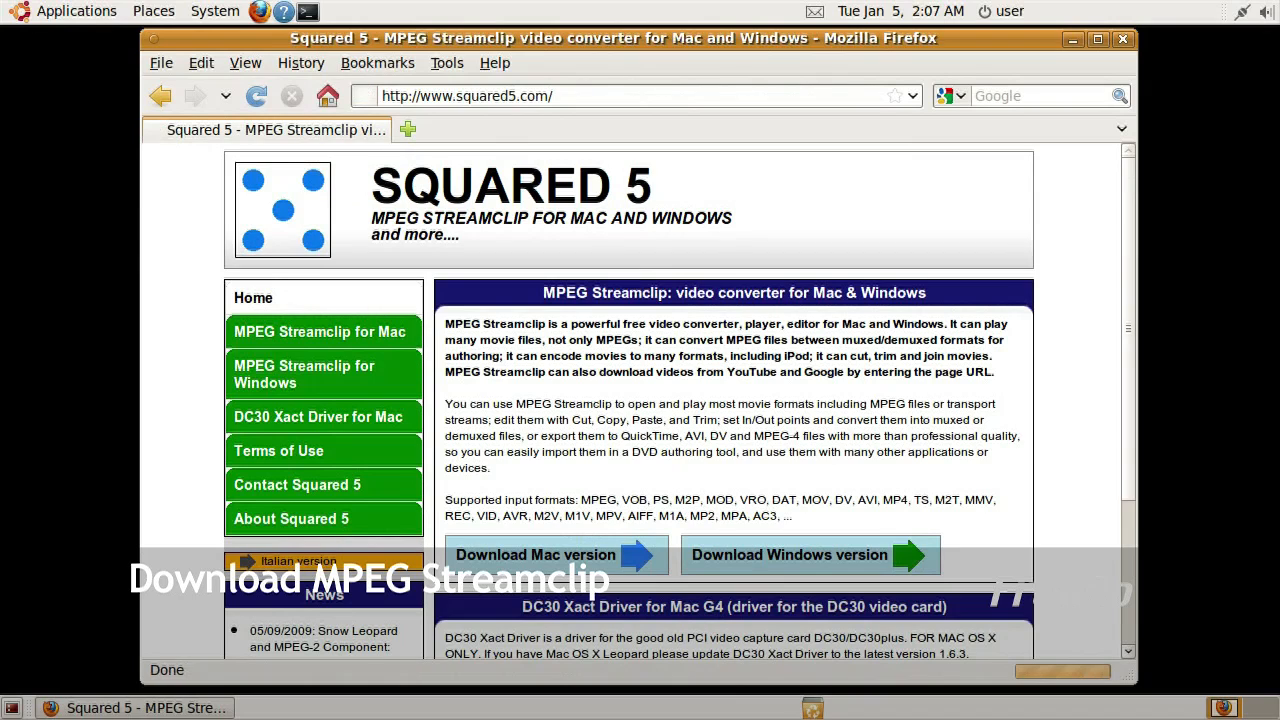
Scroll down the Squared 5 page to the MPEG Streamclip 1.2 for Windows download and install notes
{"action": "scroll", "scroll_direction": "down", "scroll_amount": 3}
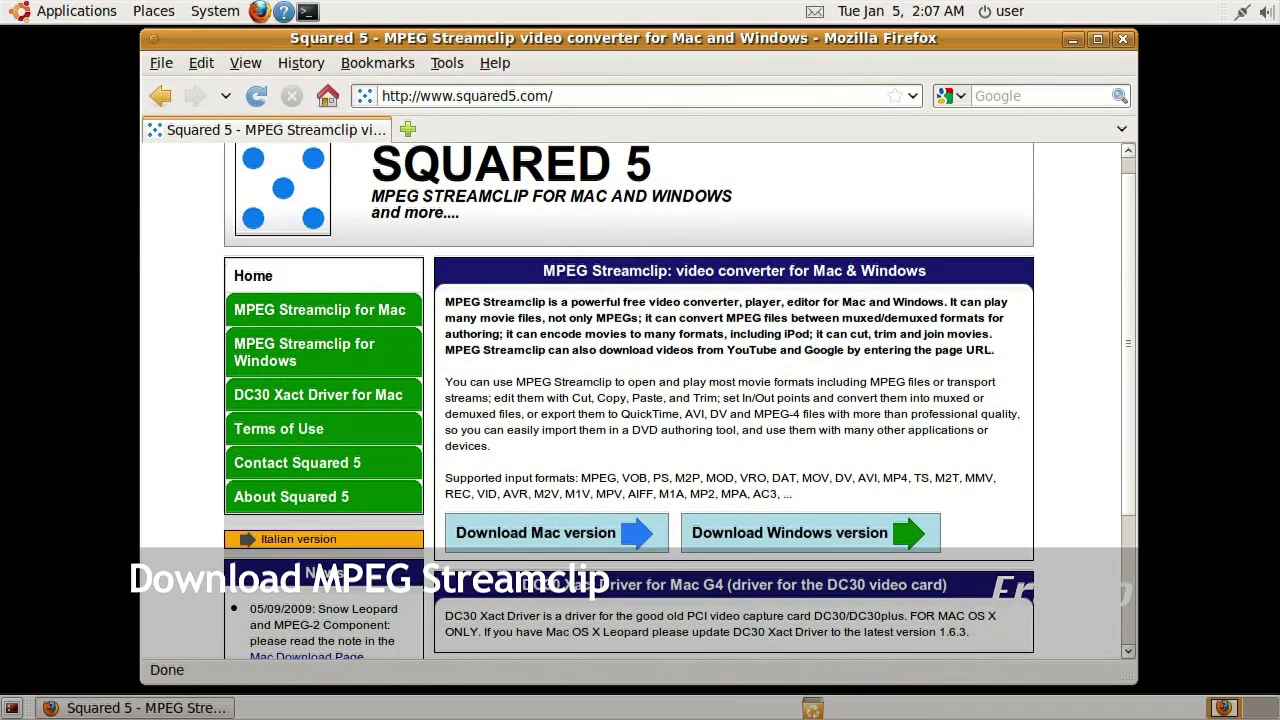
{"action": "scroll", "scroll_direction": "down", "scroll_amount": 3}
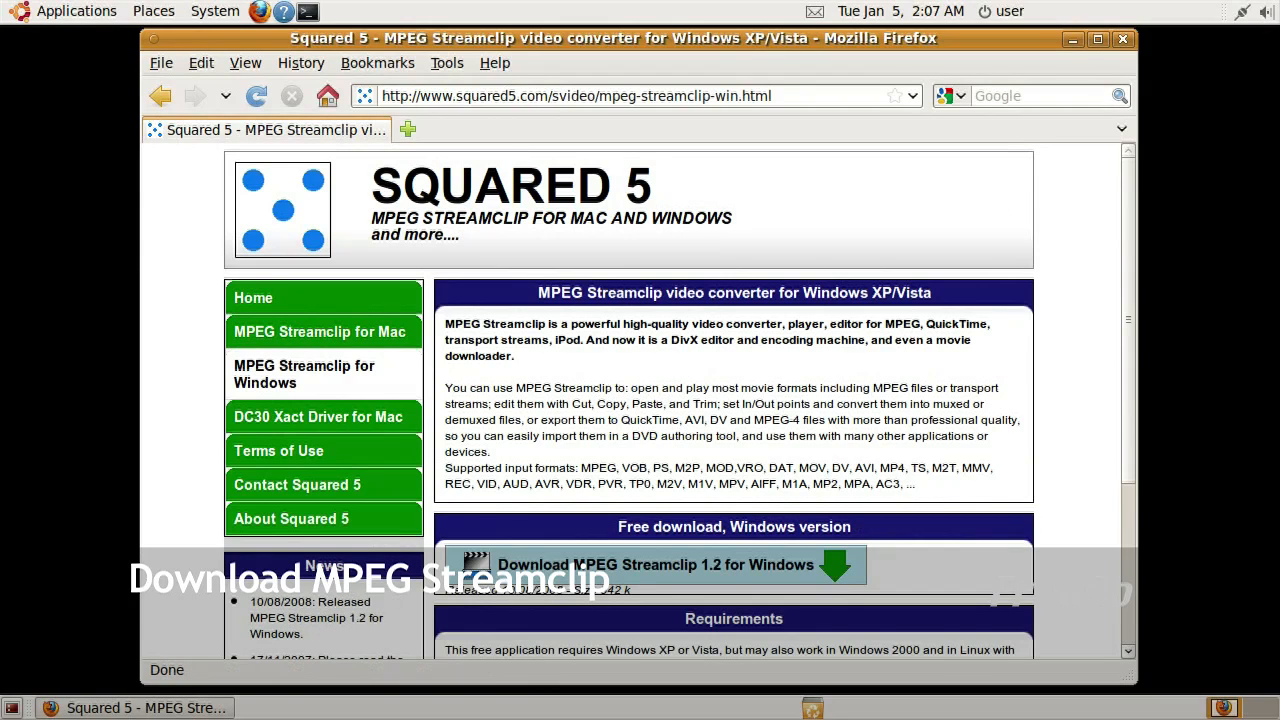
{"action": "scroll", "scroll_direction": "down", "scroll_amount": 3}
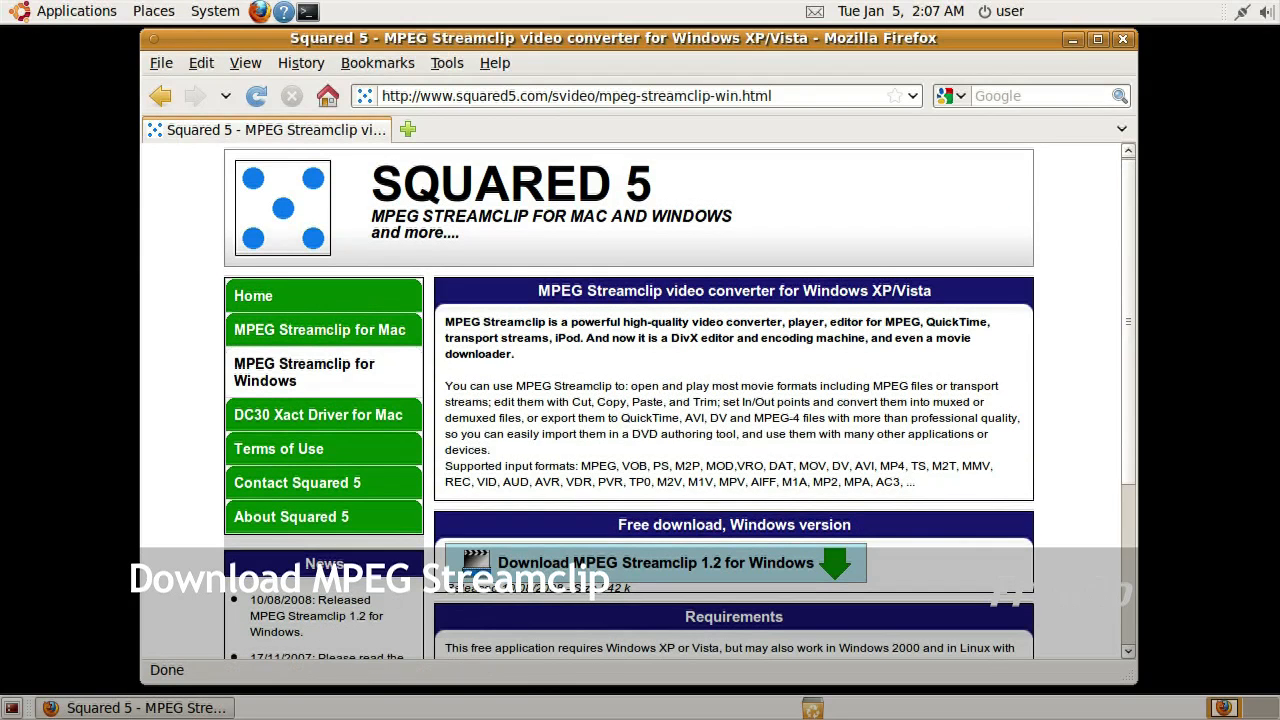
{"action": "scroll", "scroll_direction": "down", "scroll_amount": 3}
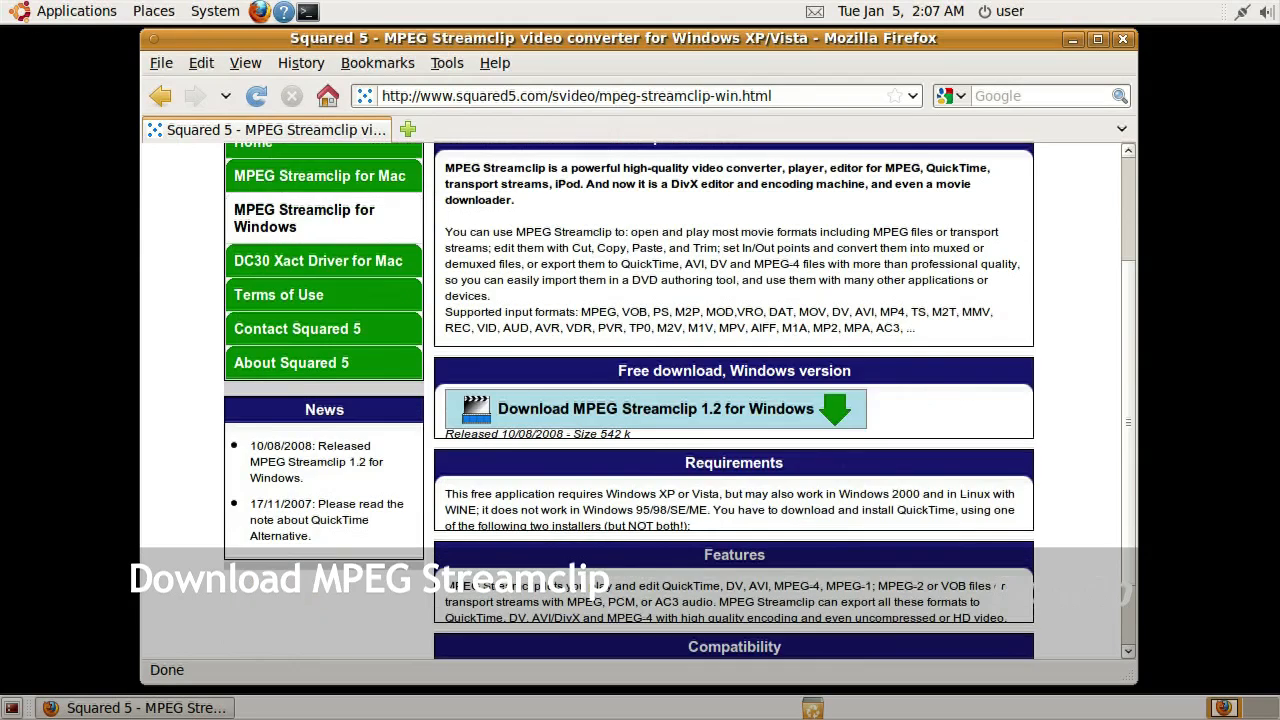
{"action": "scroll", "scroll_direction": "down", "scroll_amount": 3}
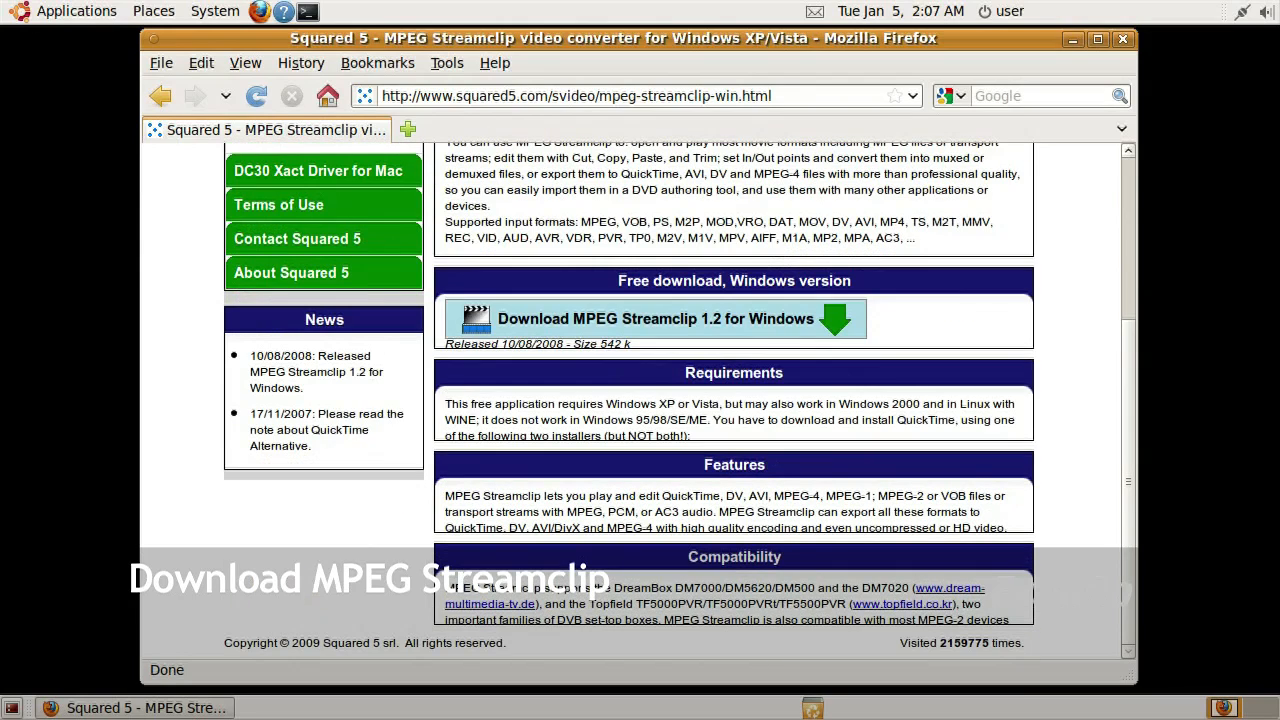
{"action": "scroll", "scroll_direction": "down", "scroll_amount": 3}
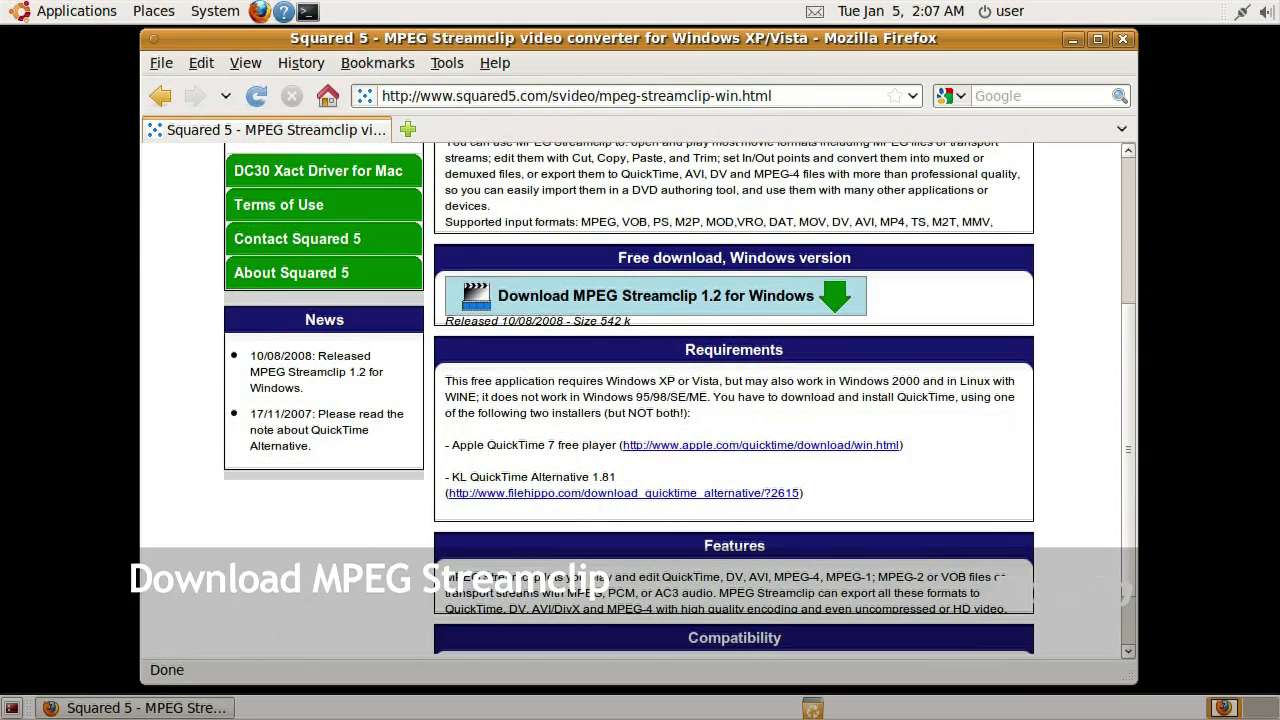
{"action": "scroll", "scroll_direction": "down", "scroll_amount": 3}
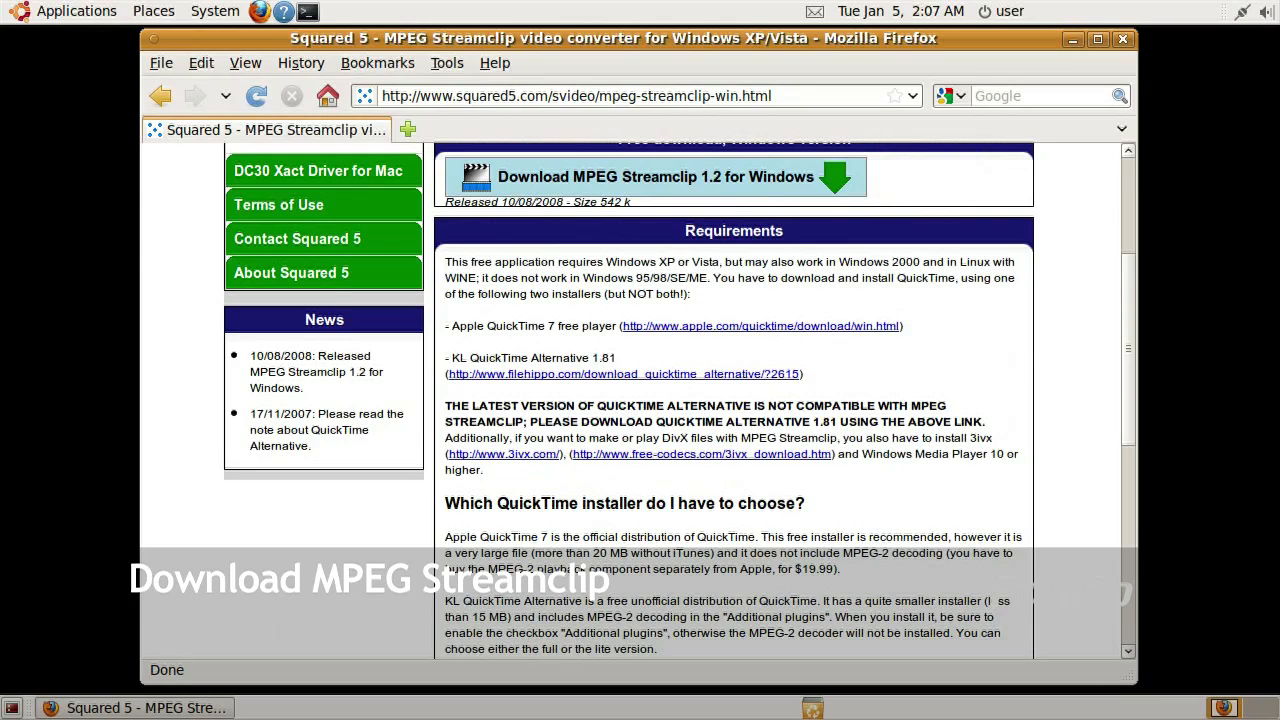
{"action": "scroll", "scroll_direction": "down", "scroll_amount": 3}
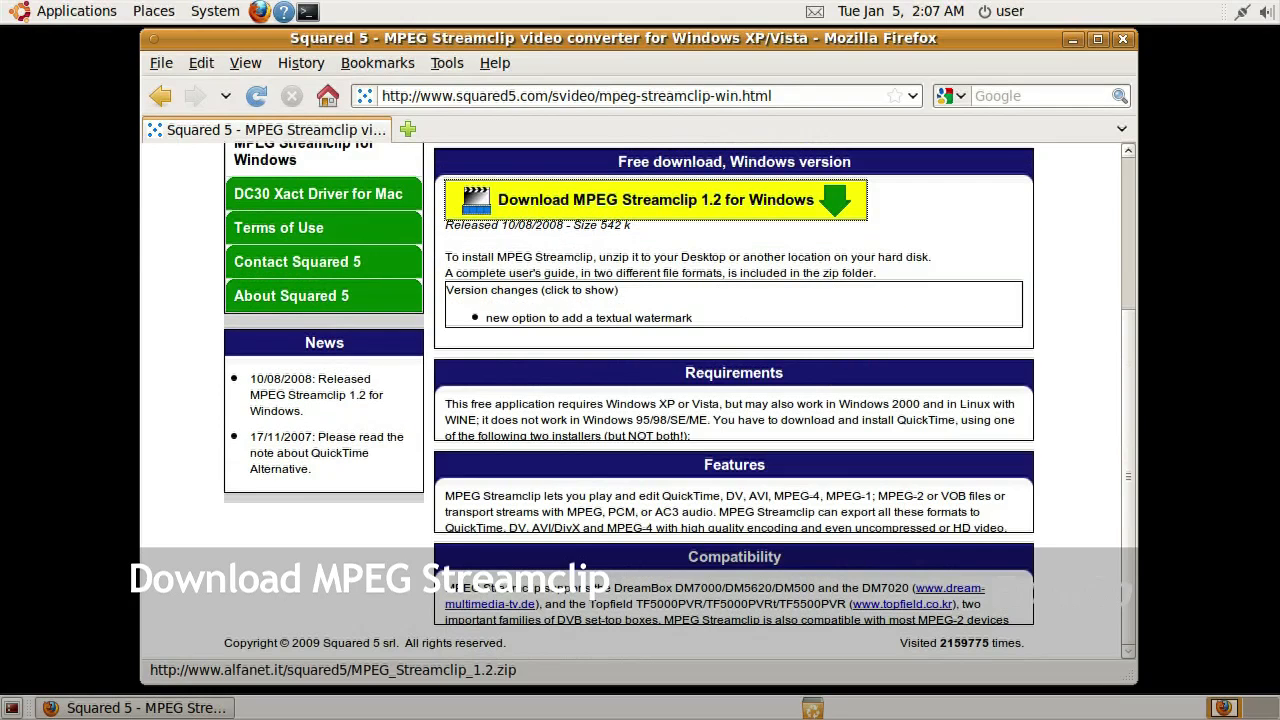
Save MPEG_Streamclip_1.2.zip and the QuickTime Alternative 1.81 installer from FileHippo to disk
{"action": "left_click", "coordinate": [656, 200]}
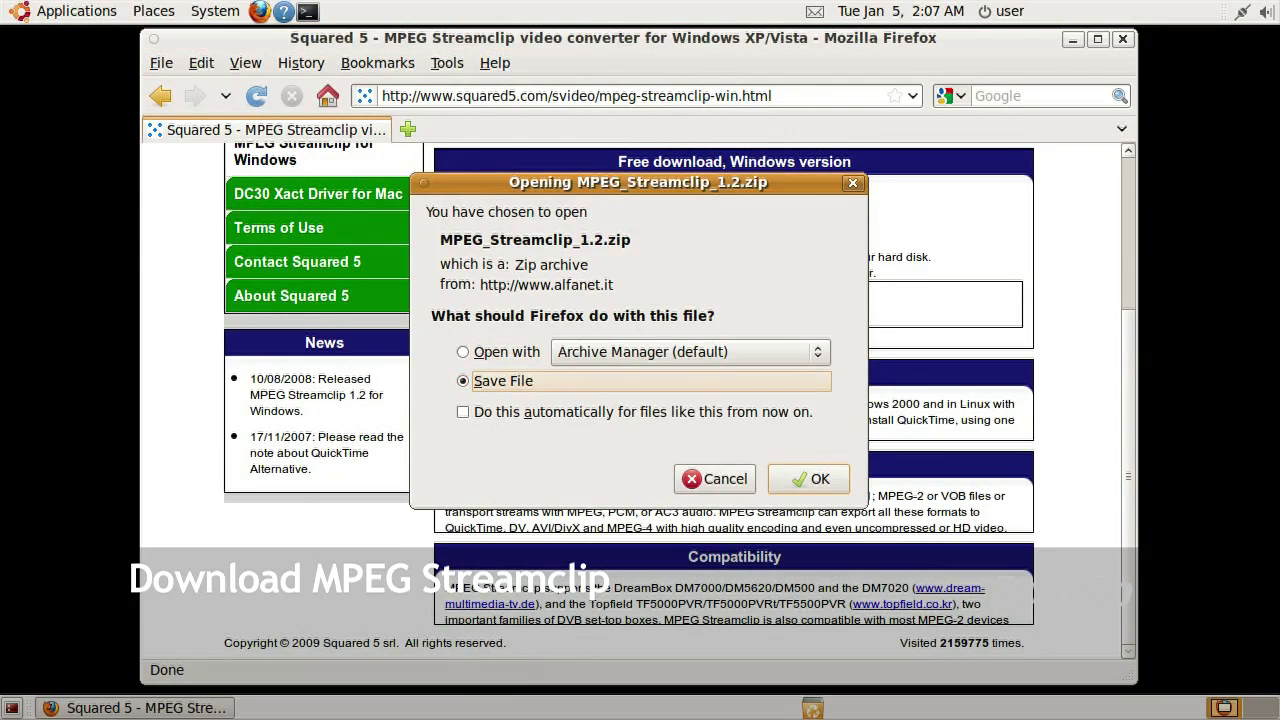
{"action": "left_click", "coordinate": [808, 478]}
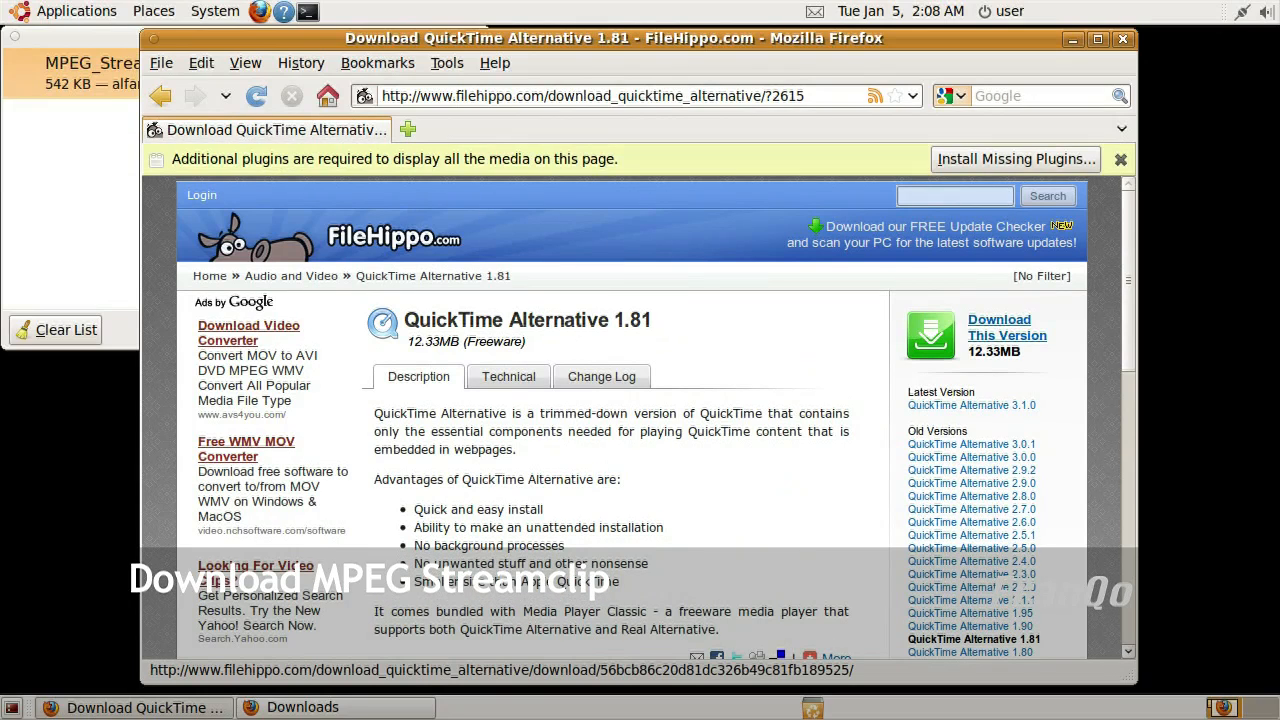
{"action": "left_click", "coordinate": [1008, 328]}
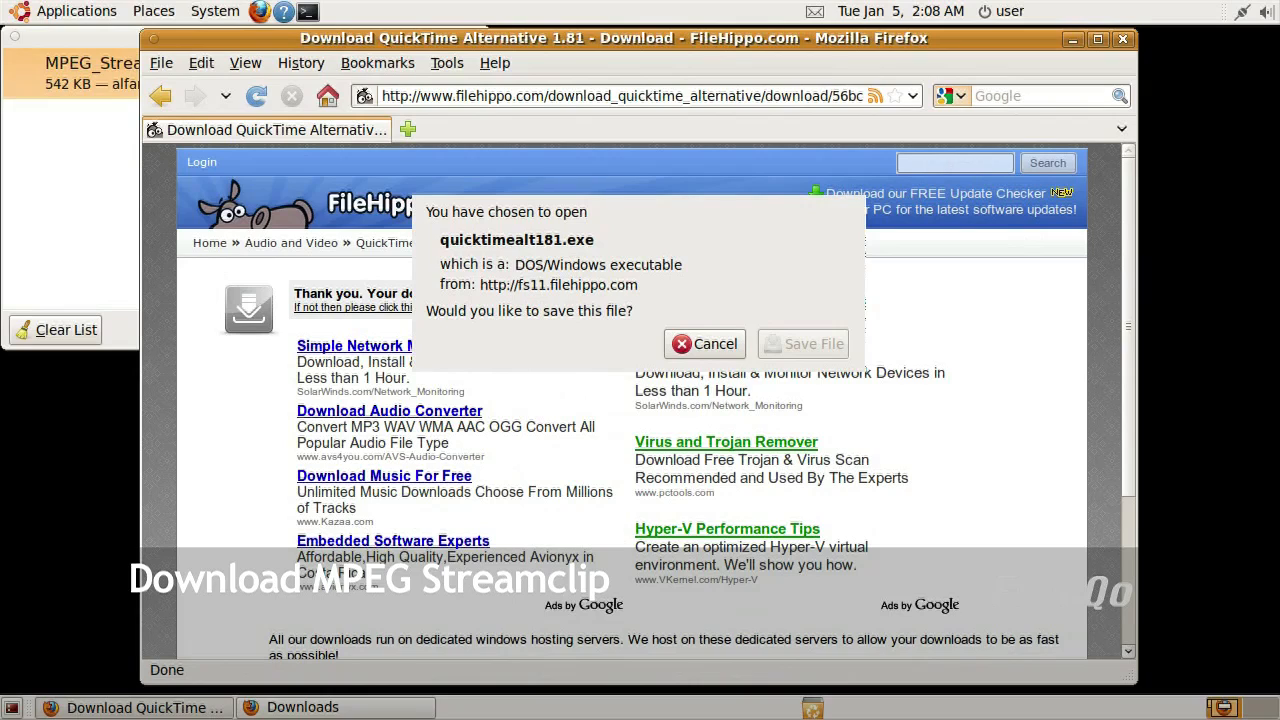
{"action": "left_click", "coordinate": [812, 344]}
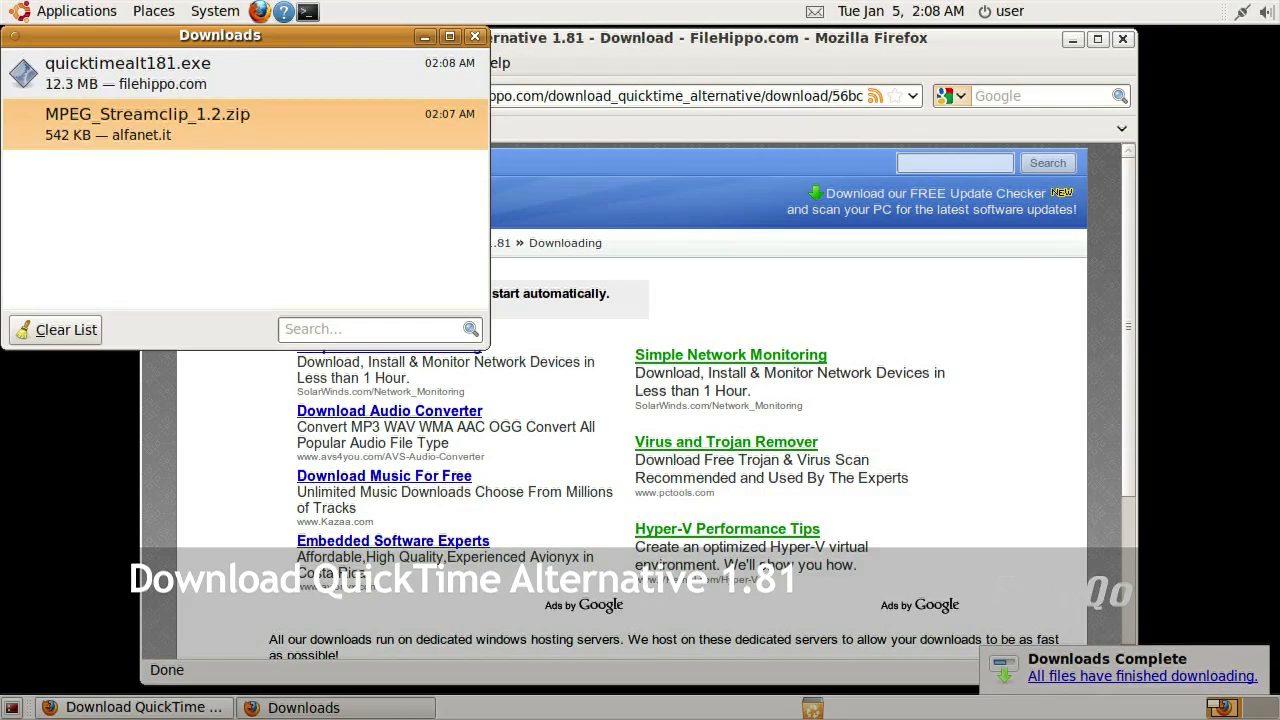
Dismiss the finished Downloads list and close Firefox
{"action": "left_click", "coordinate": [474, 36]}
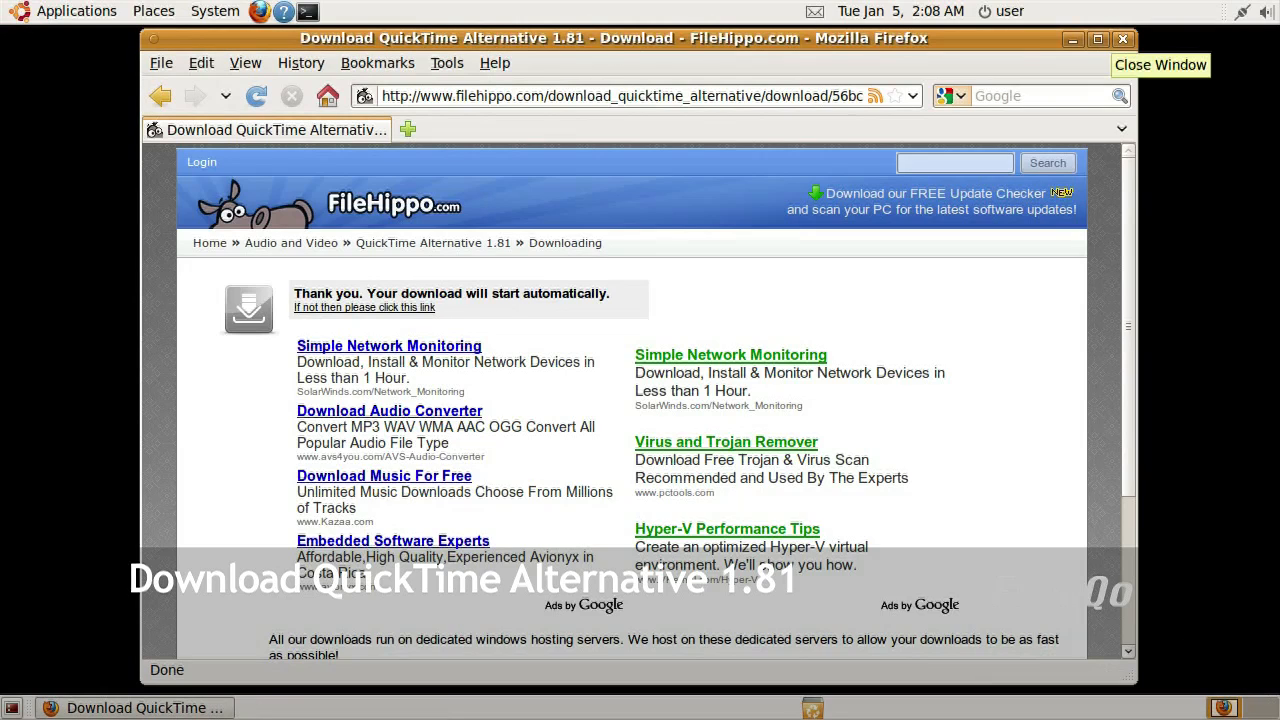
{"action": "left_click", "coordinate": [1120, 40]}
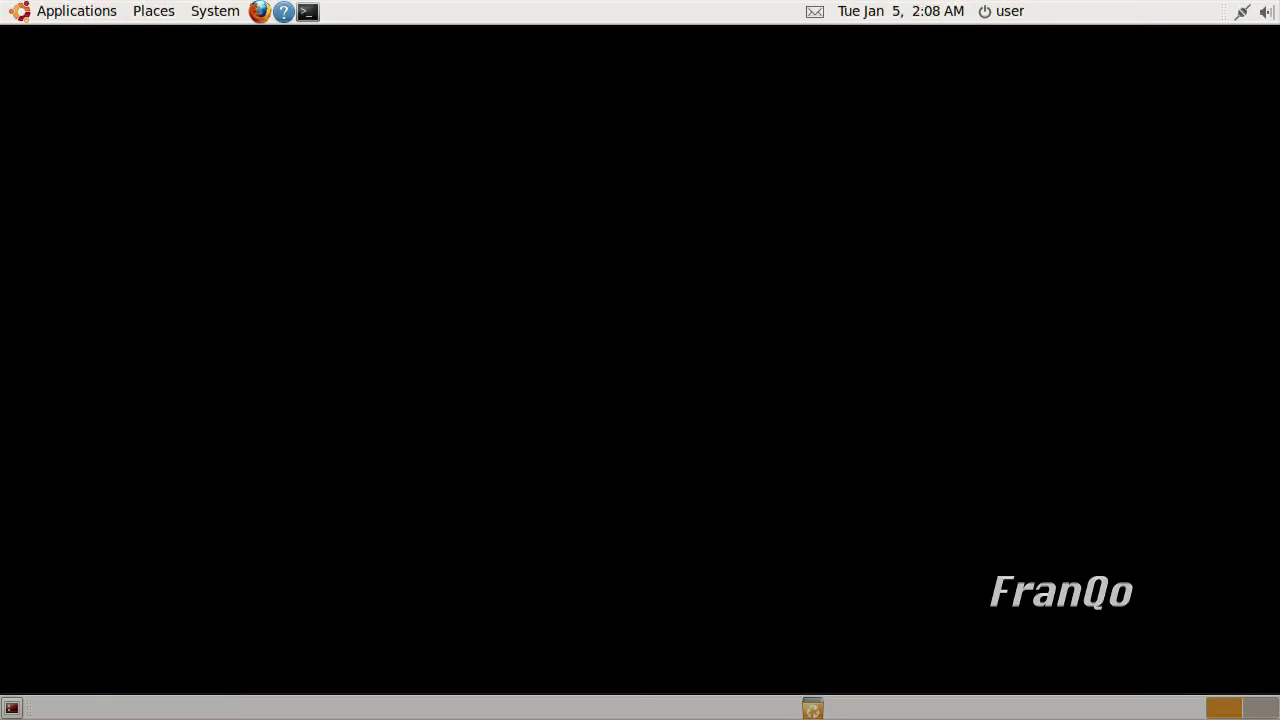
Show Downloads in Nautilus and bring up the open-with options for quicktimealt181.exe
{"action": "left_click", "coordinate": [152, 12]}
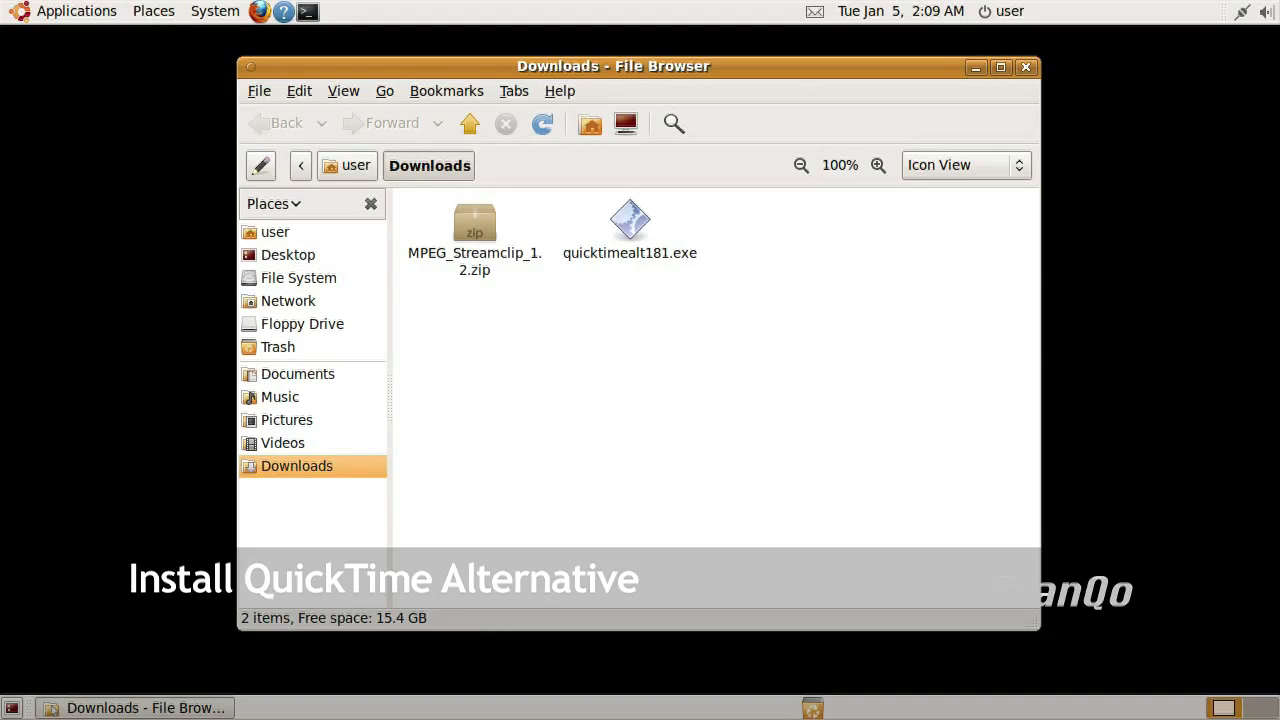
{"action": "right_click", "coordinate": [628, 218]}
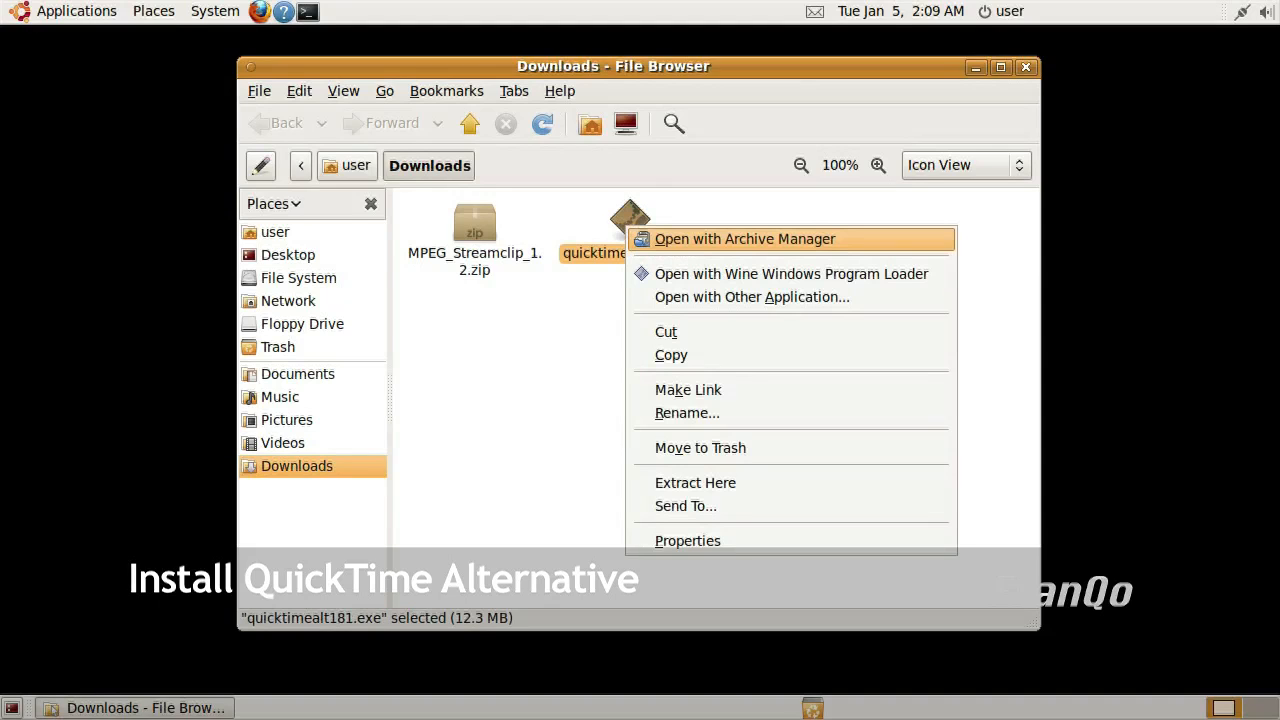
{"action": "mouse_move", "coordinate": [790, 272]}
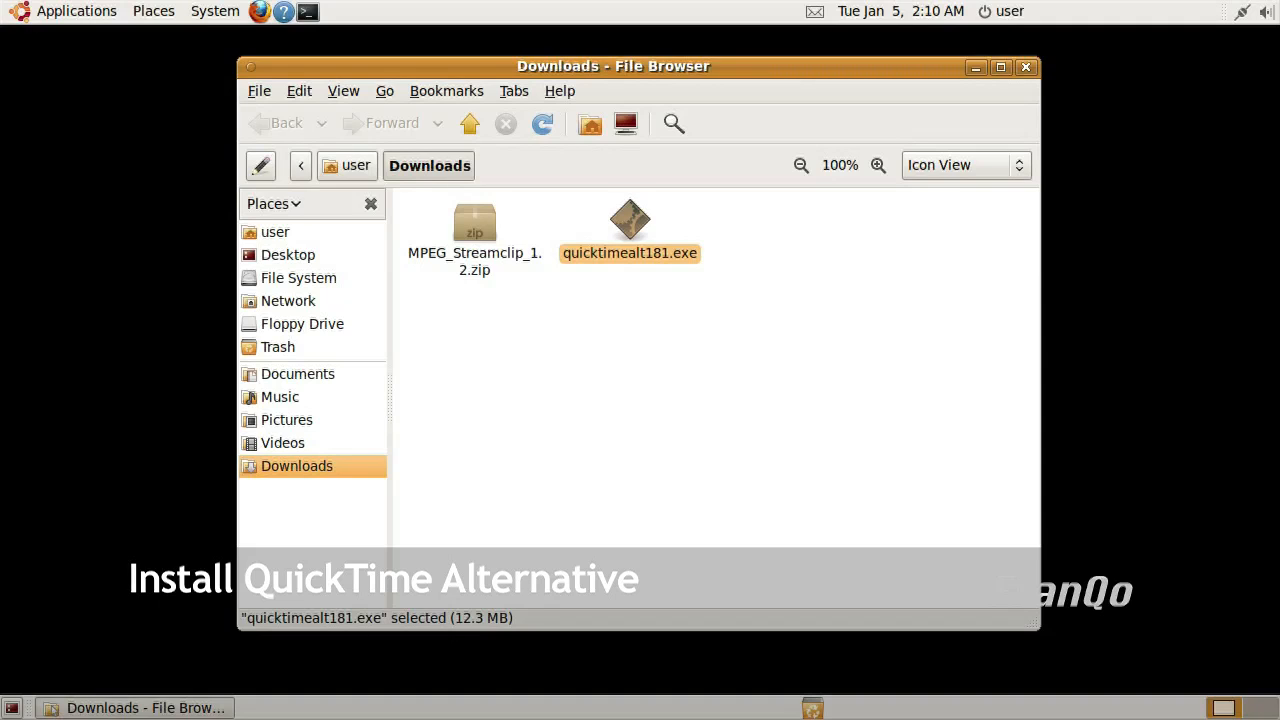
Run quicktimealt181.exe and accept the welcome, information and default install folder pages
{"action": "double_click", "coordinate": [628, 220]}
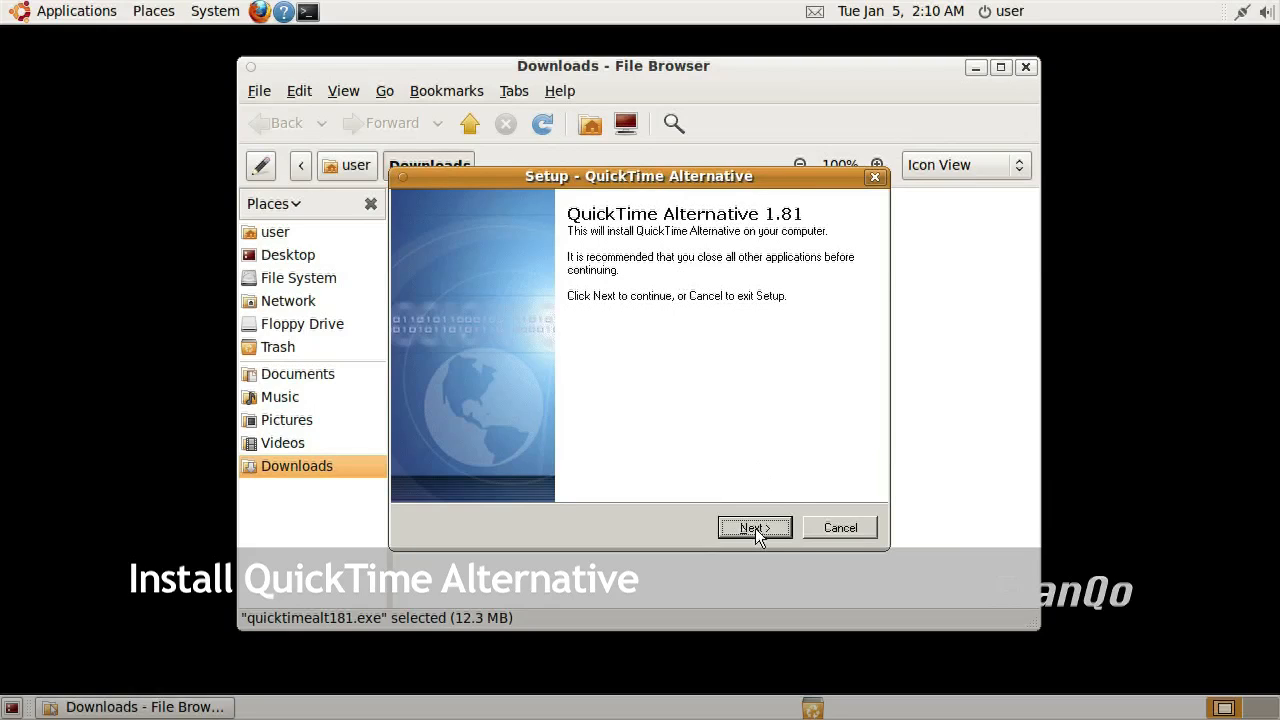
{"action": "left_click", "coordinate": [754, 528]}
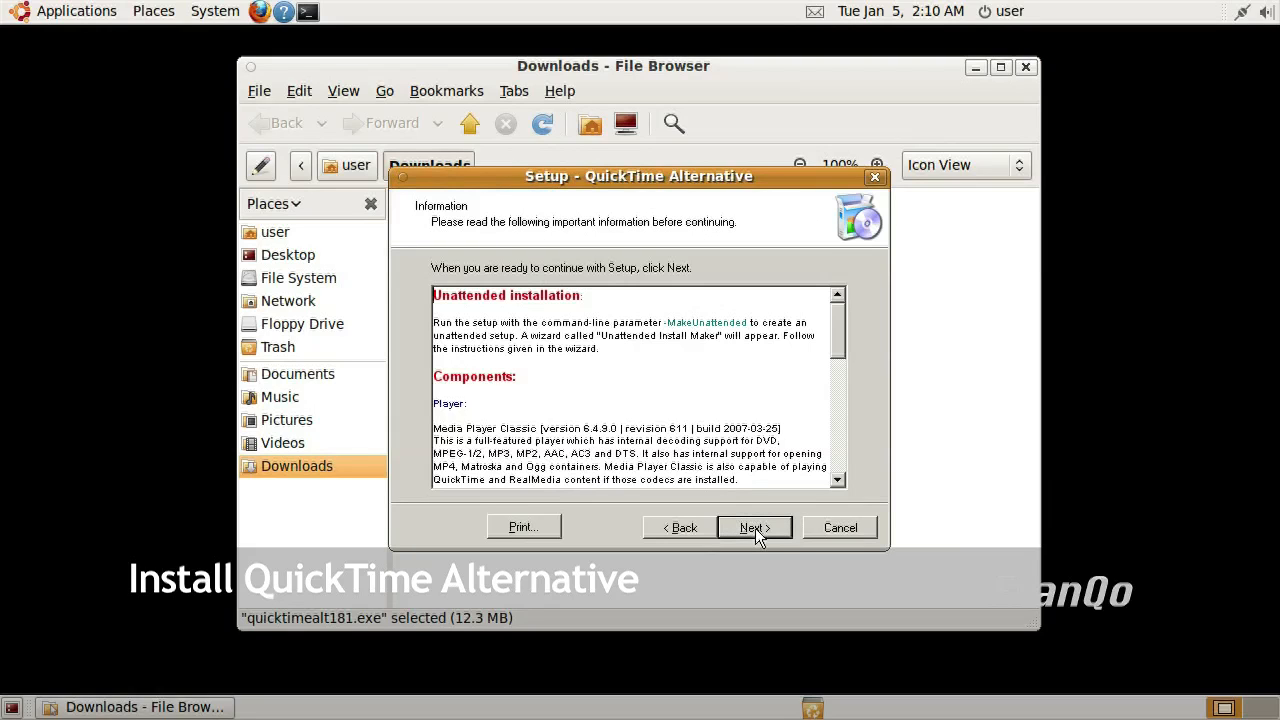
{"action": "left_click", "coordinate": [752, 528]}
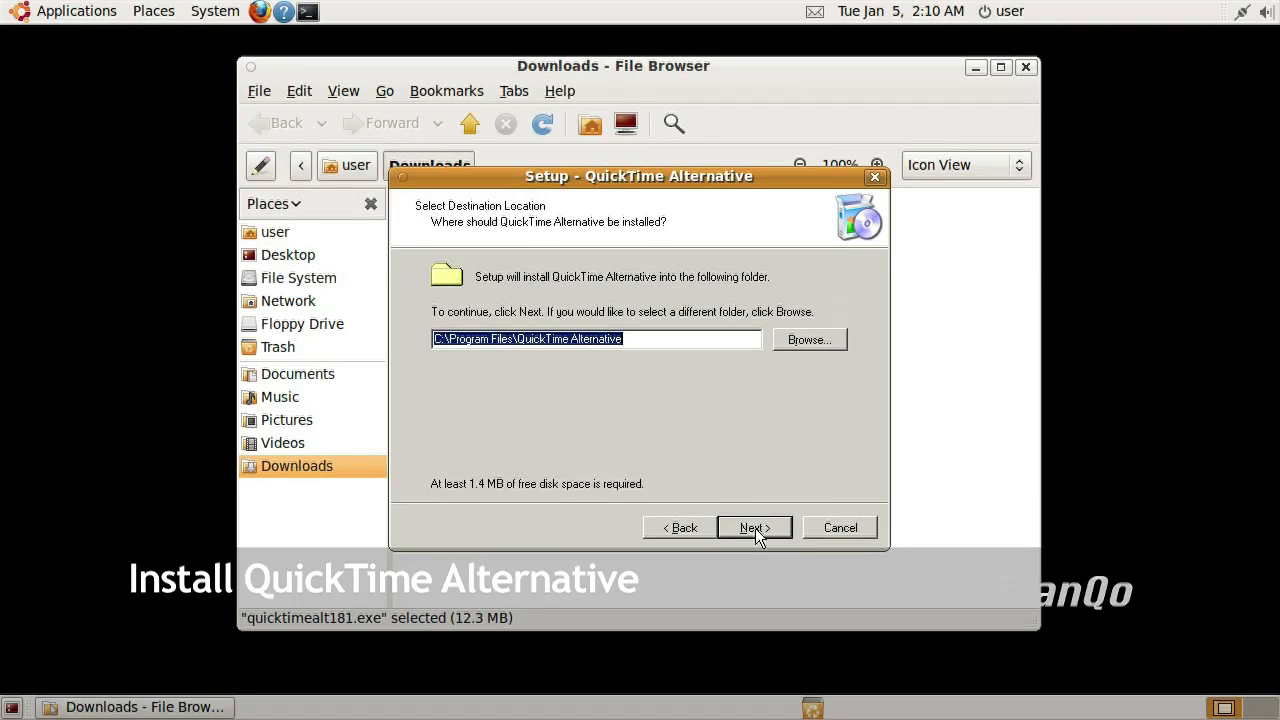
{"action": "left_click", "coordinate": [748, 528]}
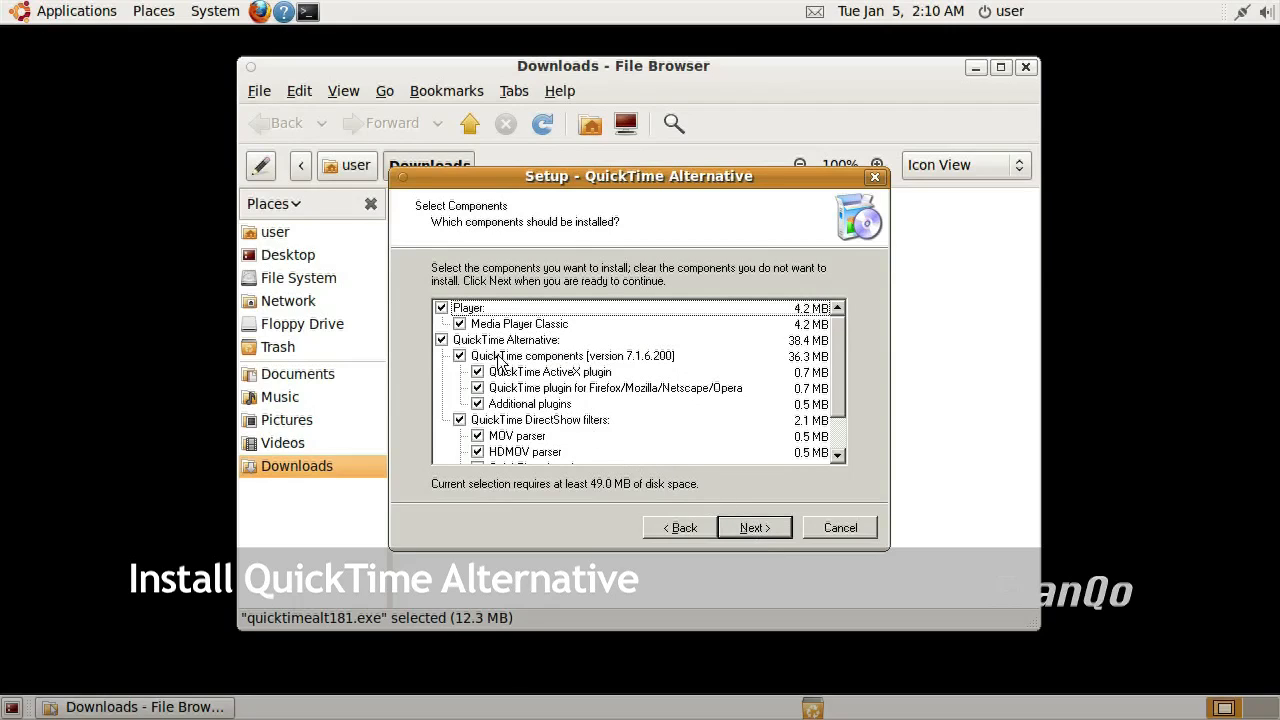
Leave out Media Player Classic, keep the default Start Menu folder and tasks, and install
{"action": "left_click", "coordinate": [440, 308]}
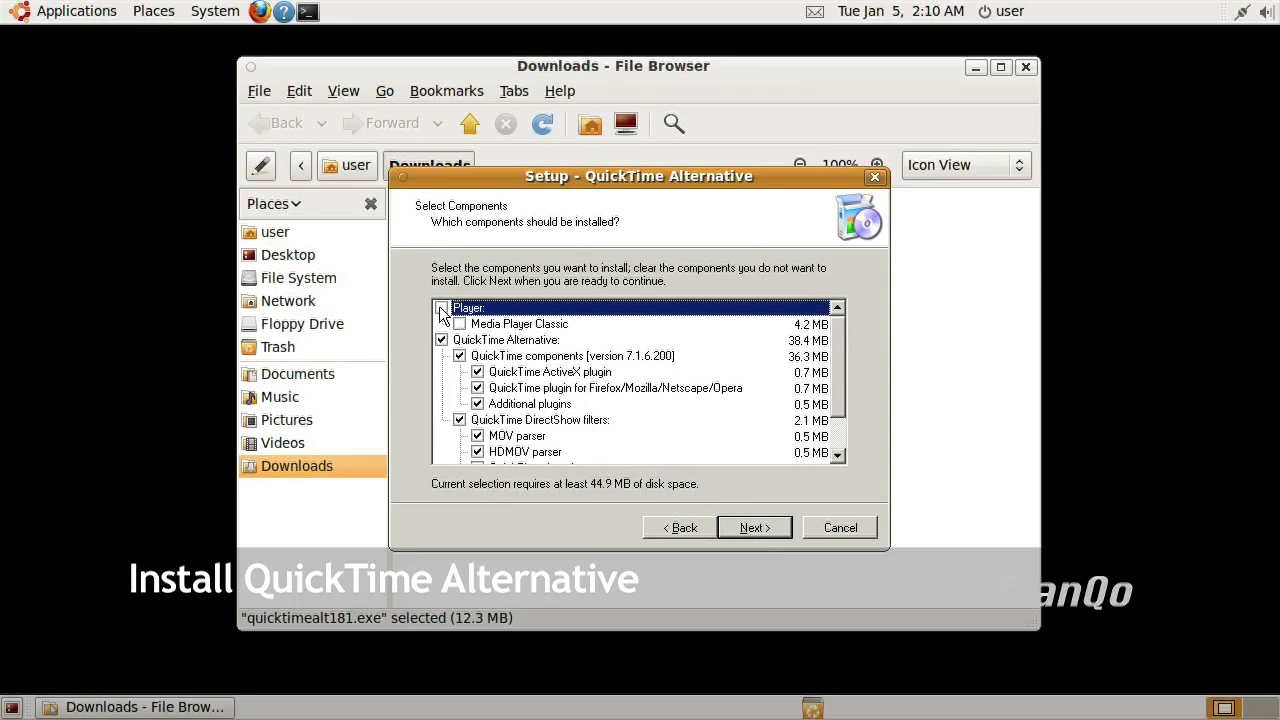
{"action": "left_click", "coordinate": [440, 308]}
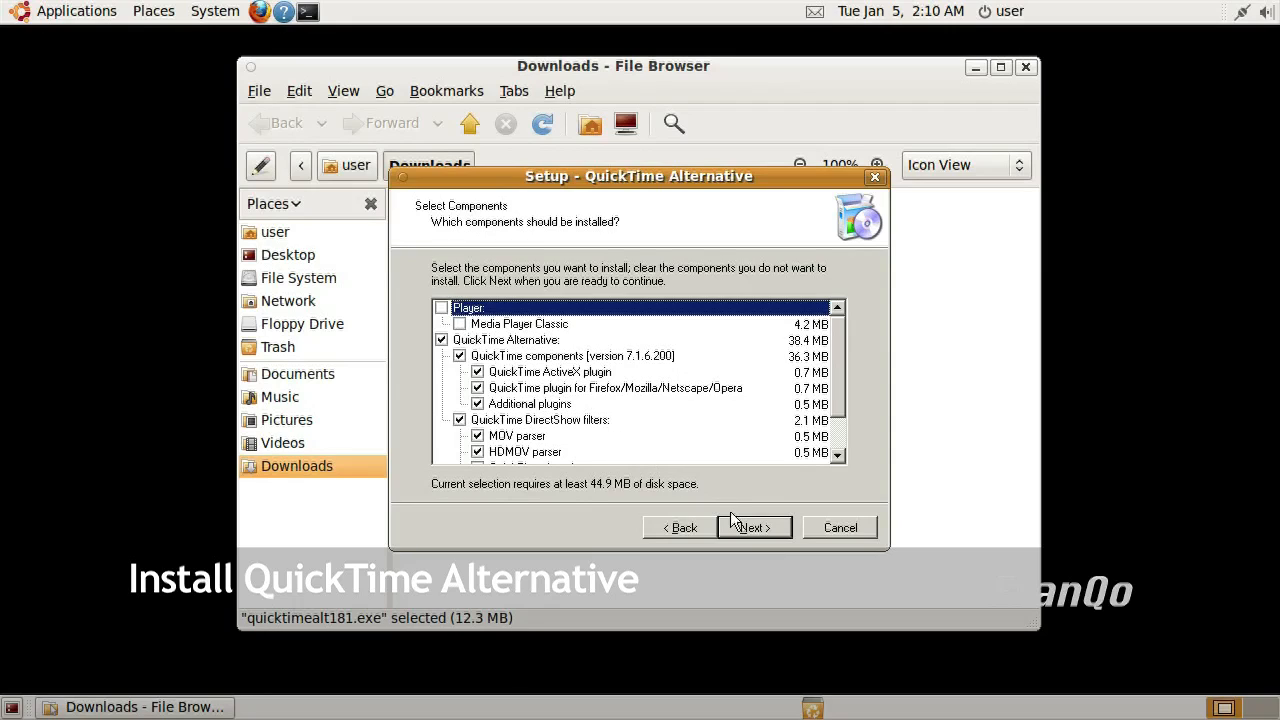
{"action": "left_click", "coordinate": [748, 528]}
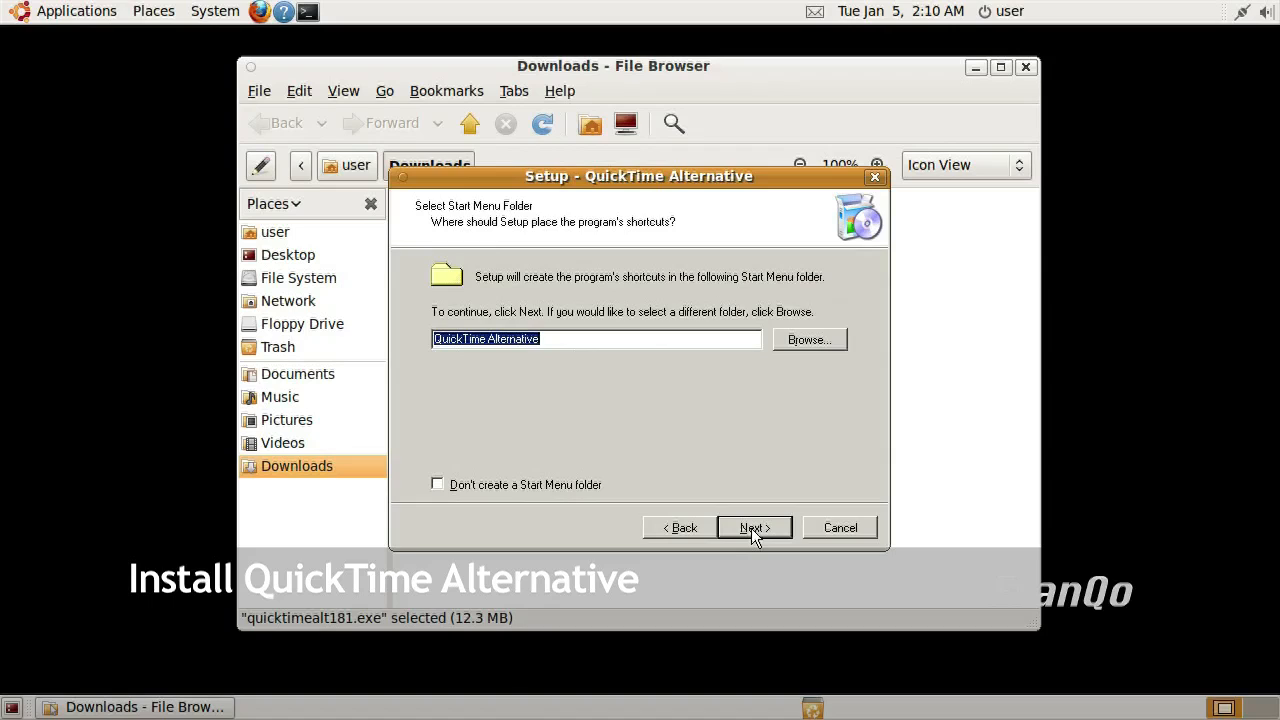
{"action": "left_click", "coordinate": [752, 528]}
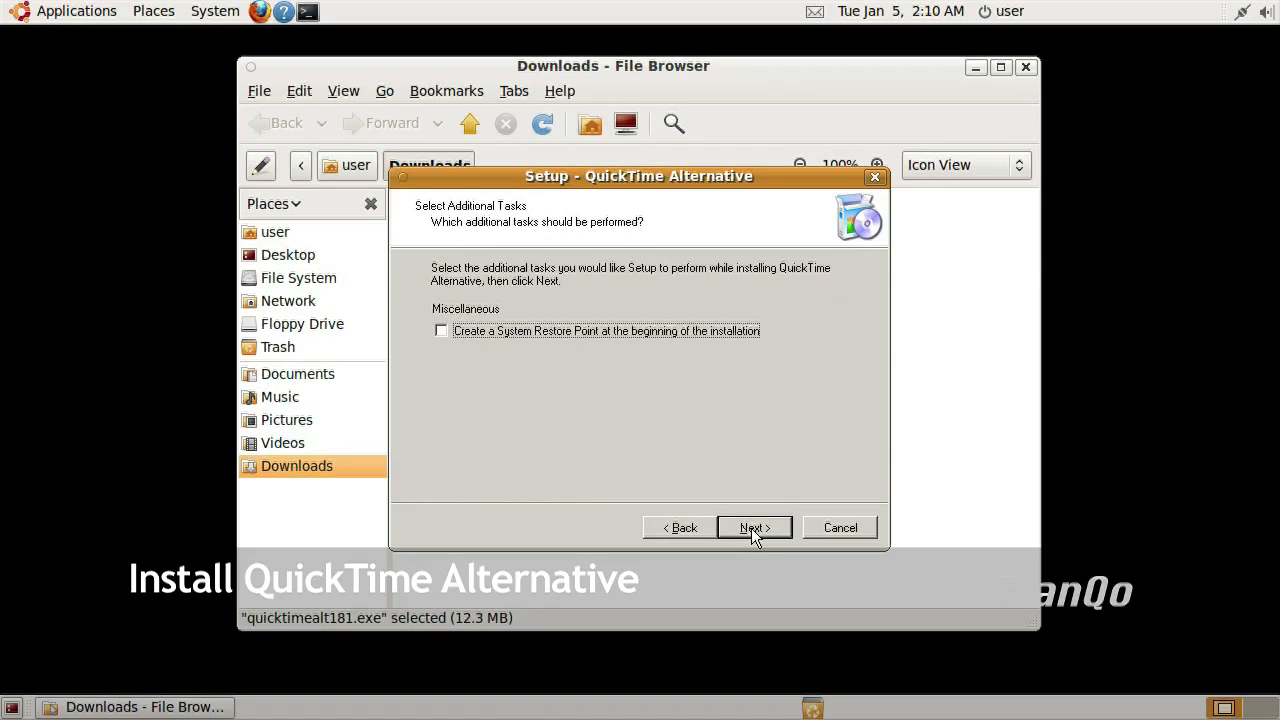
{"action": "left_click", "coordinate": [752, 528]}
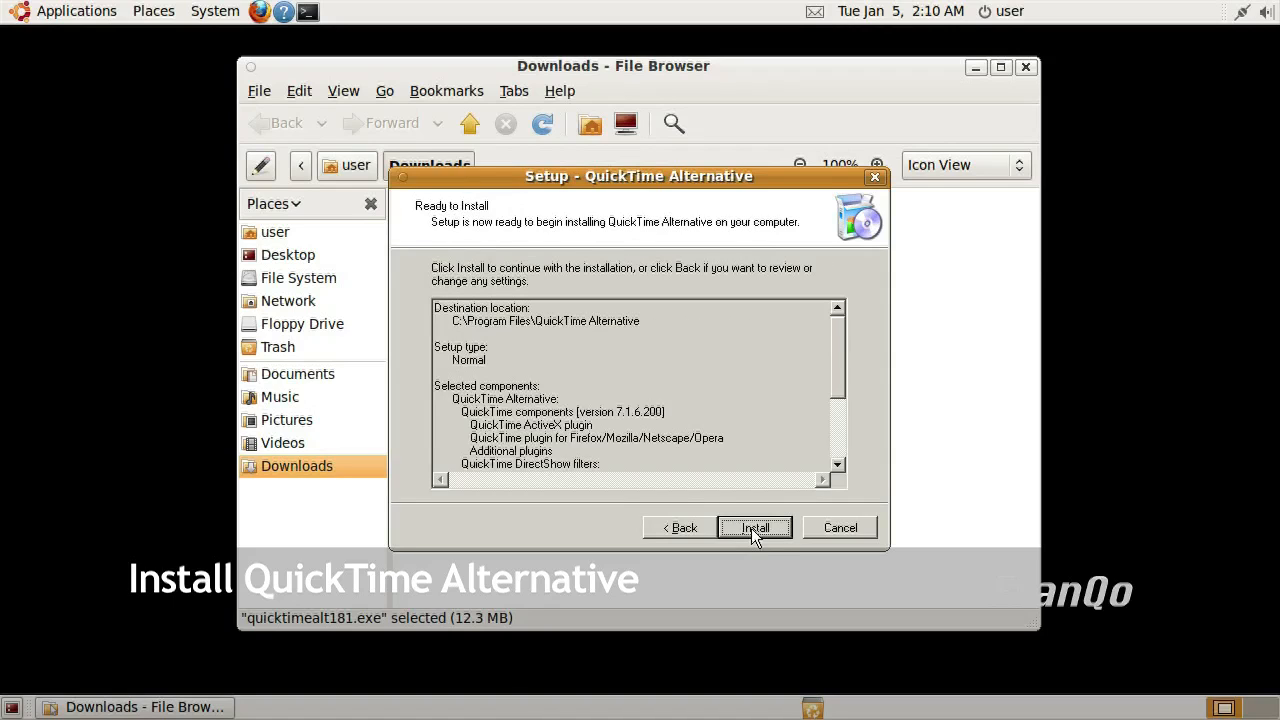
{"action": "left_click", "coordinate": [752, 528]}
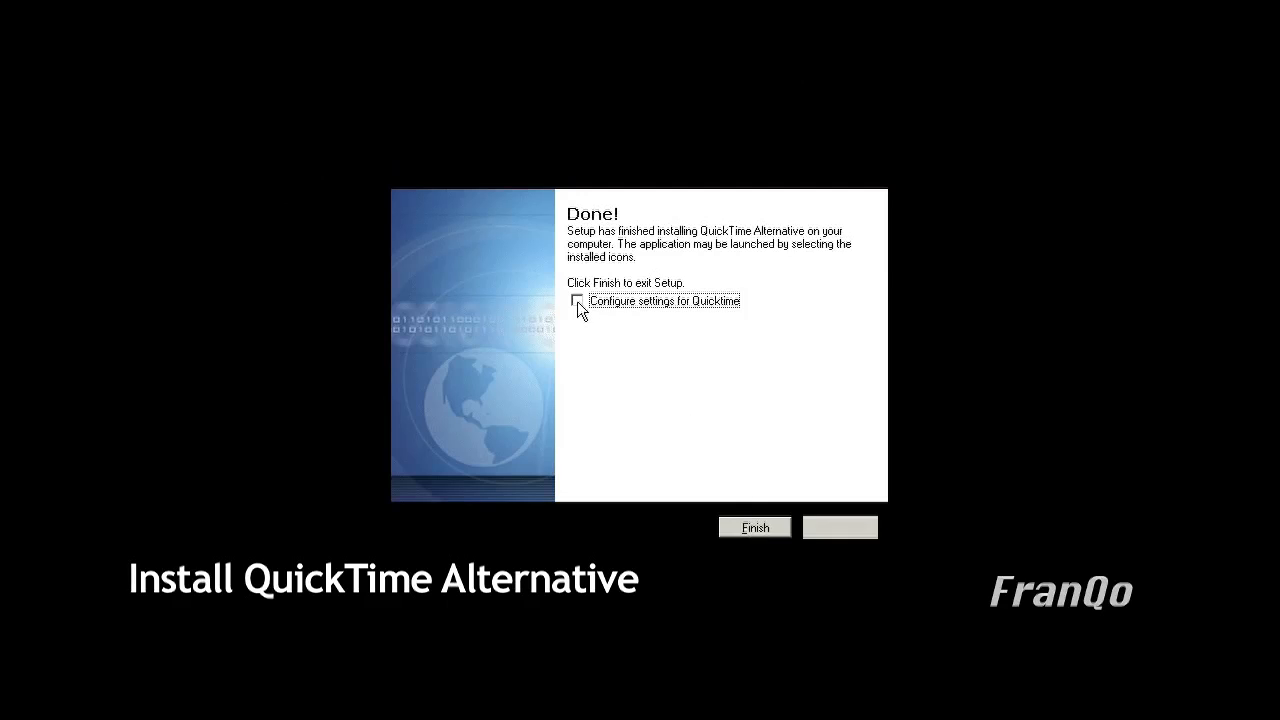
Finish setup with Configure settings ticked and go to the Advanced QuickTime preferences
{"action": "left_click", "coordinate": [576, 300]}
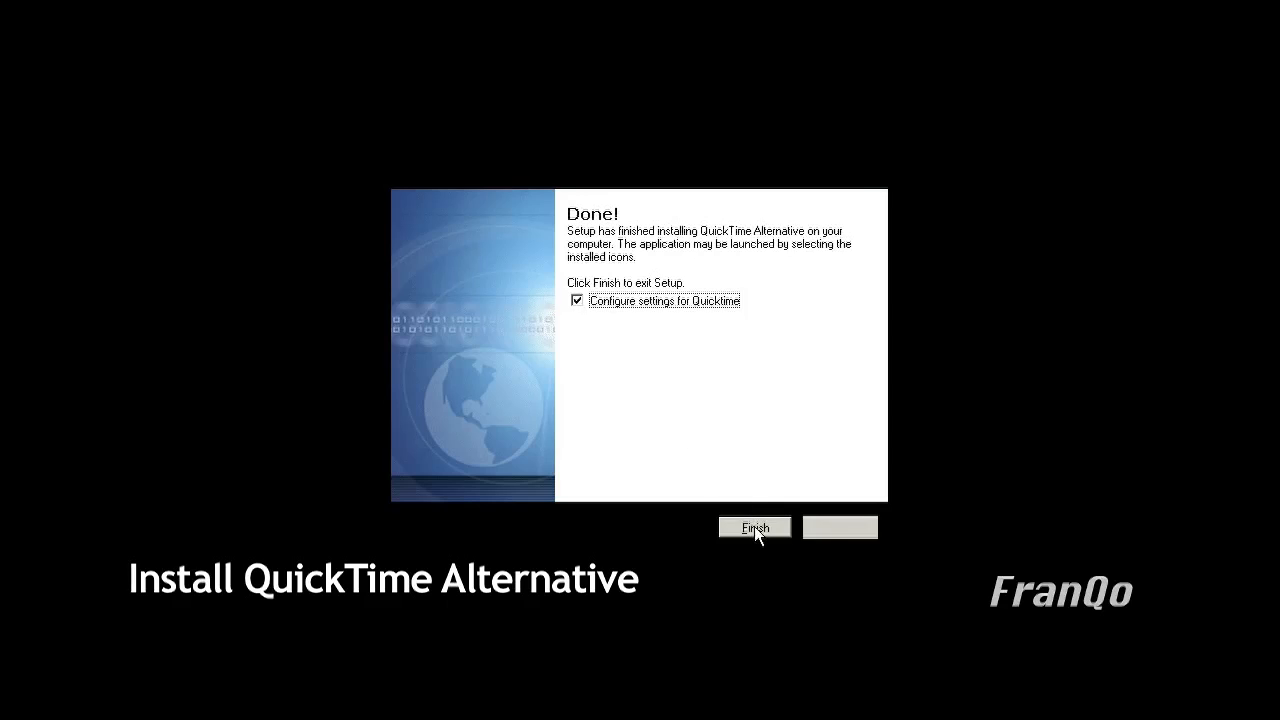
{"action": "left_click", "coordinate": [754, 528]}
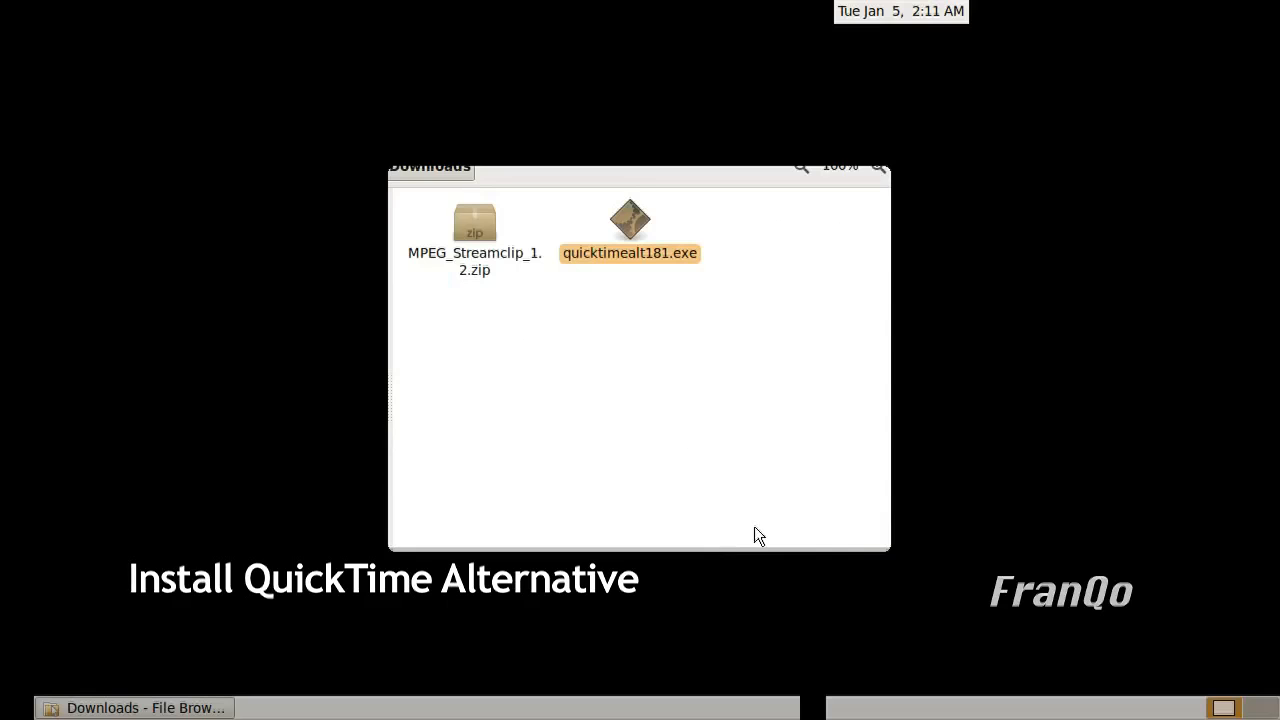
{"action": "double_click", "coordinate": [628, 220]}
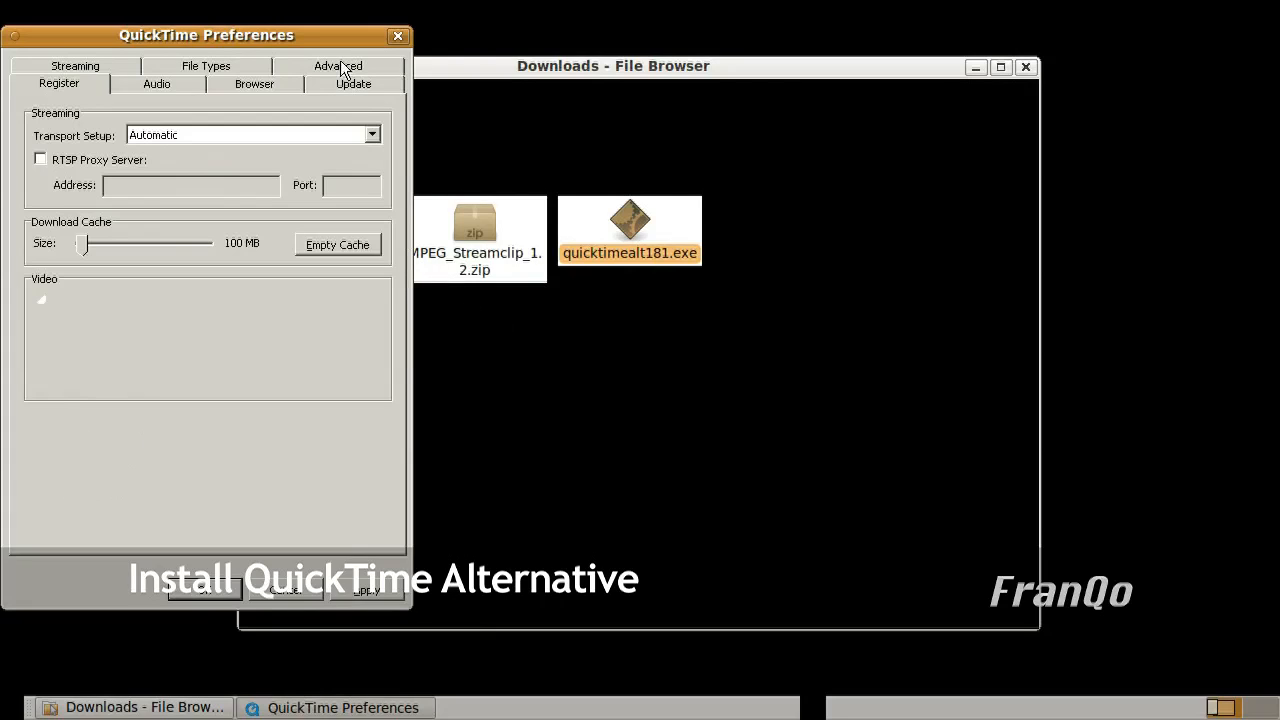
{"action": "left_click", "coordinate": [338, 66]}
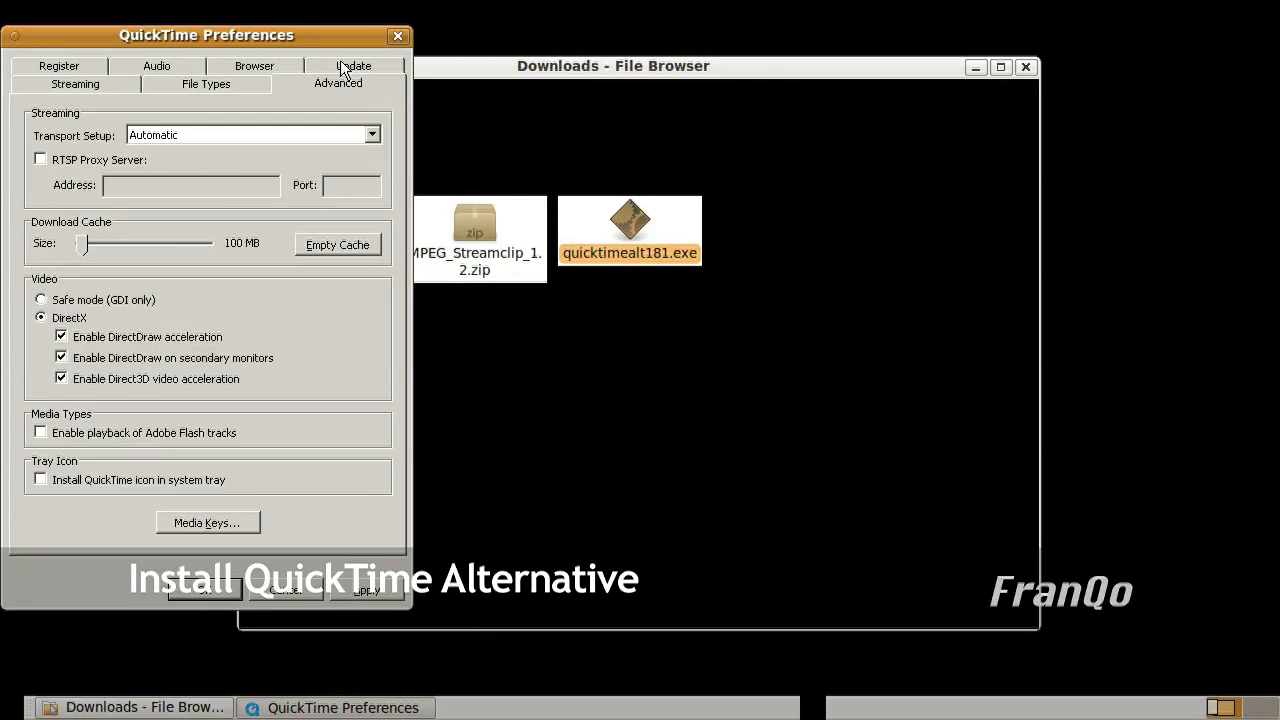
{"action": "mouse_move", "coordinate": [344, 108]}
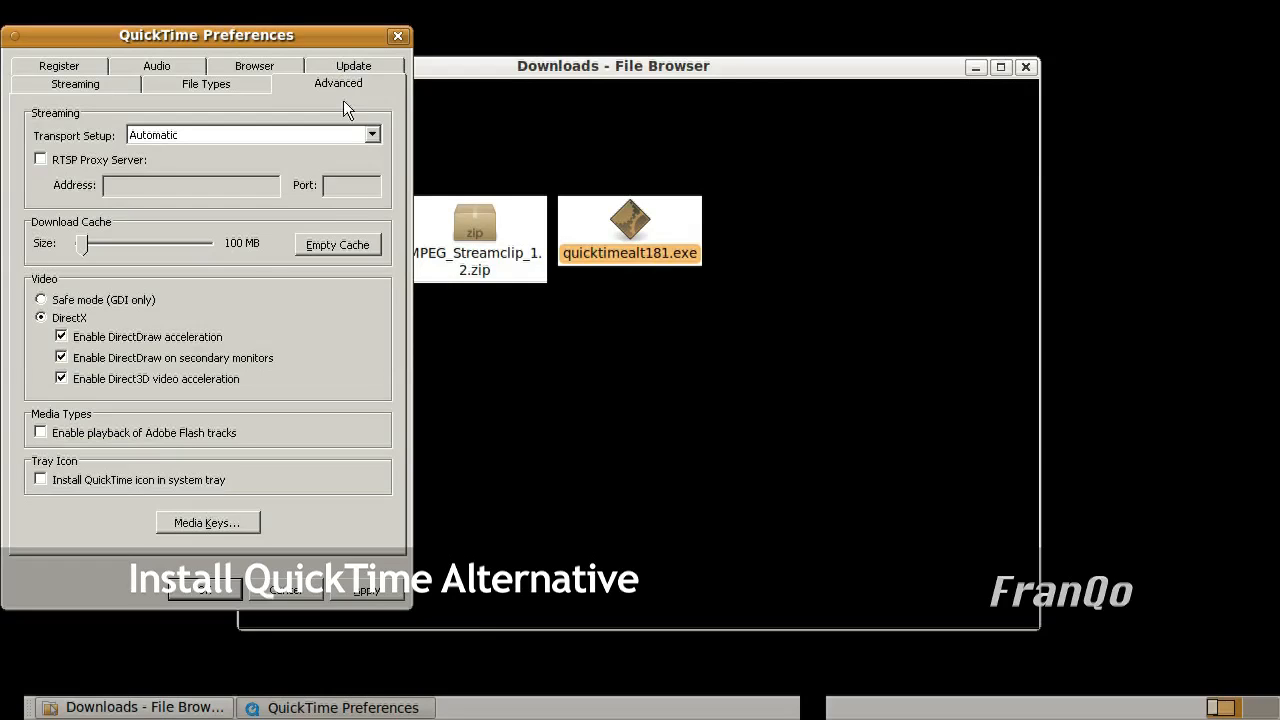
{"action": "mouse_move", "coordinate": [76, 310]}
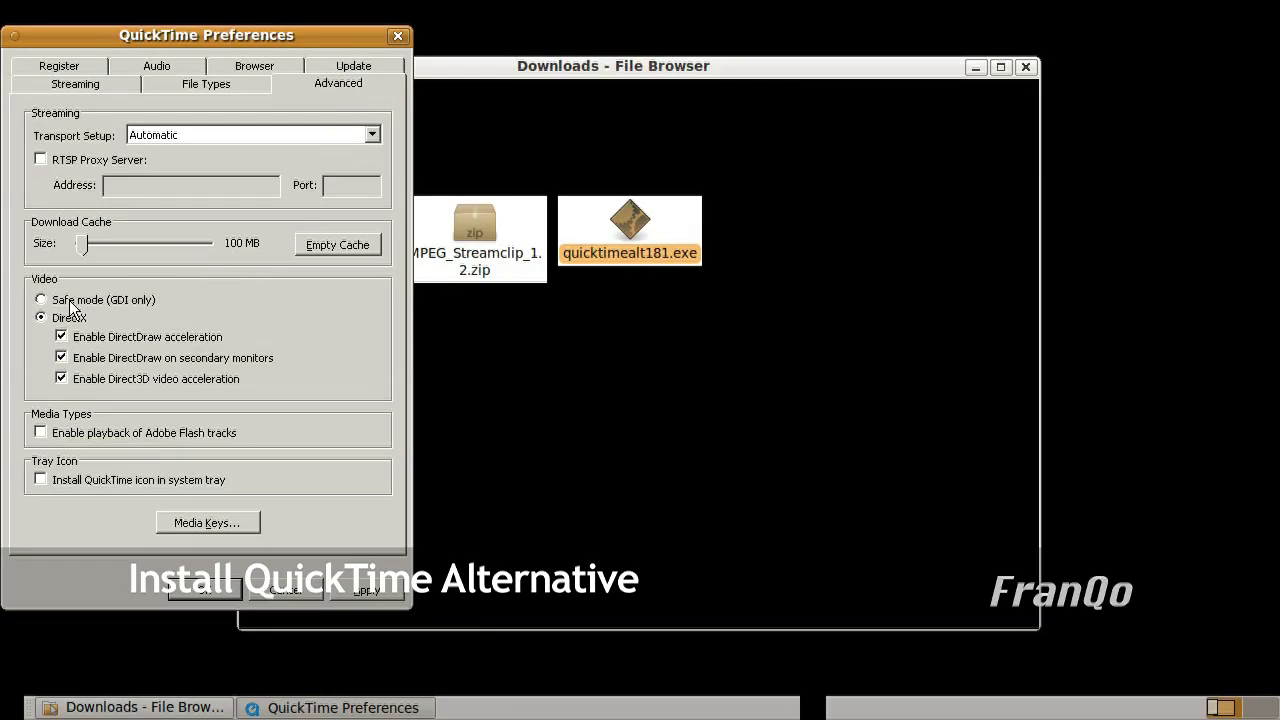
Switch video output from DirectX to Safe mode (GDI only) and save the preferences
{"action": "left_click", "coordinate": [40, 300]}
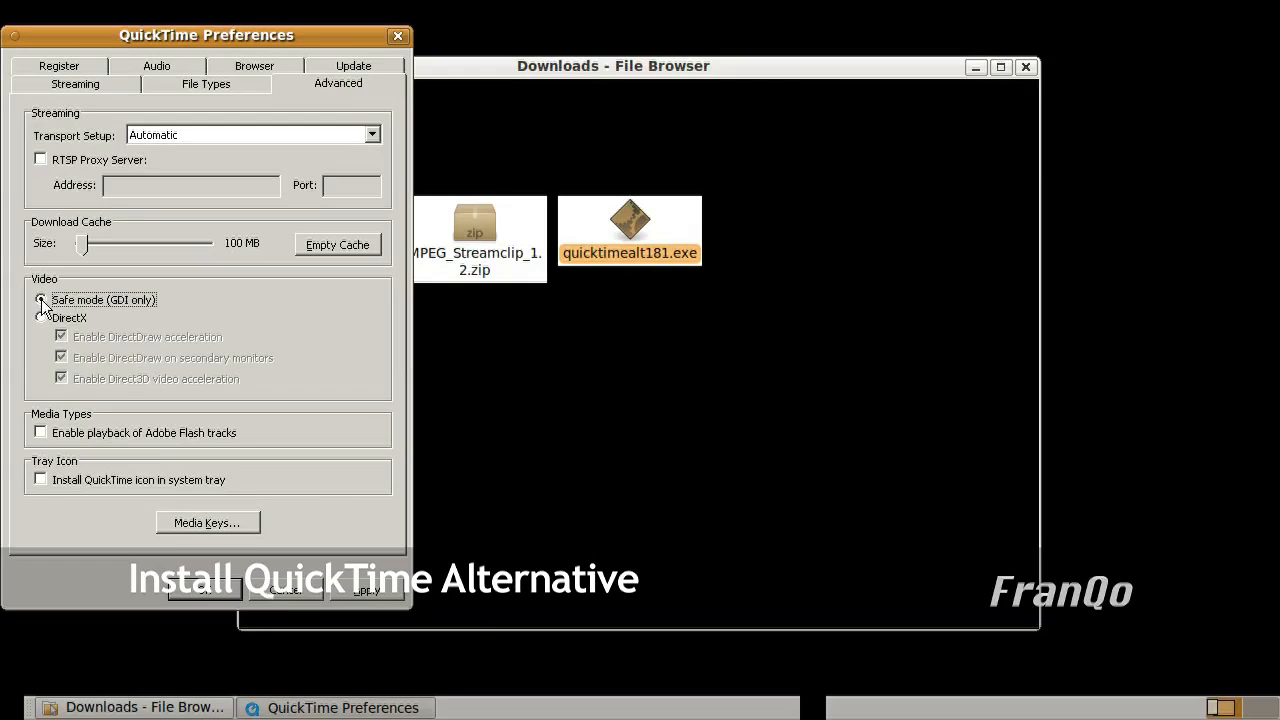
{"action": "left_click", "coordinate": [40, 300]}
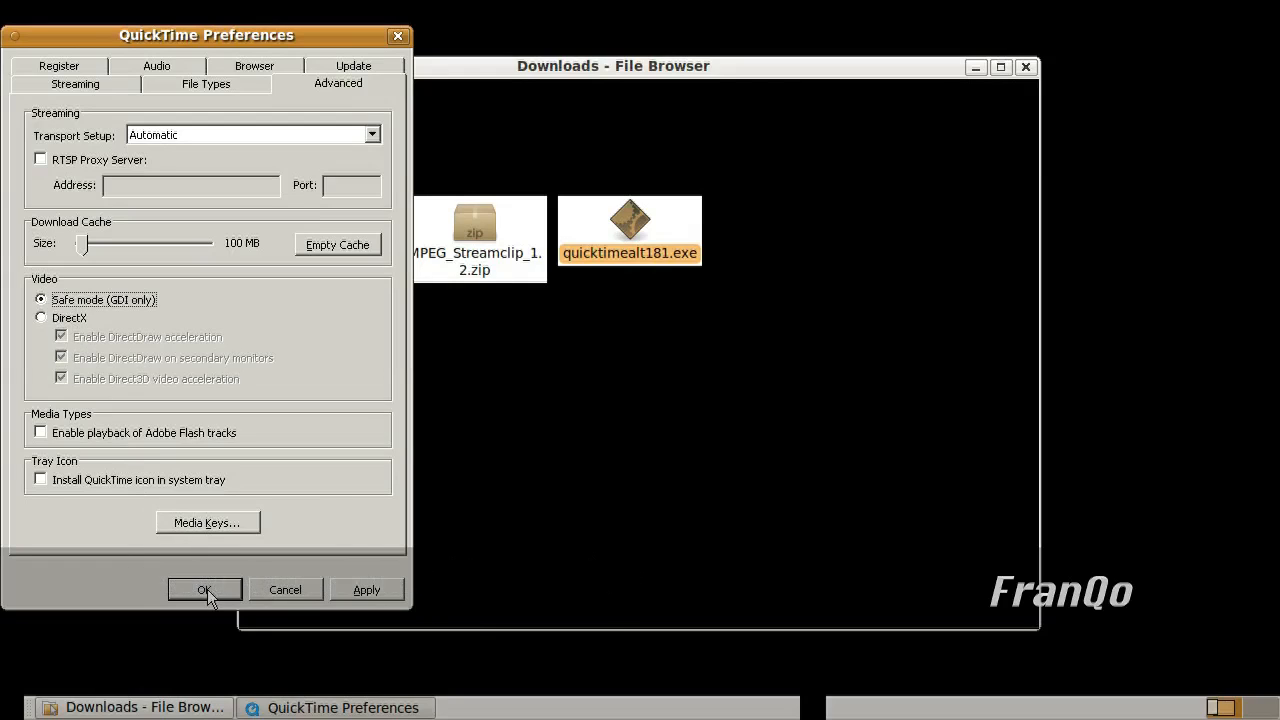
{"action": "left_click", "coordinate": [204, 588]}
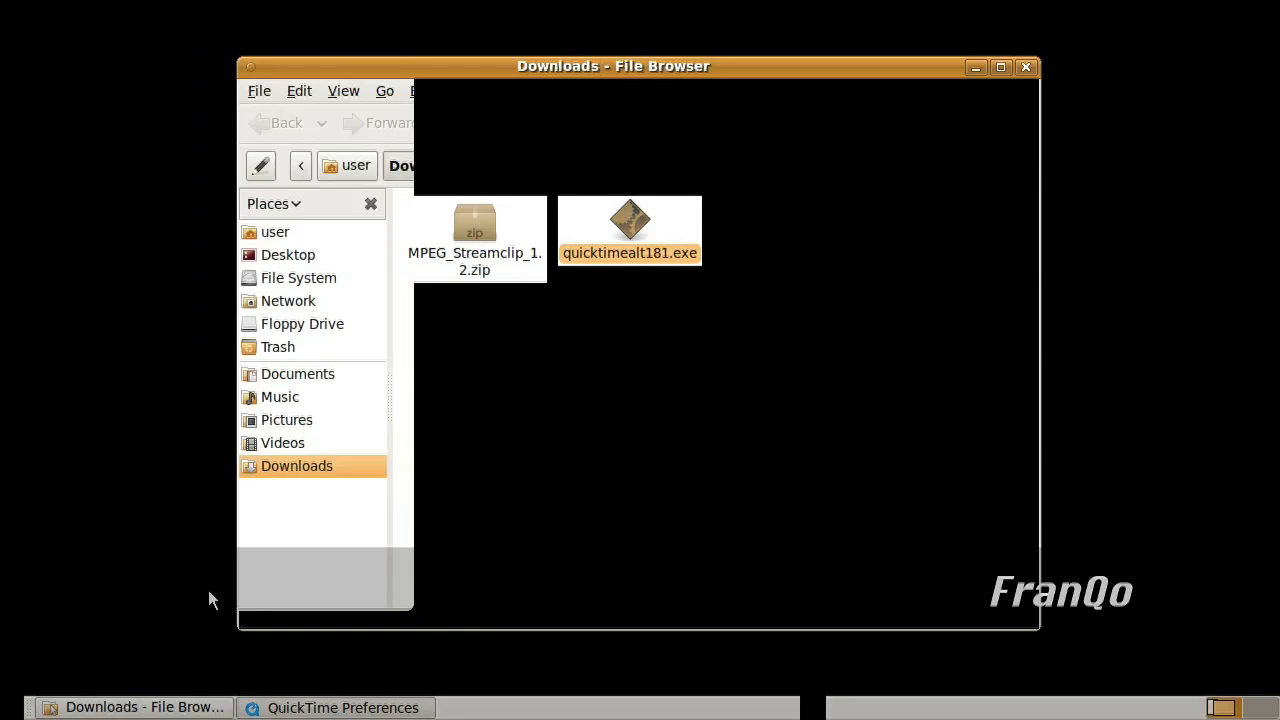
Restart the computer from the panel user menu and confirm
{"action": "left_click", "coordinate": [1008, 12]}
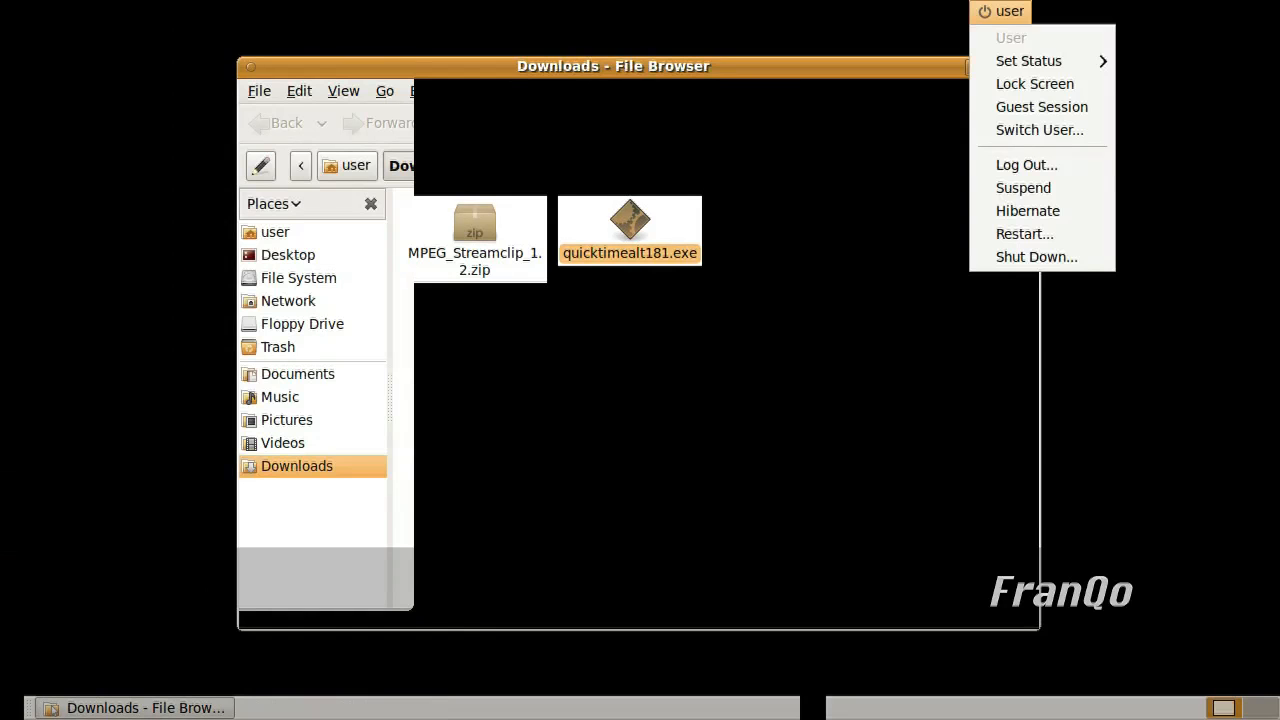
{"action": "mouse_move", "coordinate": [1024, 232]}
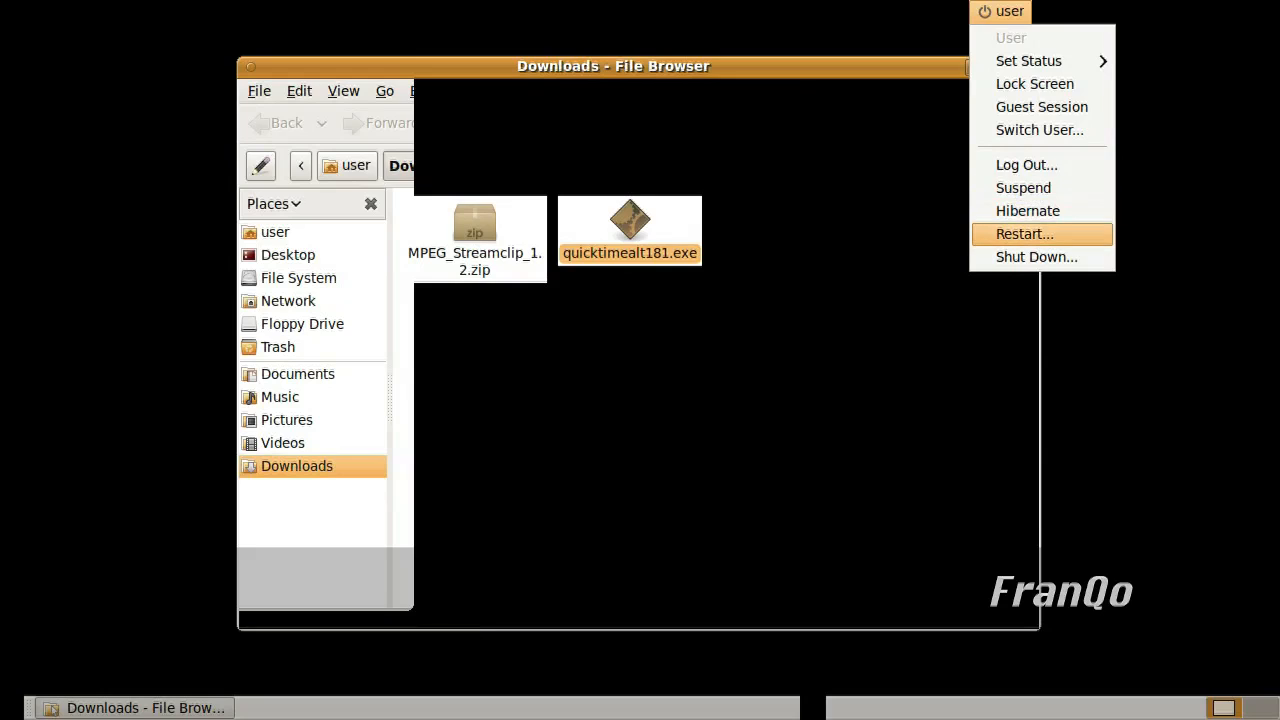
{"action": "left_click", "coordinate": [1024, 232]}
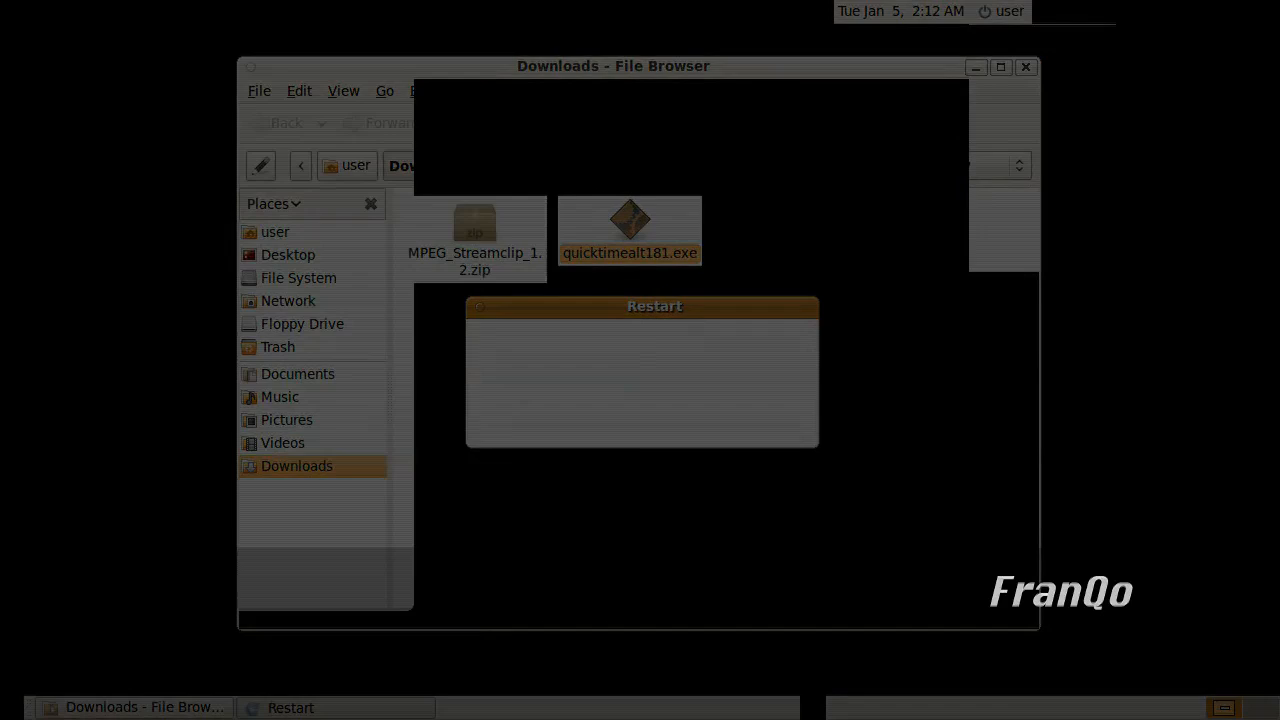
{"action": "left_click", "coordinate": [152, 12]}
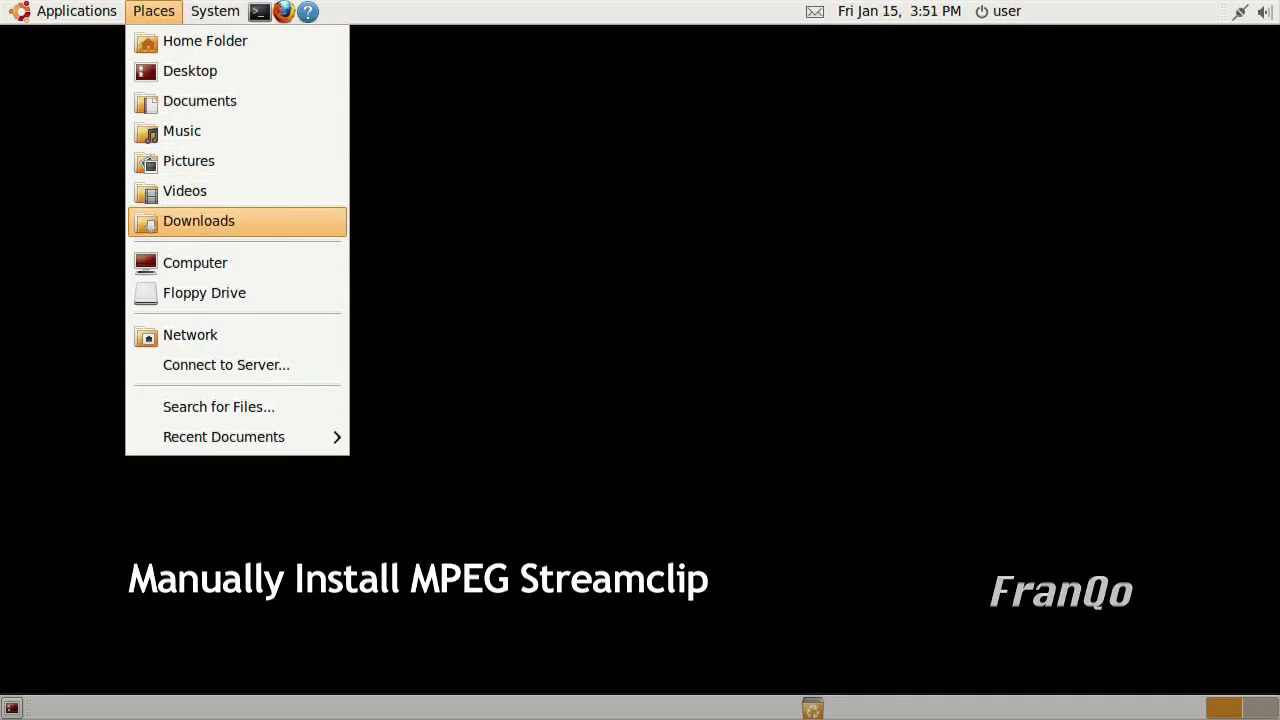
Reopen Downloads, select MPEG_Streamclip_1.2.zip and reach the Wine entries in Applications
{"action": "left_click", "coordinate": [198, 220]}
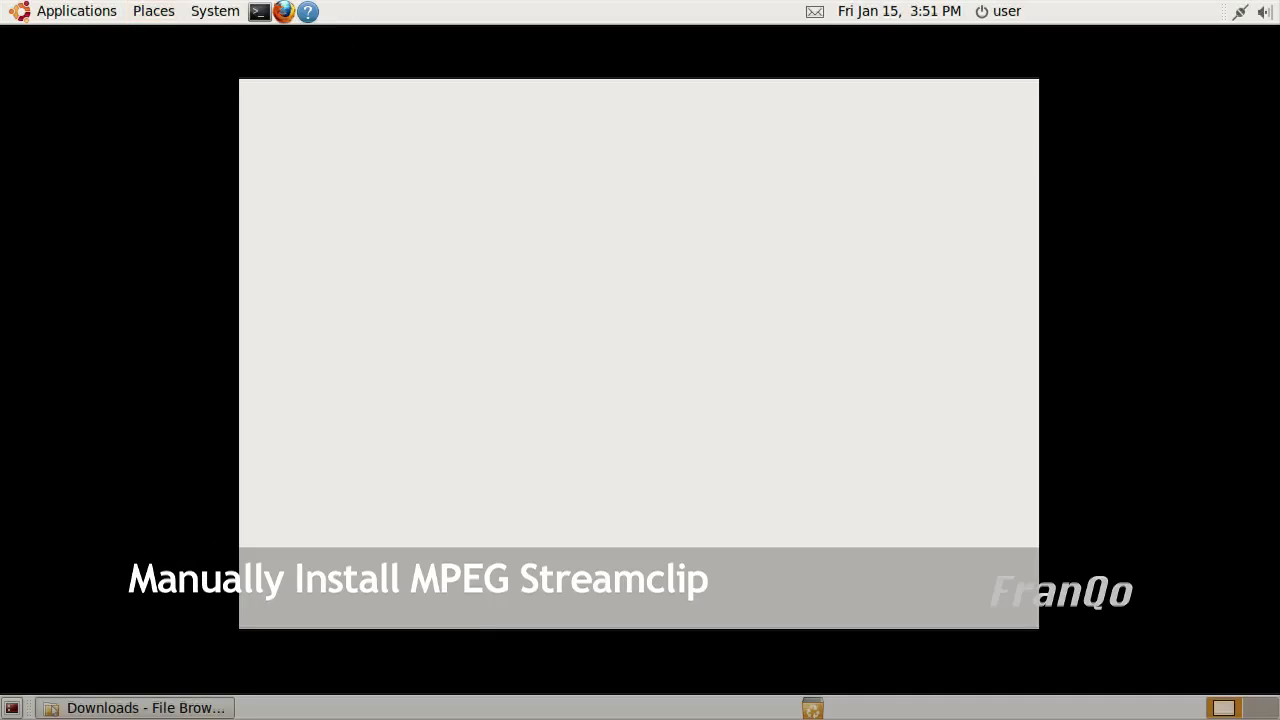
{"action": "left_click", "coordinate": [144, 708]}
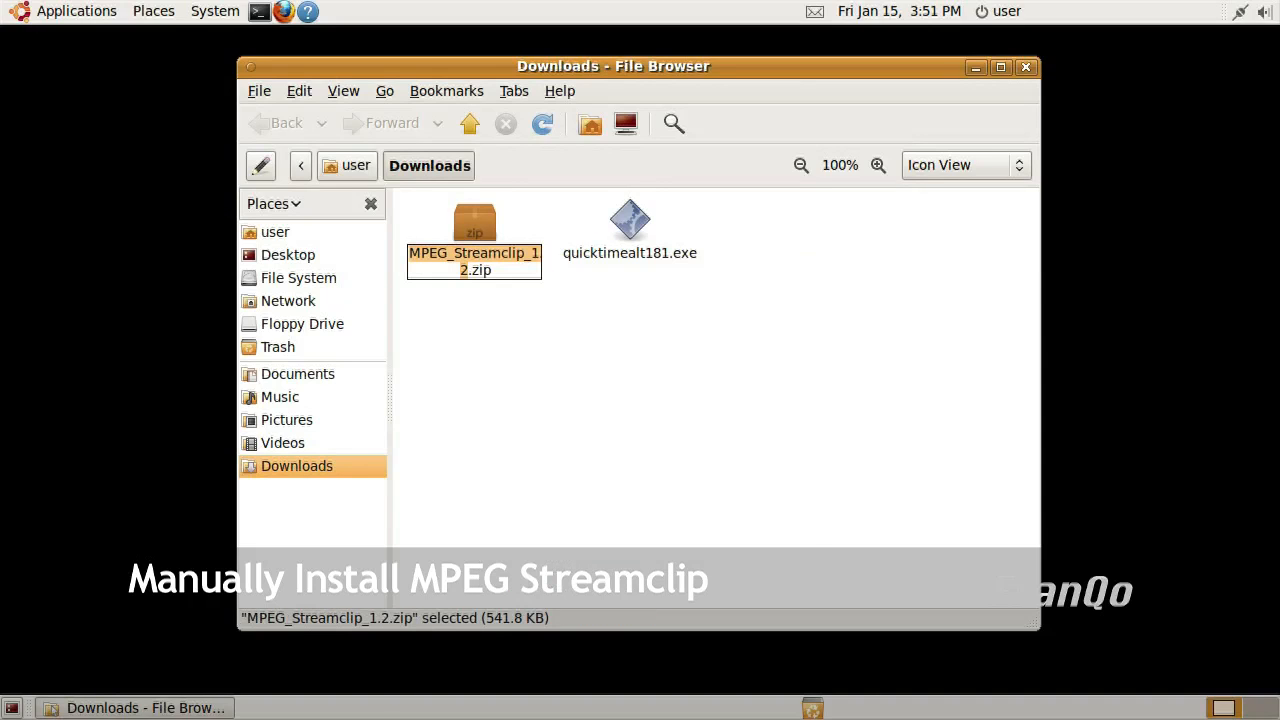
{"action": "right_click", "coordinate": [476, 260]}
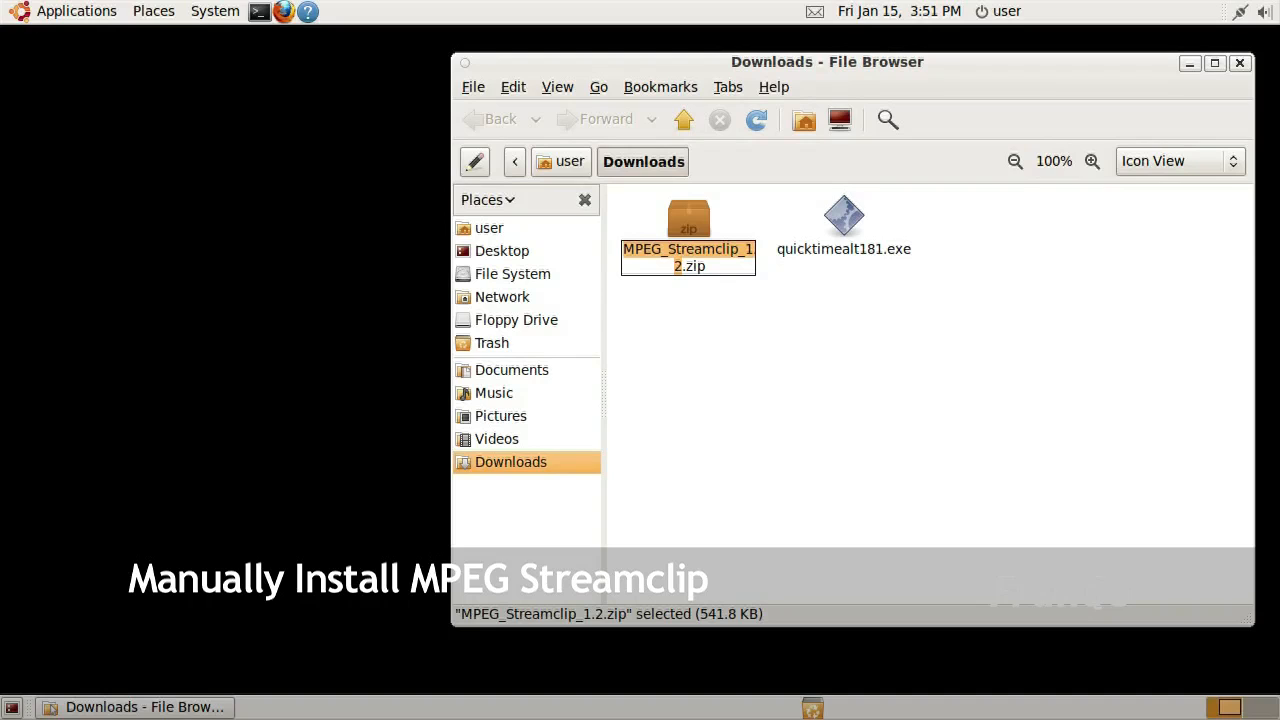
{"action": "left_click", "coordinate": [76, 12]}
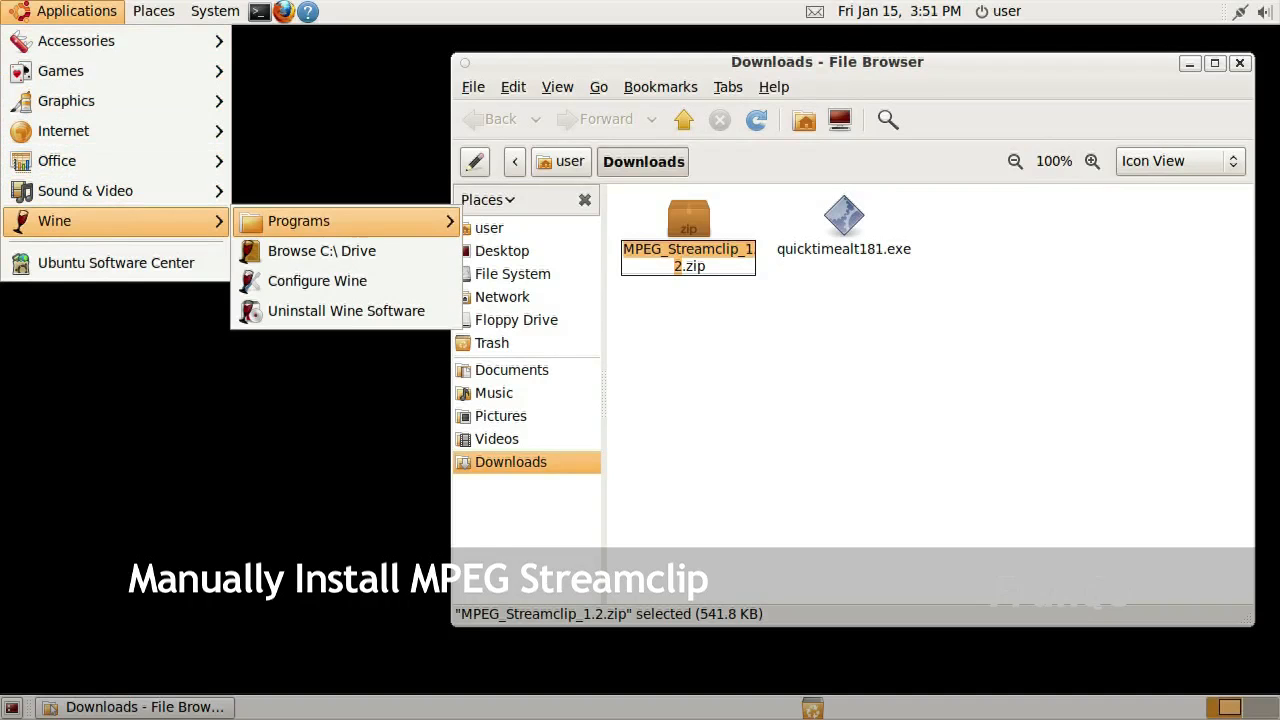
{"action": "mouse_move", "coordinate": [320, 250]}
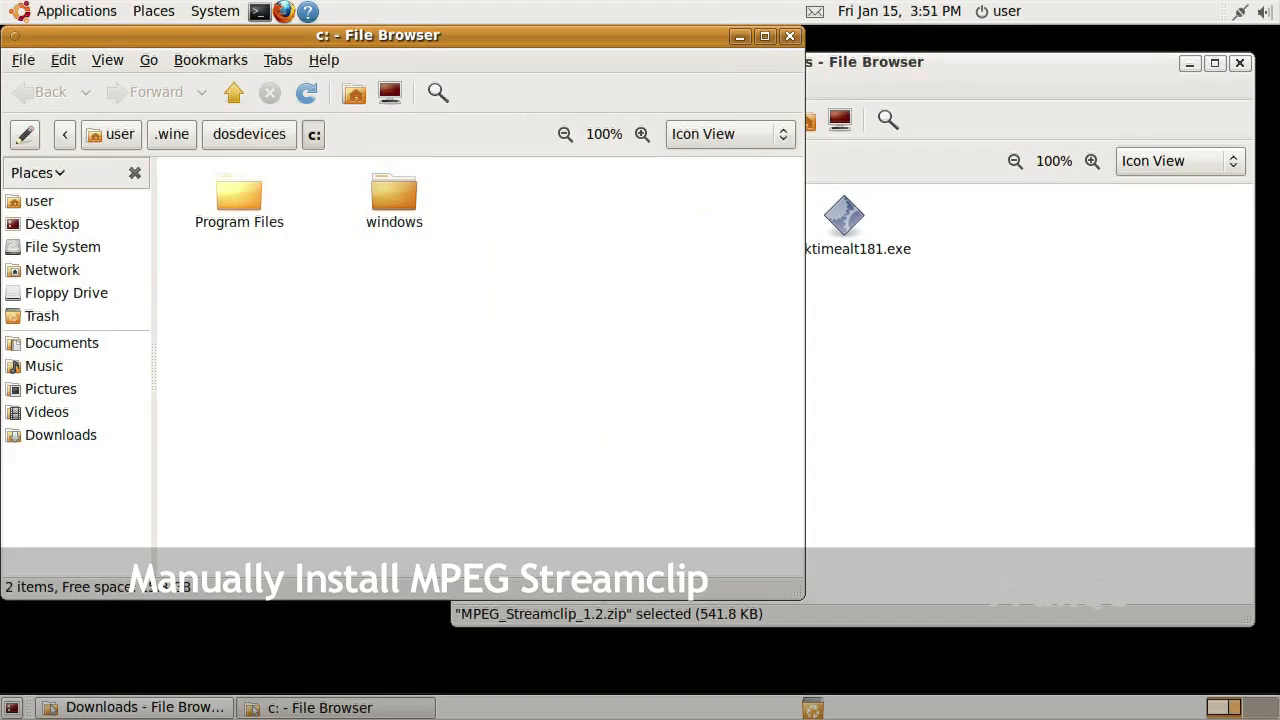
Inside Wine's C: Program Files, create a folder named MPEG_Streamclip_1.2
{"action": "double_click", "coordinate": [238, 196]}
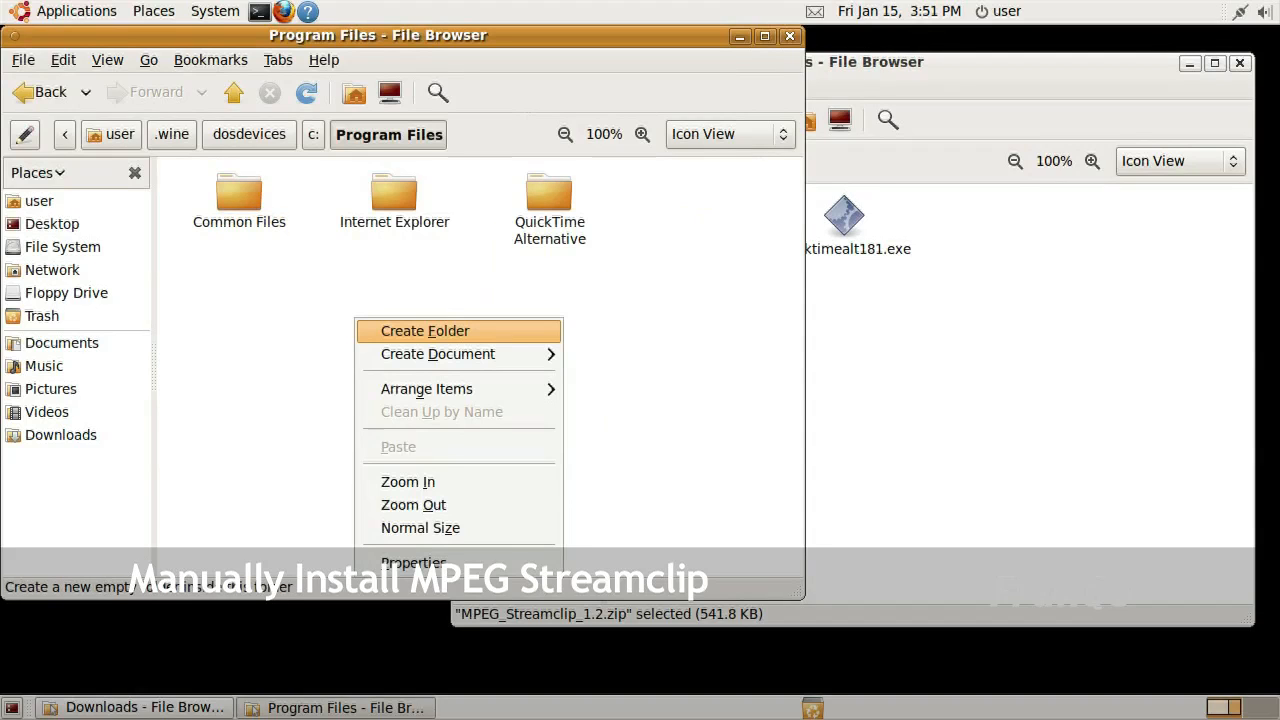
{"action": "left_click", "coordinate": [424, 330]}
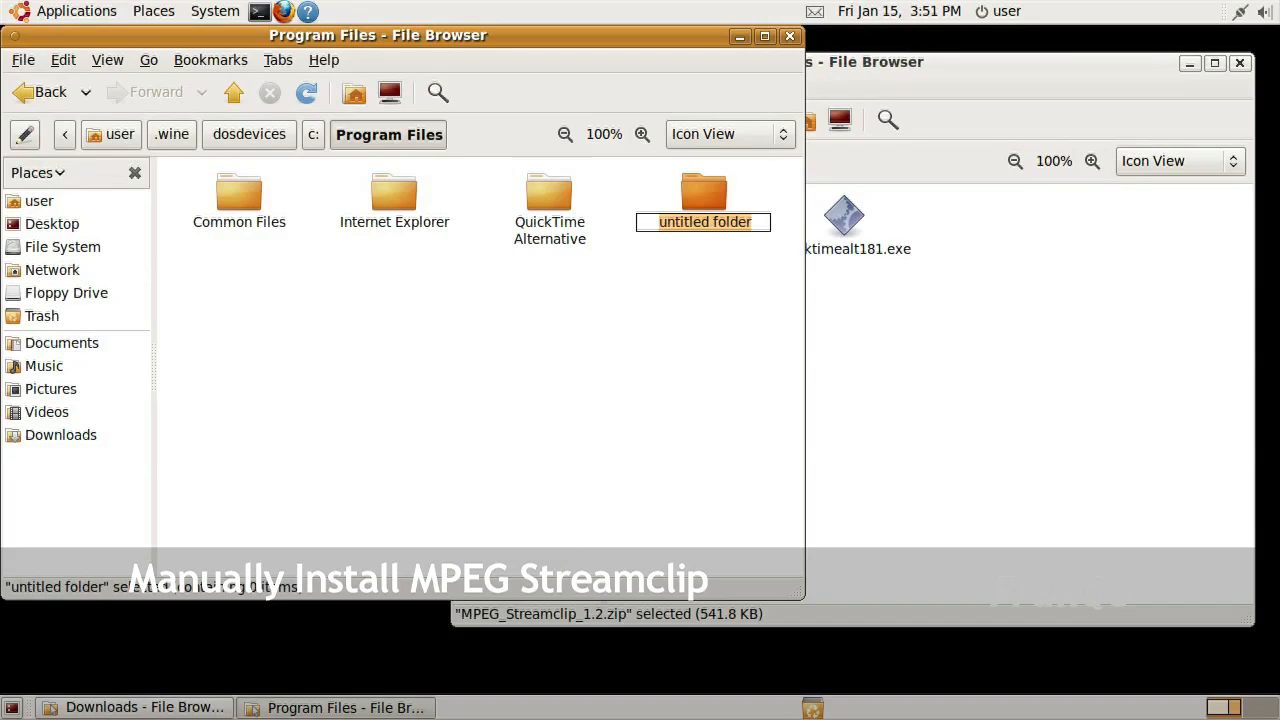
{"action": "right_click", "coordinate": [704, 220]}
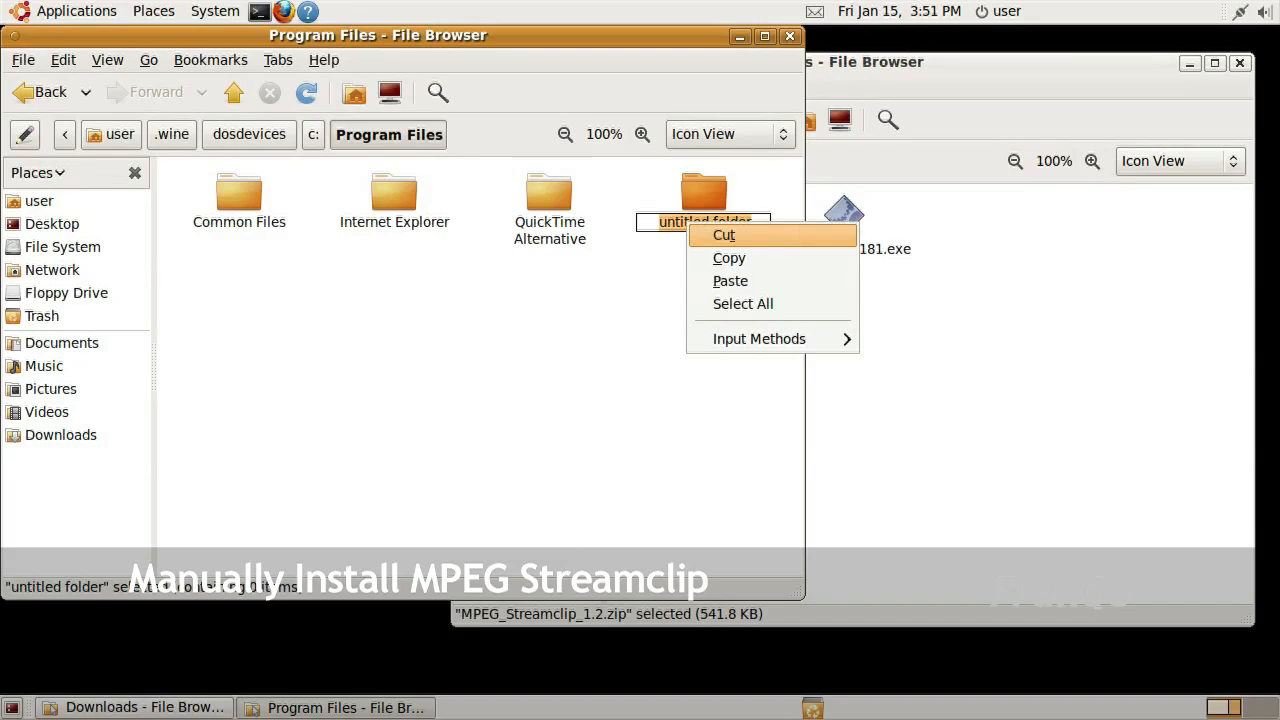
{"action": "type", "text": "MPEG_Streamclip_1.2"}
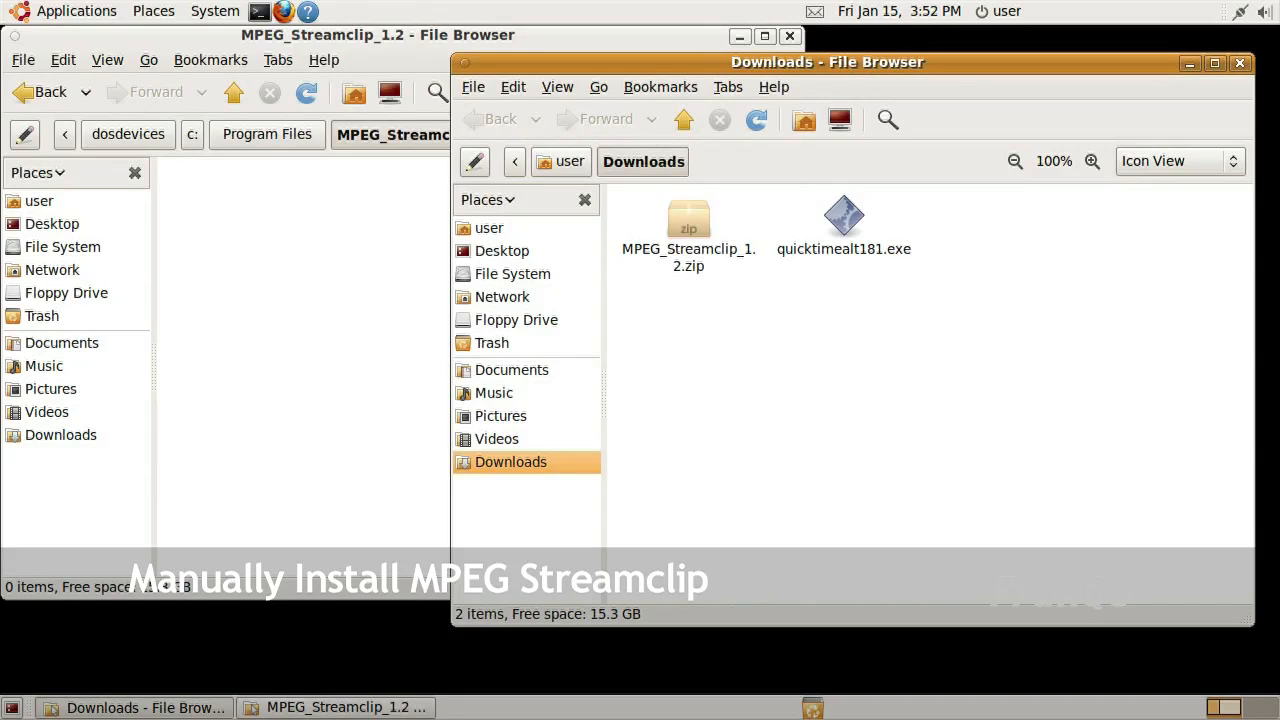
Load MPEG_Streamclip_1.2.zip in Archive Manager and select every file for extraction
{"action": "double_click", "coordinate": [688, 218]}
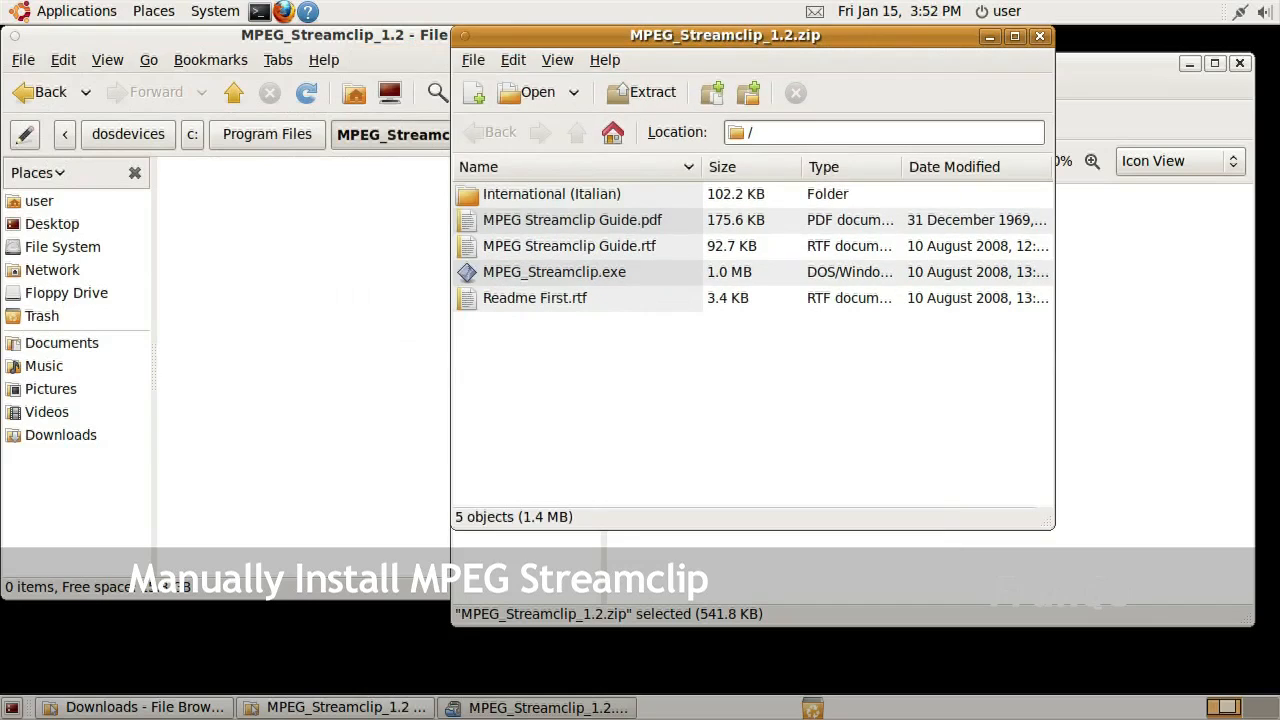
{"action": "left_click", "coordinate": [512, 60]}
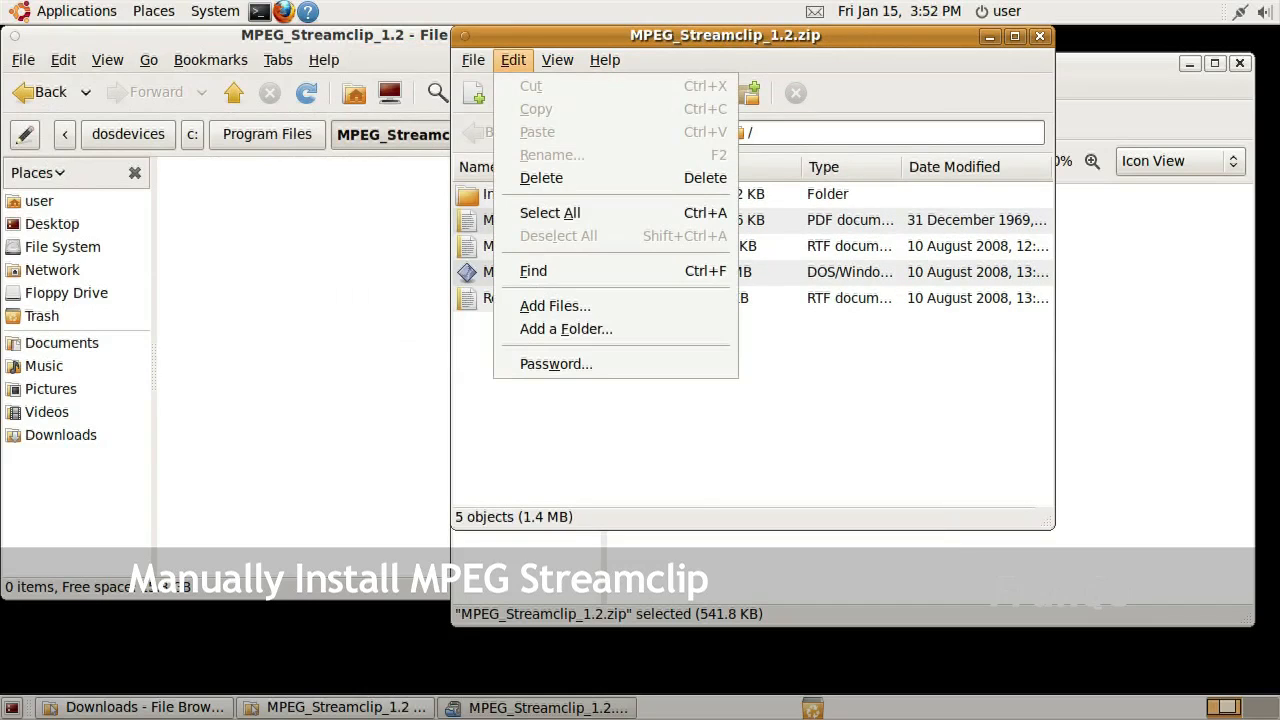
{"action": "left_click", "coordinate": [548, 212]}
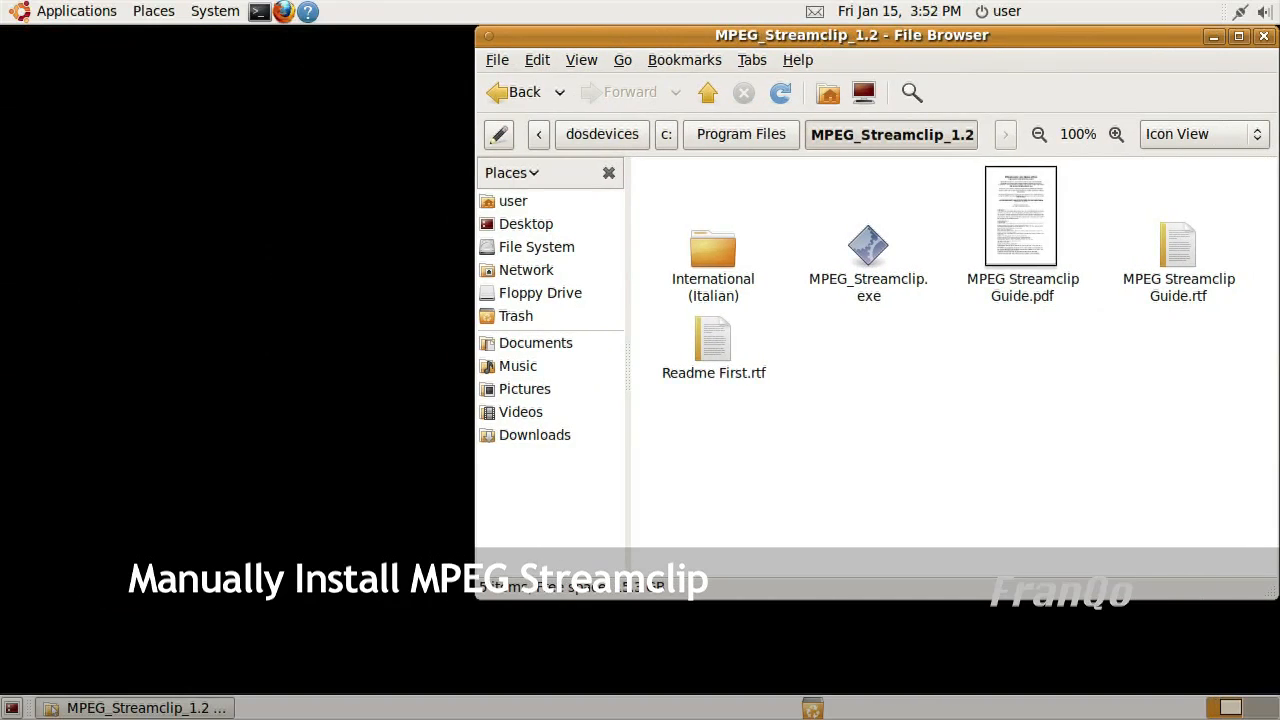
Add the Uninstall QuickTime Alternative entry from Wine's programs menu as a desktop launcher
{"action": "left_click", "coordinate": [76, 12]}
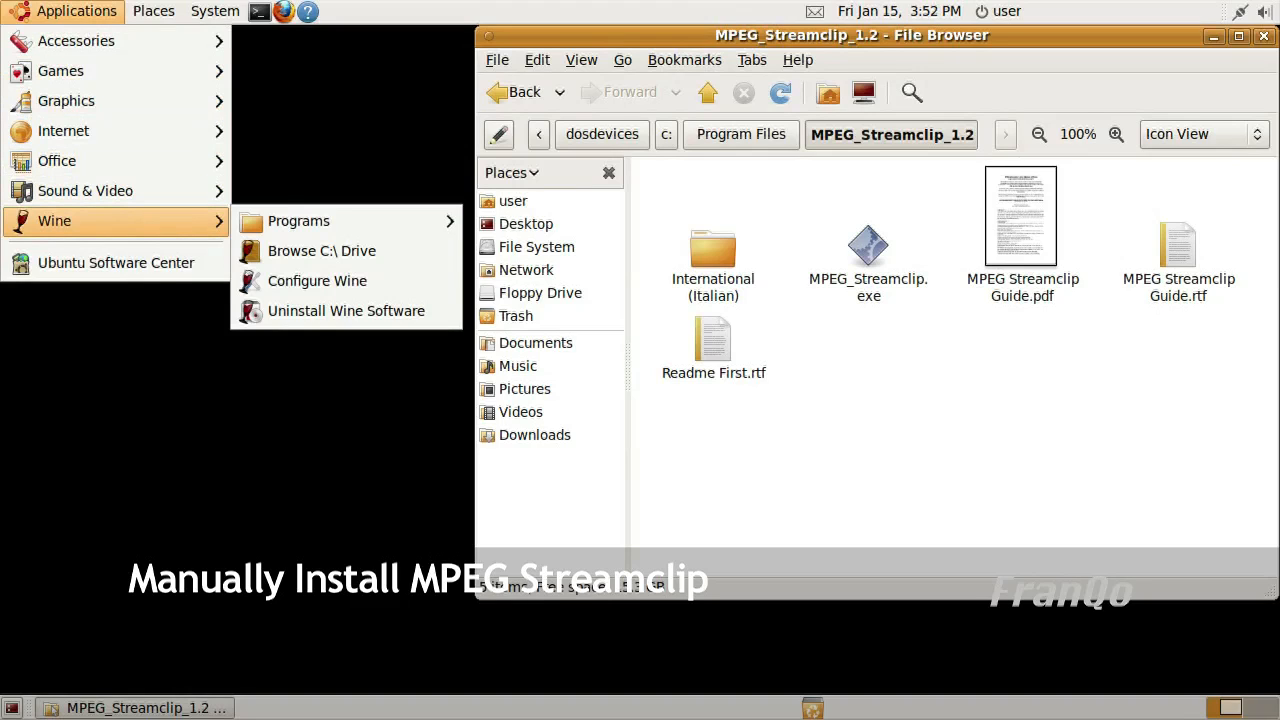
{"action": "mouse_move", "coordinate": [298, 220]}
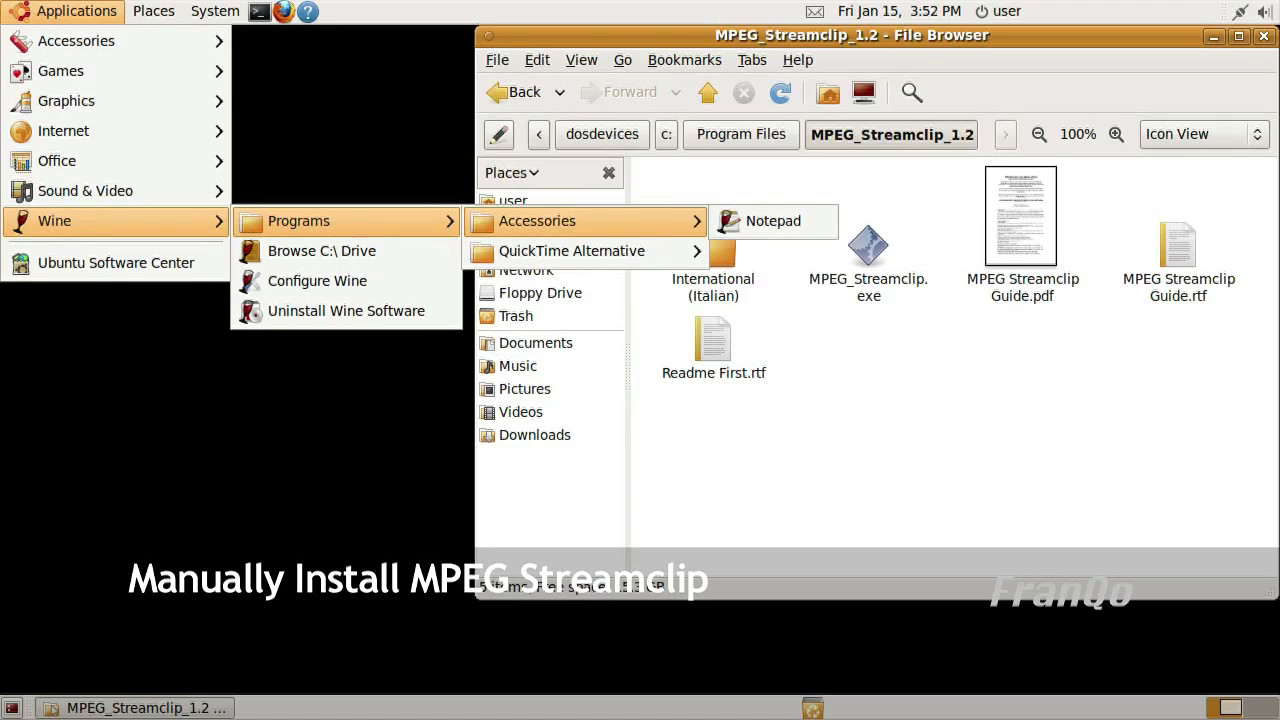
{"action": "mouse_move", "coordinate": [572, 252]}
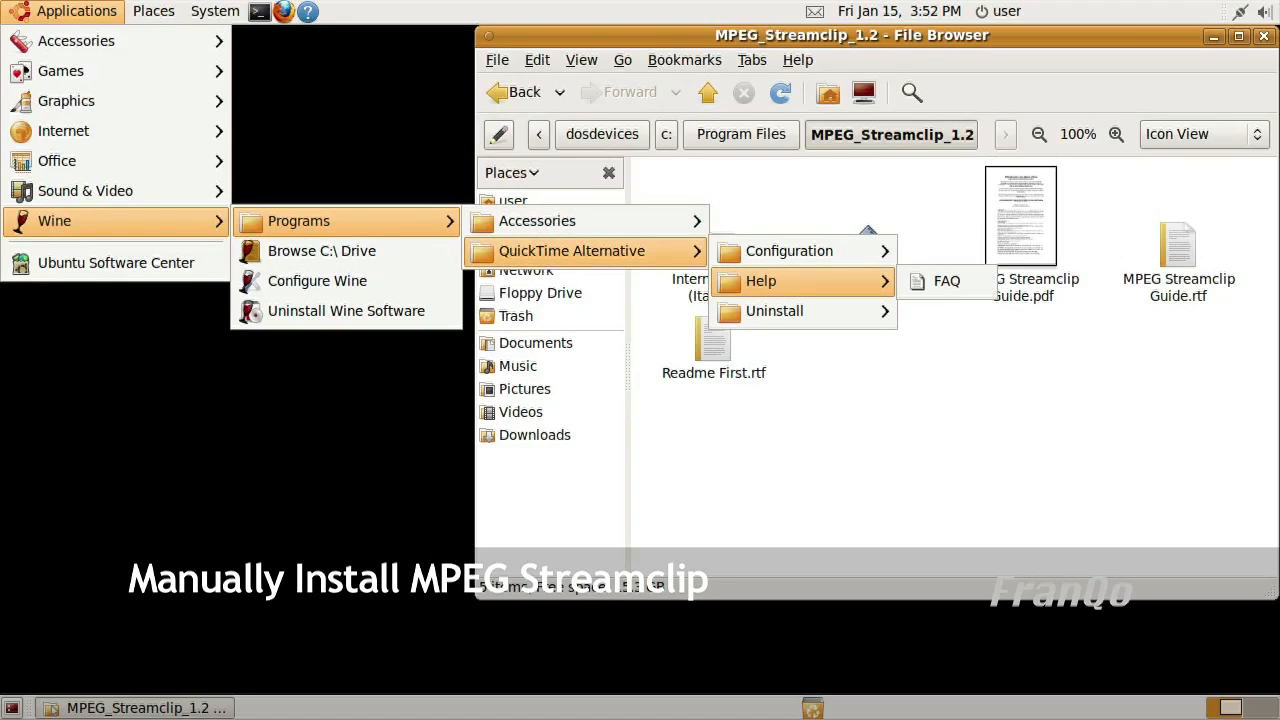
{"action": "mouse_move", "coordinate": [774, 312]}
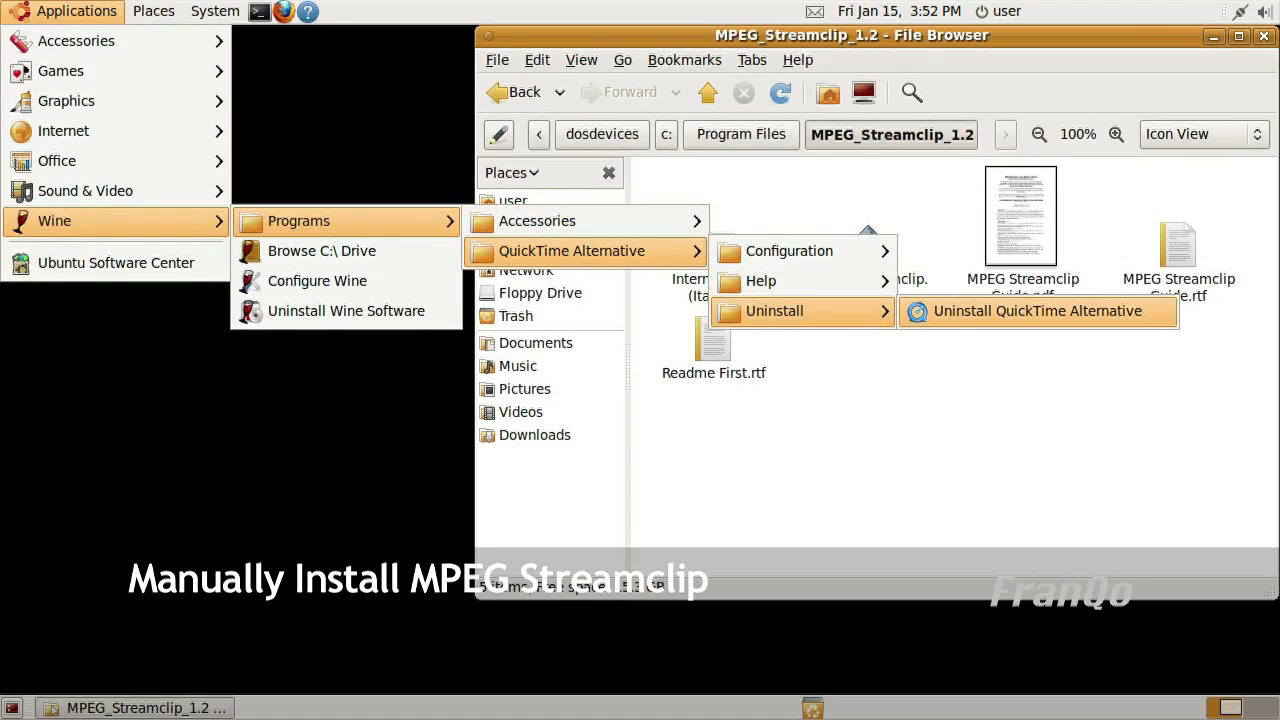
{"action": "right_click", "coordinate": [1036, 312]}
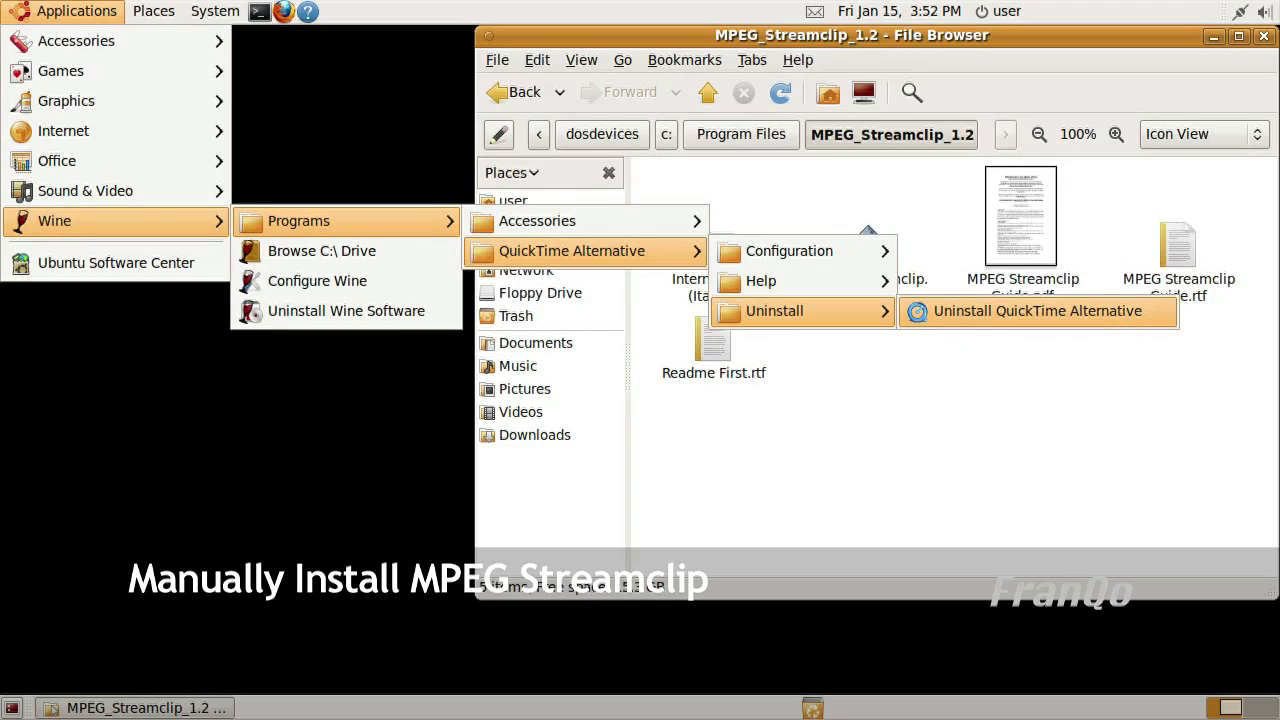
{"action": "left_click", "coordinate": [1036, 310]}
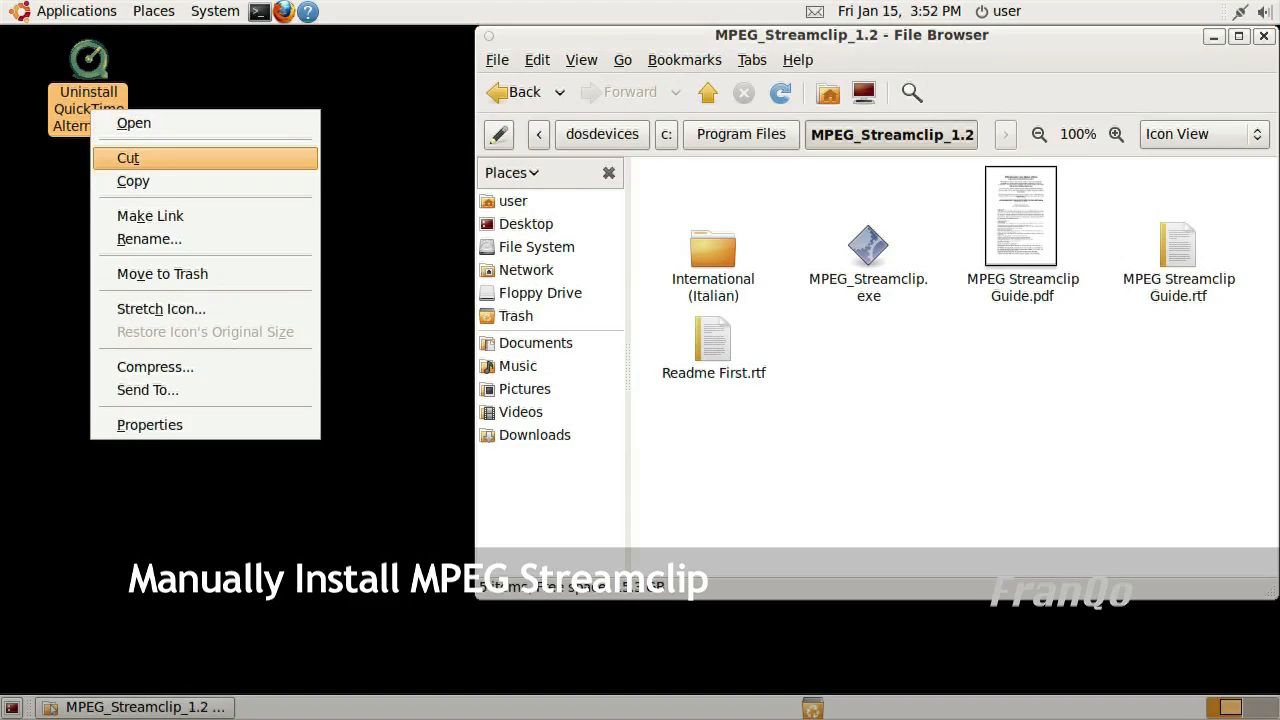
{"action": "left_click", "coordinate": [148, 424]}
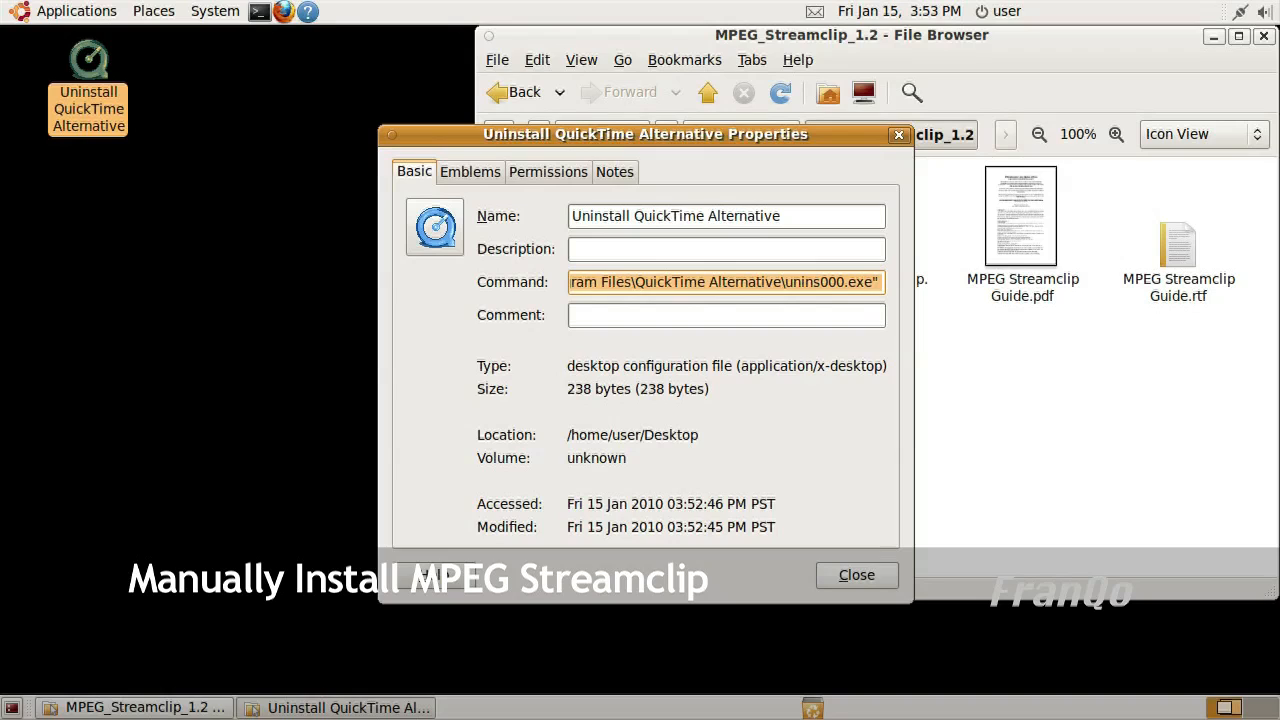
{"action": "left_click", "coordinate": [856, 574]}
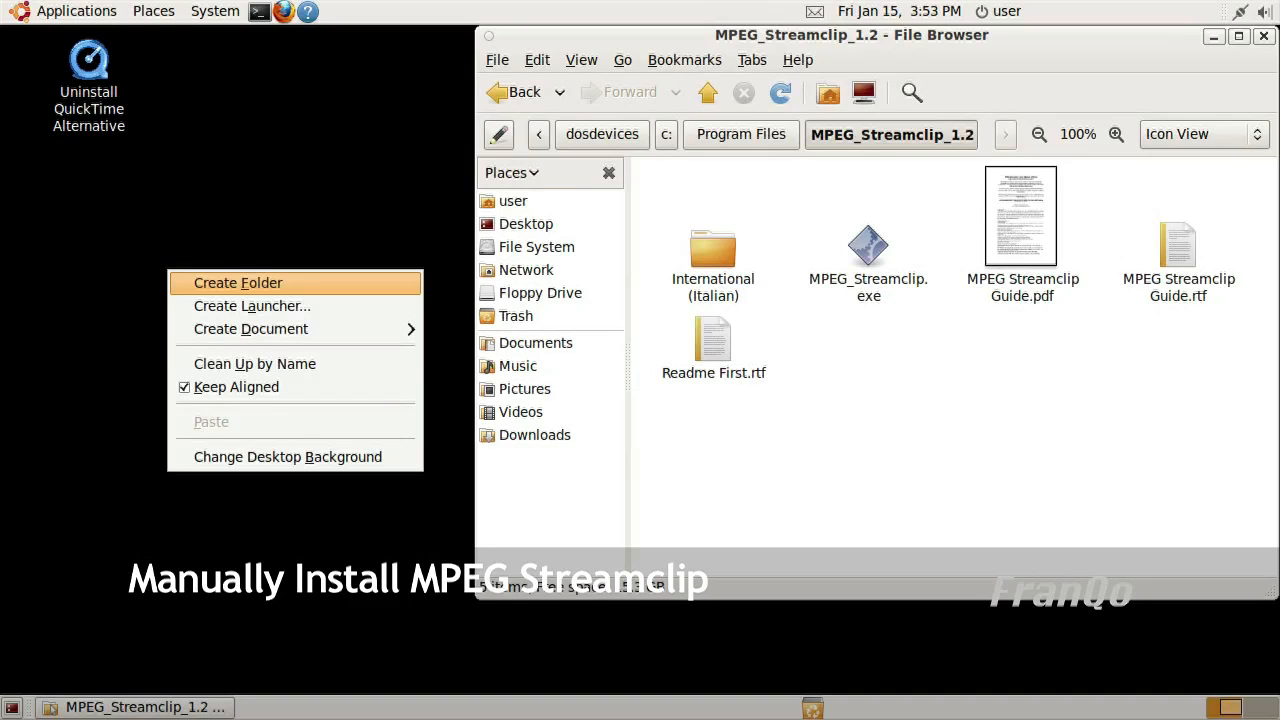
{"action": "mouse_move", "coordinate": [252, 304]}
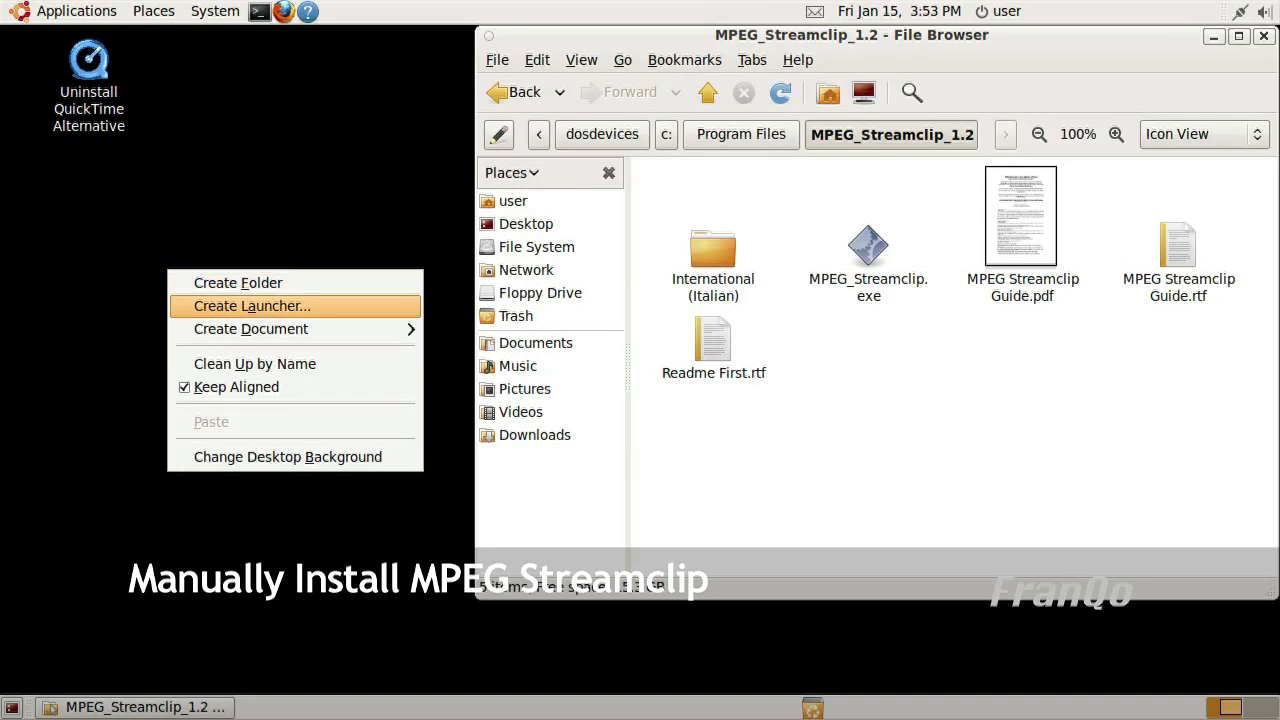
Start a Create Launcher dialog named MPEG_Streamclip with the unins000.exe command, moved to the left
{"action": "left_click", "coordinate": [252, 306]}
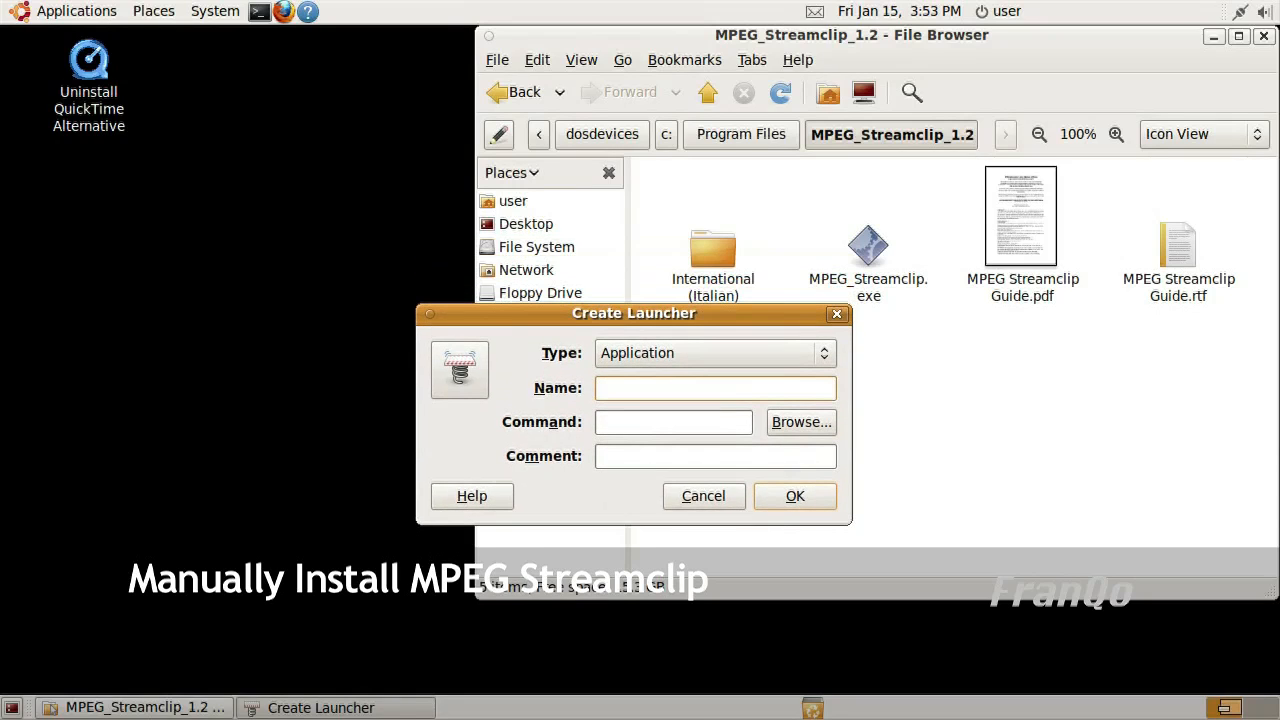
{"action": "type", "text": "MP"}
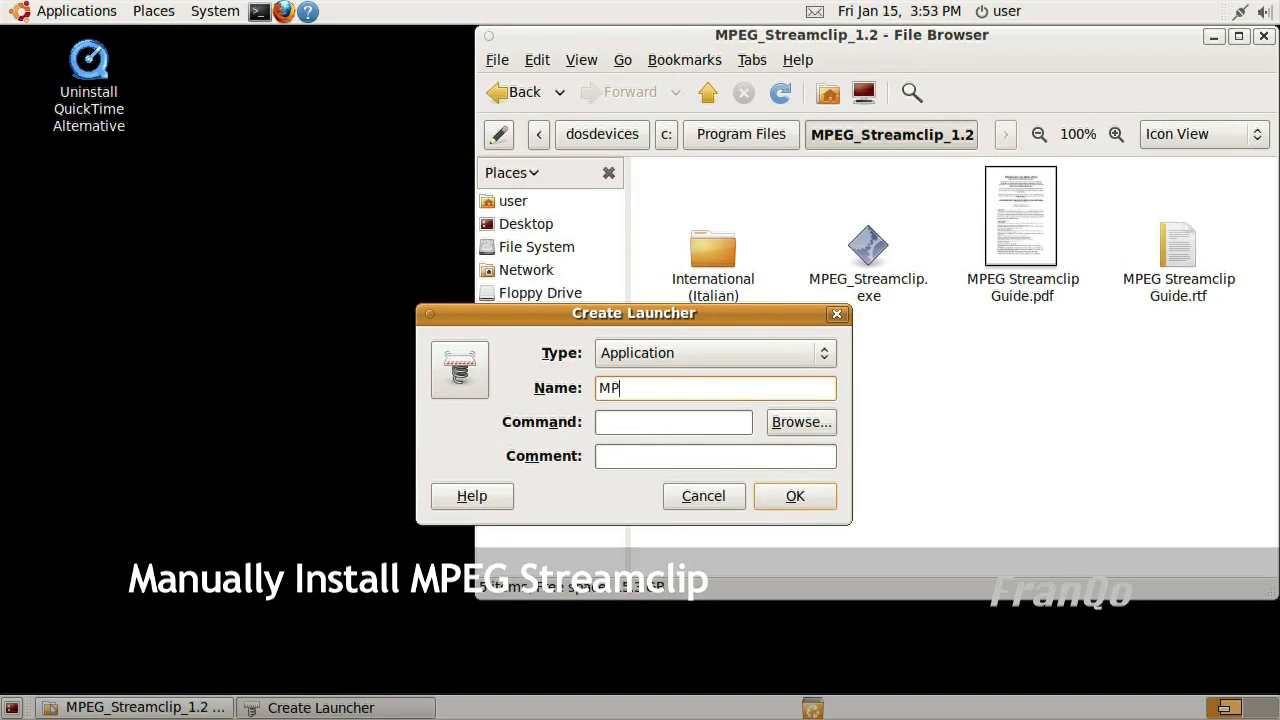
{"action": "type", "text": "EG_Stream"}
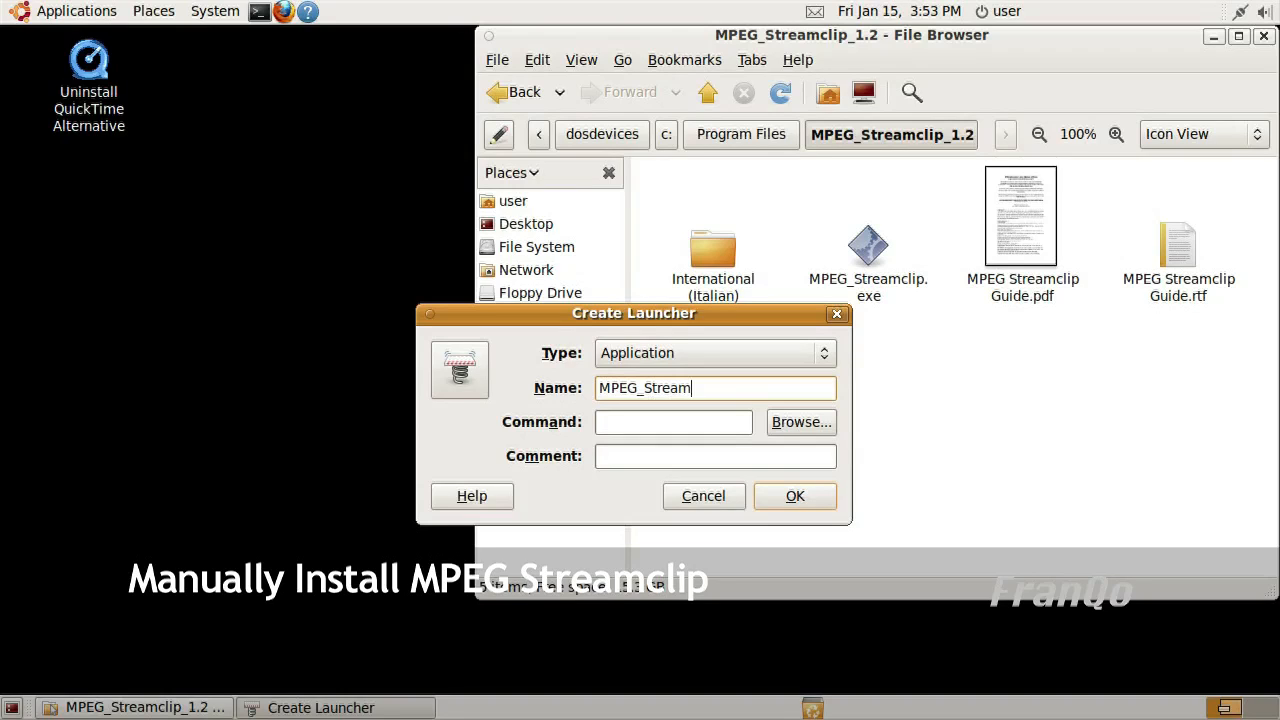
{"action": "type", "text": "clip"}
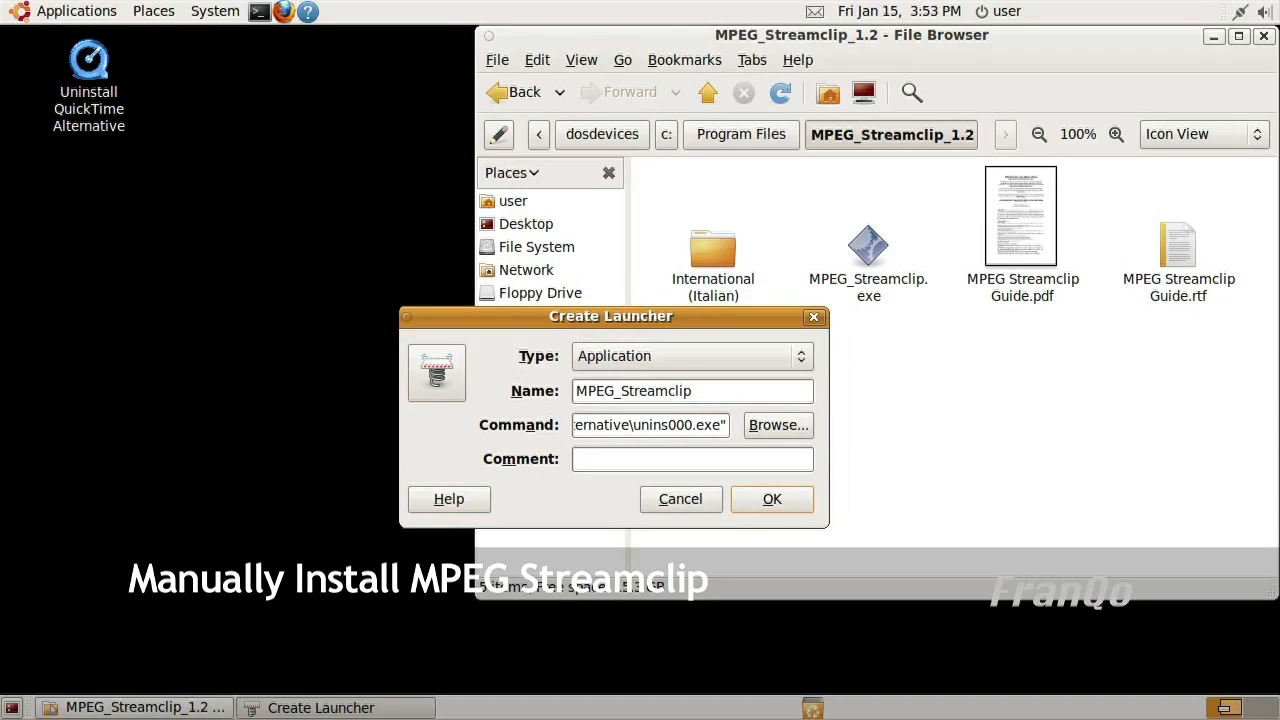
{"action": "left_click_drag", "start_coordinate": [612, 316], "coordinate": [260, 304]}
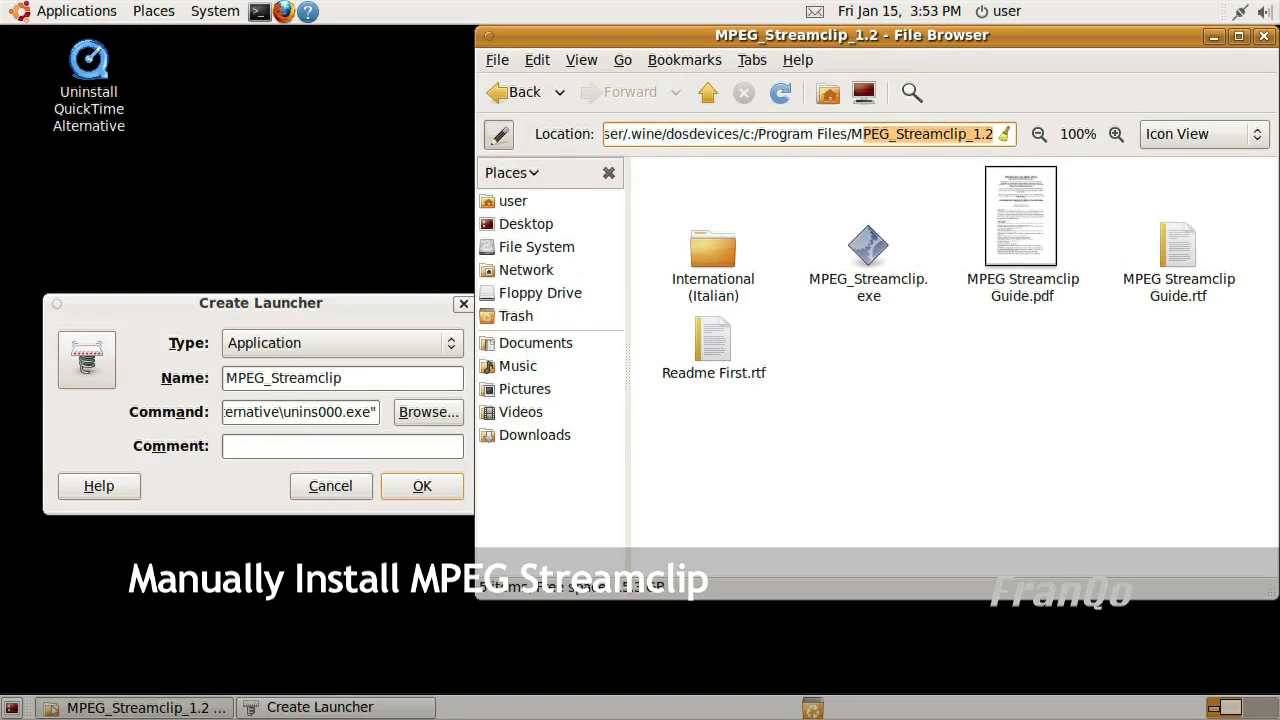
Paste the MPEG_Streamclip_1.2 Program Files folder path into the launcher command
{"action": "right_click", "coordinate": [920, 132]}
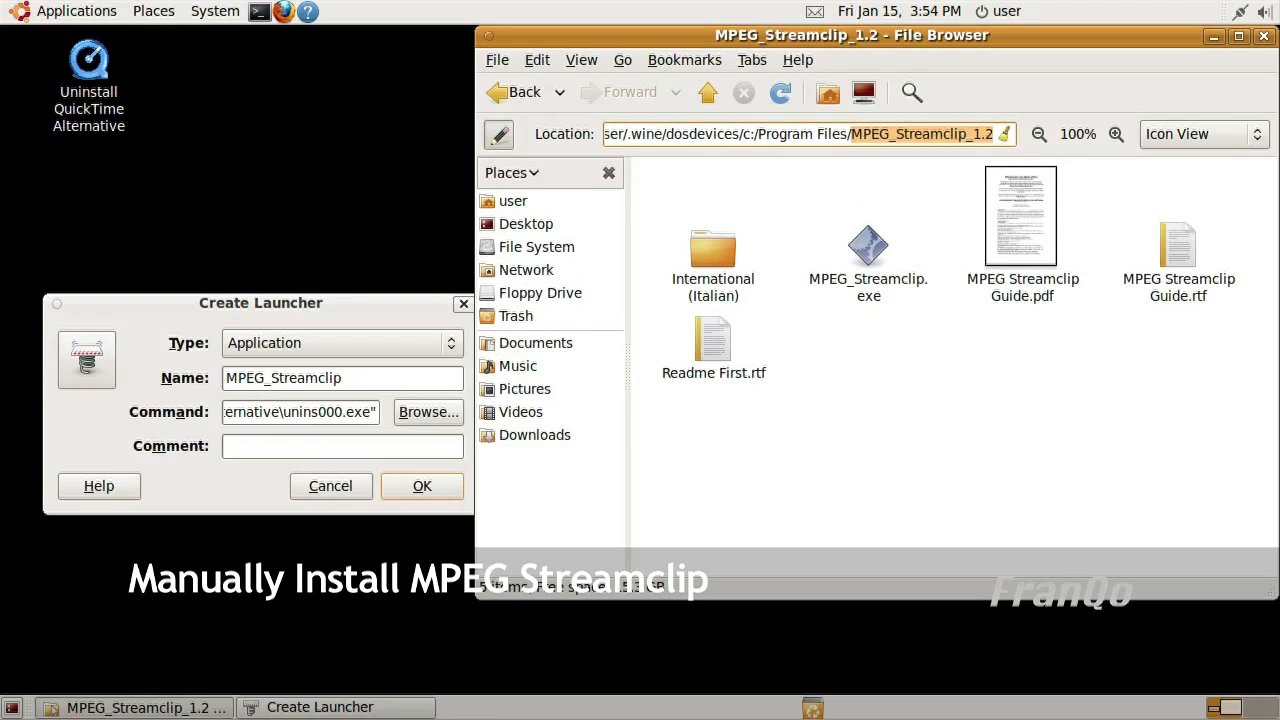
{"action": "left_click", "coordinate": [300, 412]}
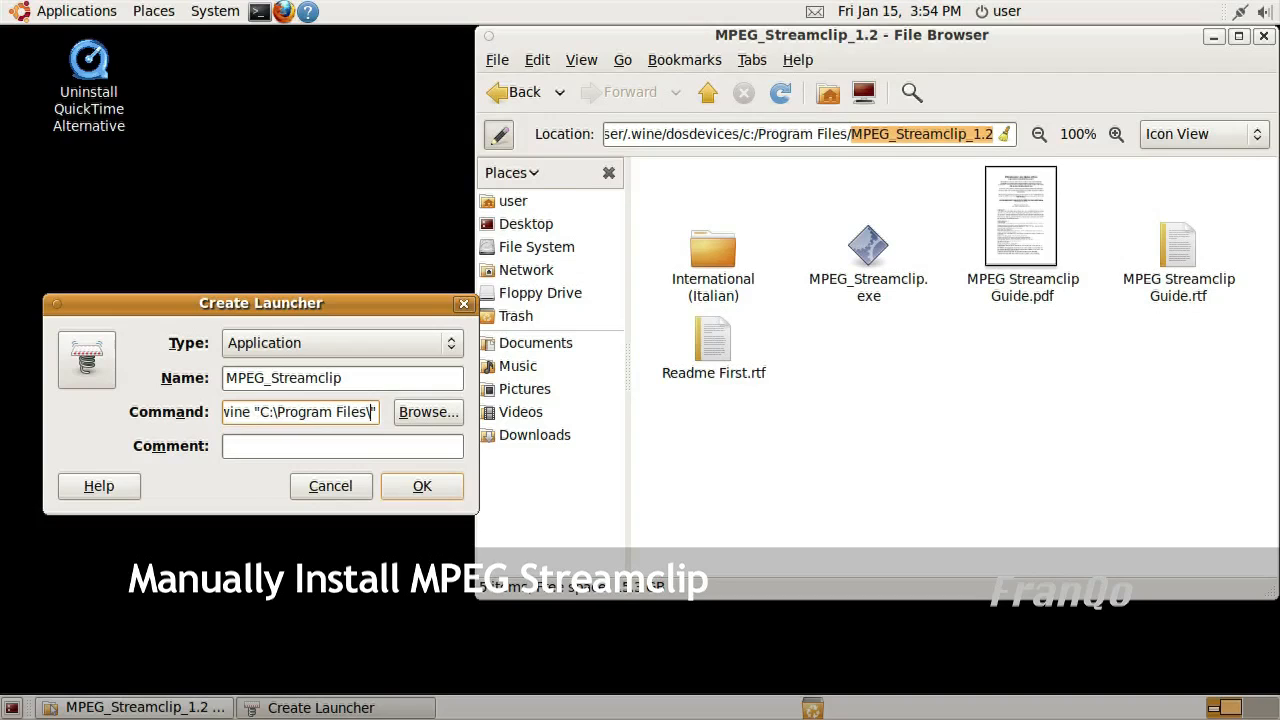
{"action": "right_click", "coordinate": [300, 412]}
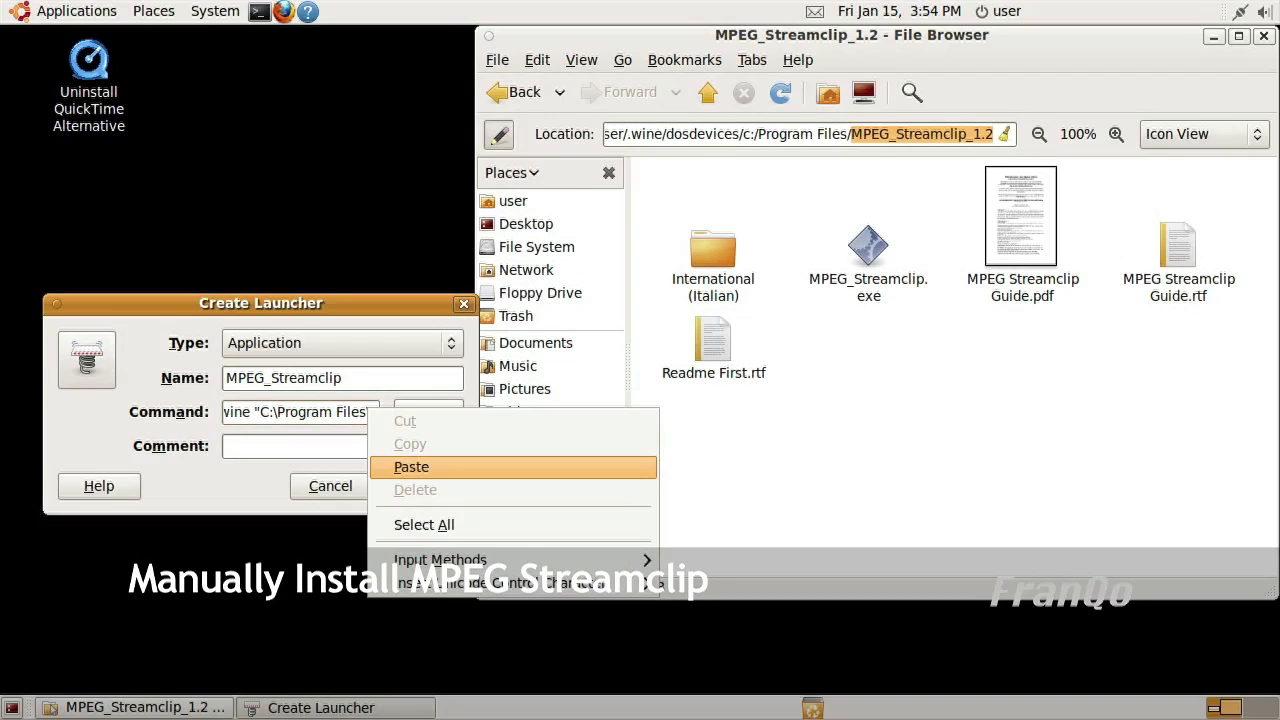
{"action": "left_click", "coordinate": [412, 468]}
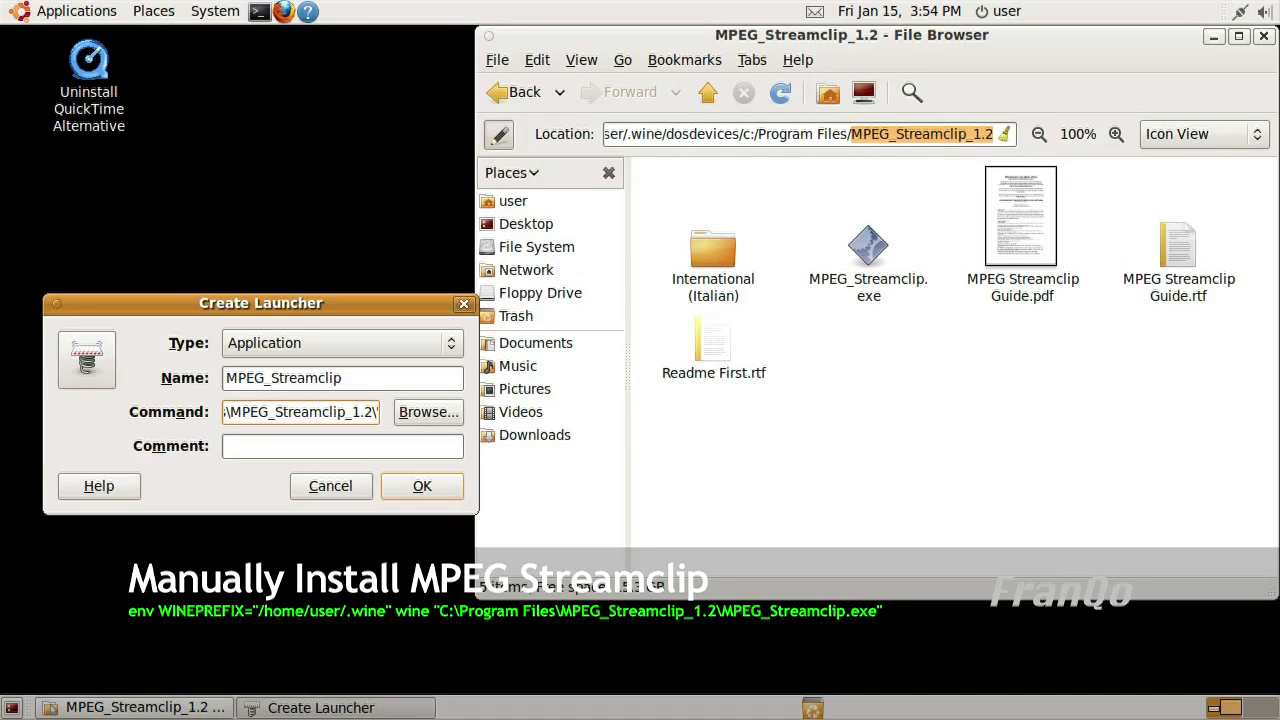
Copy the exact MPEG_Streamclip.exe file name via Rename to complete the wine command
{"action": "left_click", "coordinate": [868, 244]}
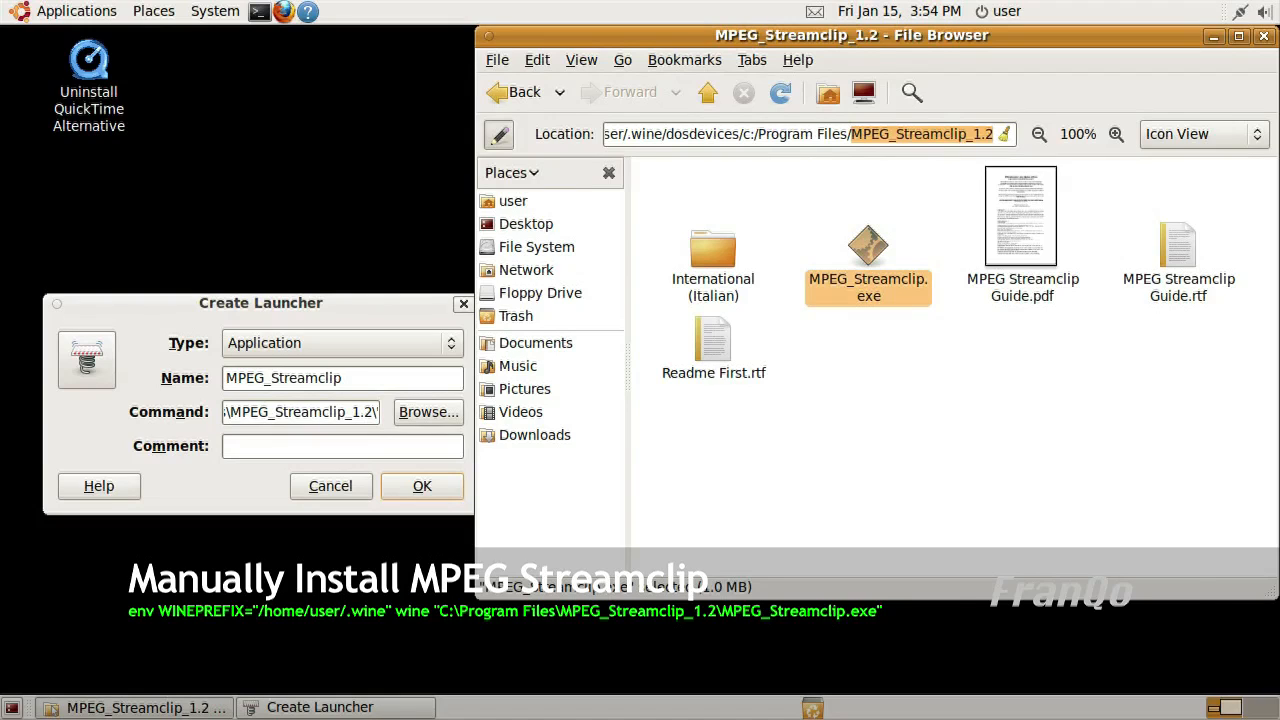
{"action": "right_click", "coordinate": [868, 260]}
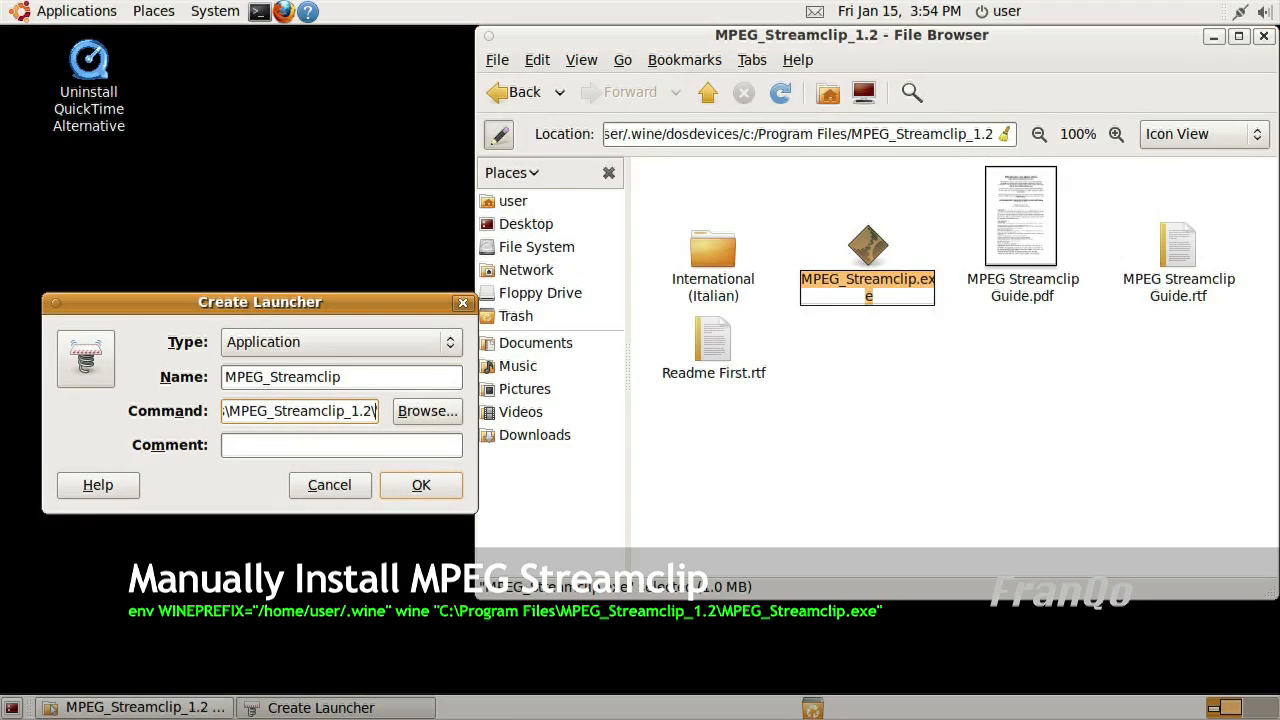
{"action": "left_click", "coordinate": [300, 412]}
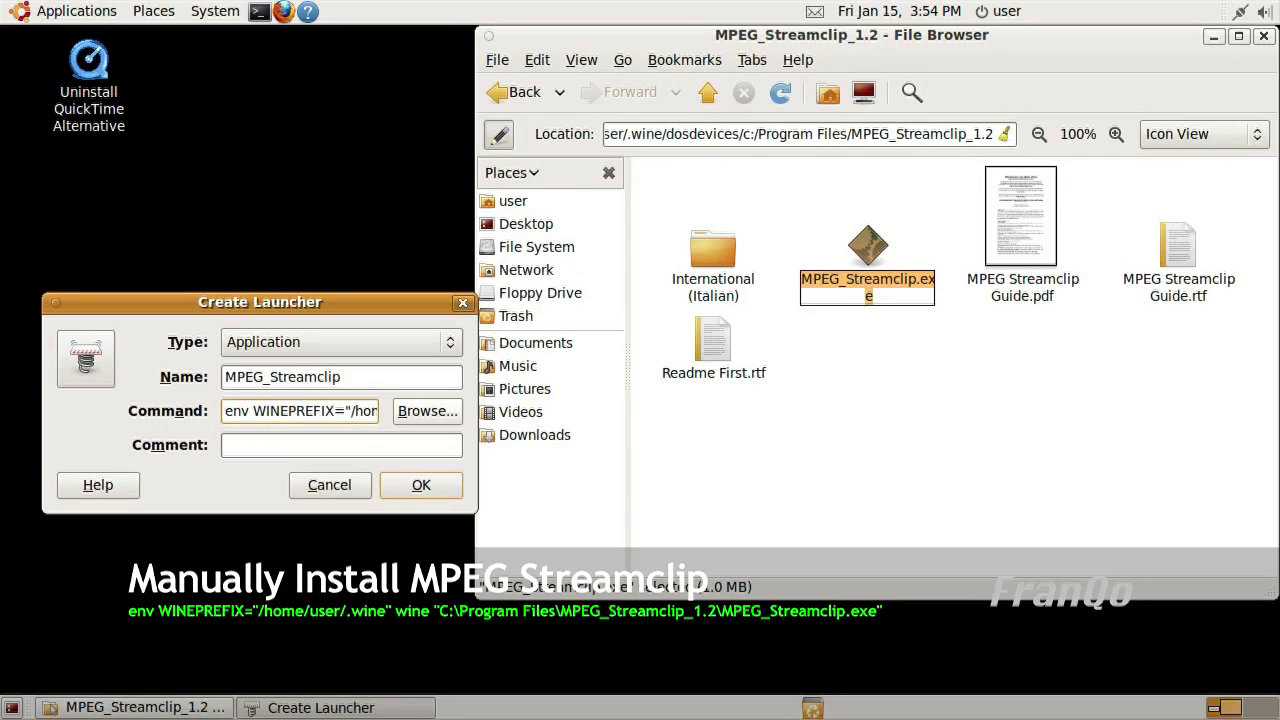
Give the launcher the green checkbox.svg icon and confirm its creation
{"action": "left_click", "coordinate": [84, 358]}
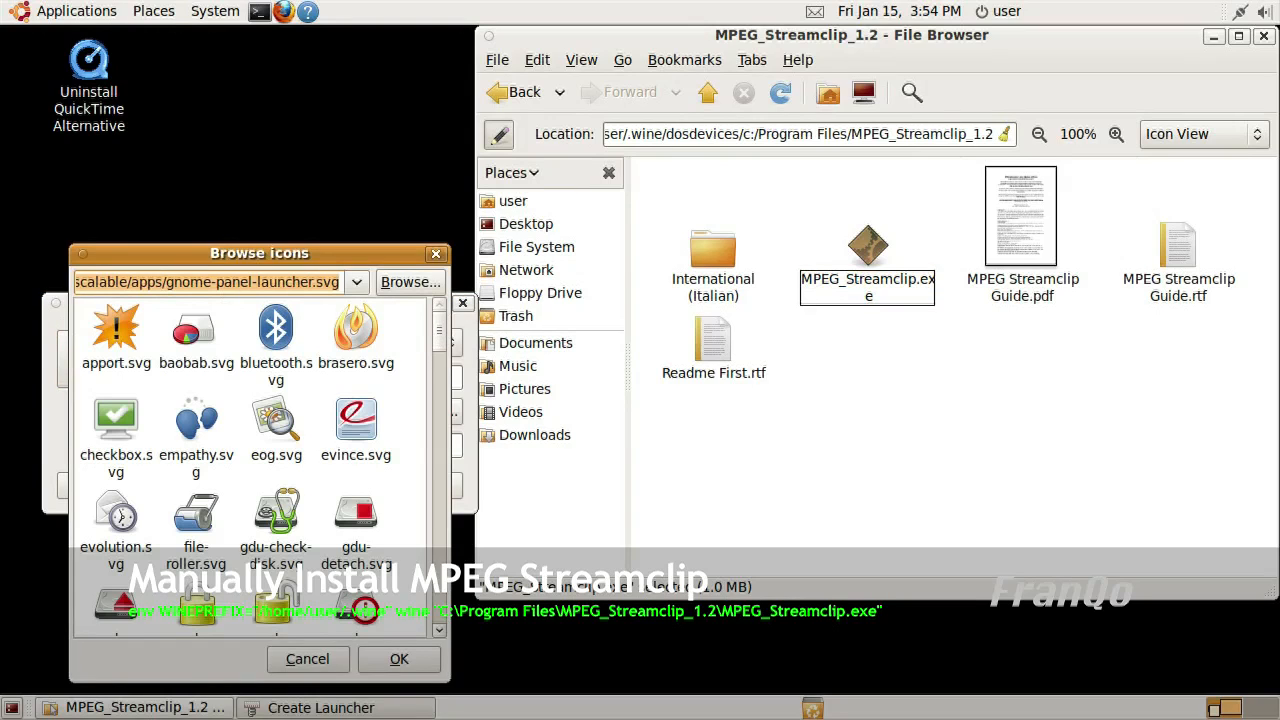
{"action": "left_click", "coordinate": [116, 418]}
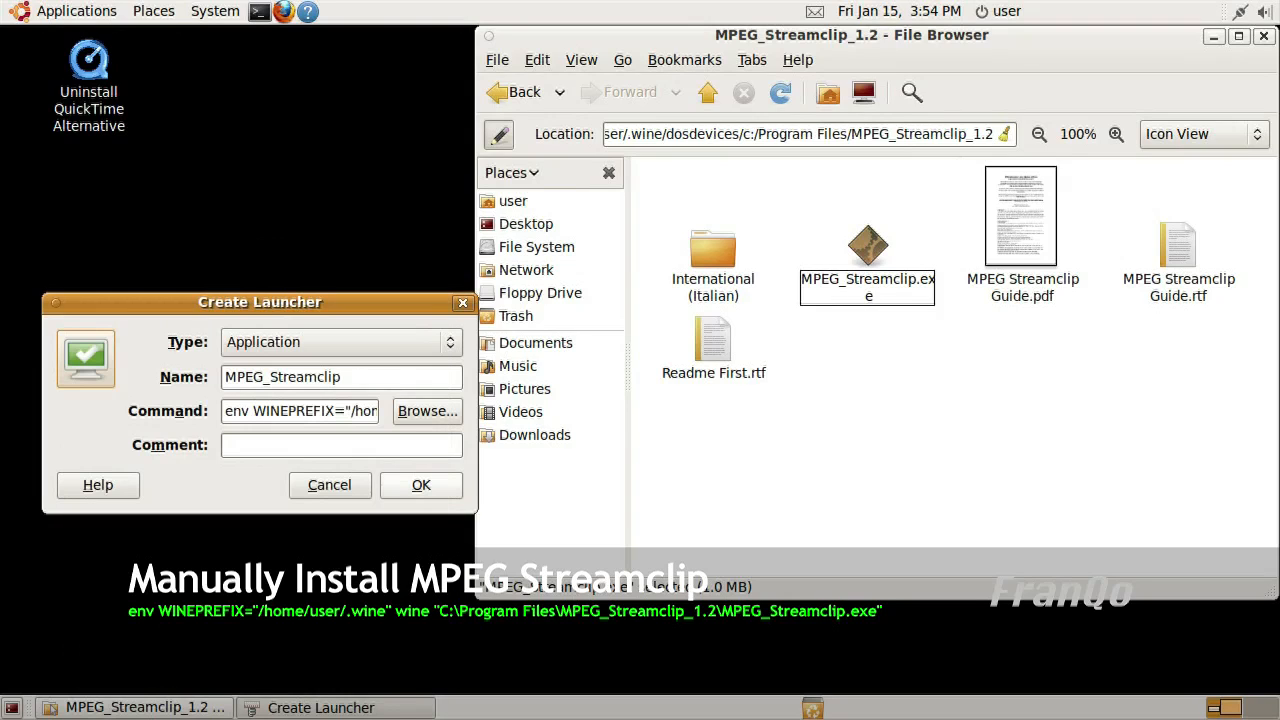
{"action": "left_click", "coordinate": [328, 486]}
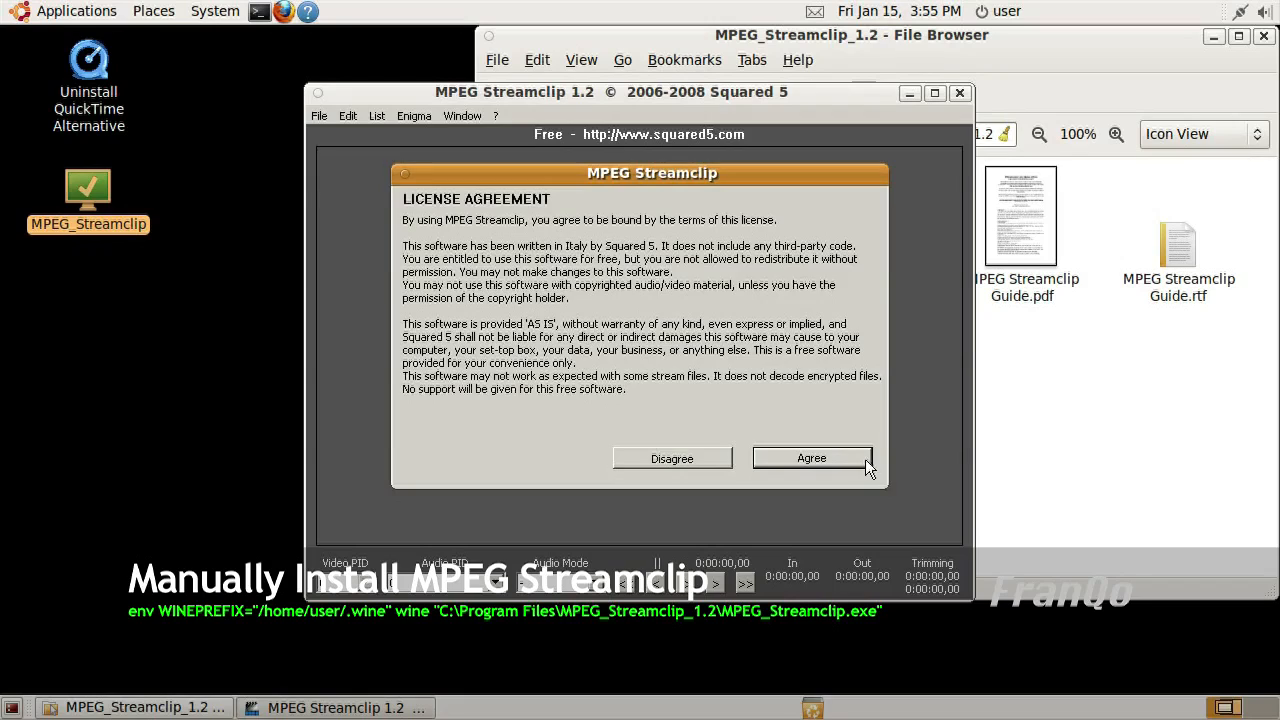
Agree to the MPEG Streamclip license, close the file browser, and try then cancel Open Files
{"action": "left_click", "coordinate": [812, 458]}
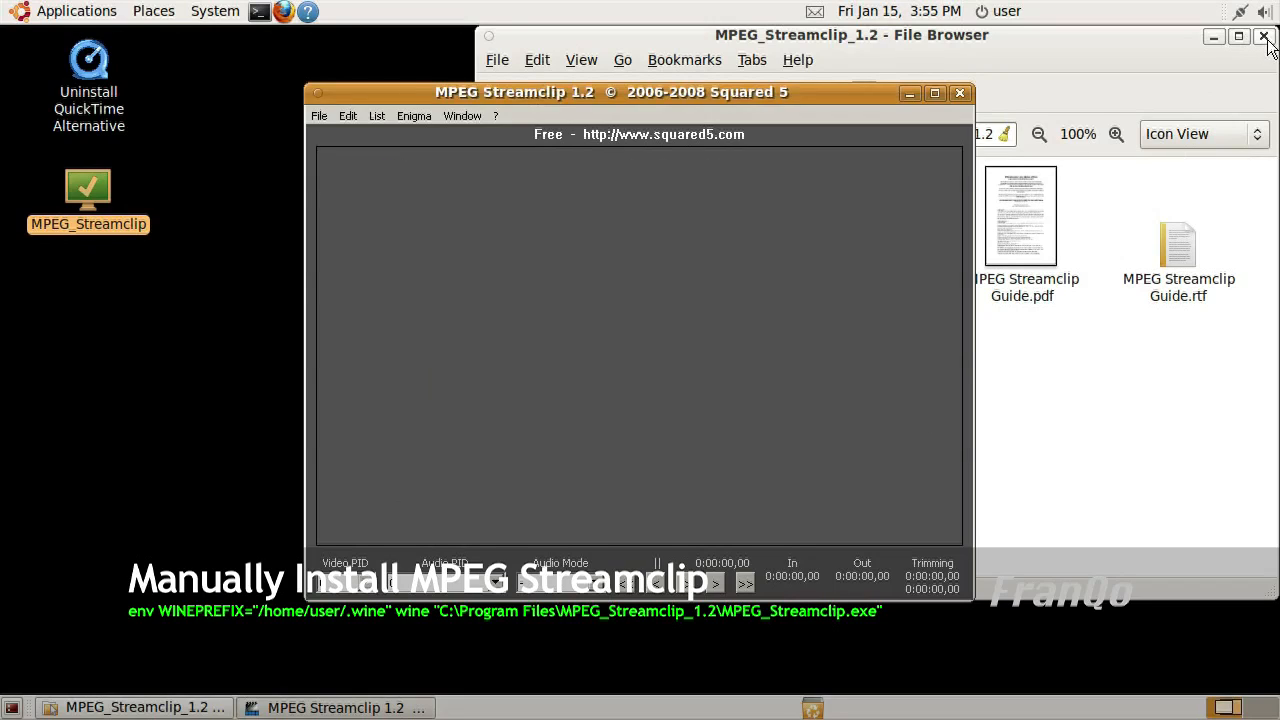
{"action": "left_click", "coordinate": [320, 114]}
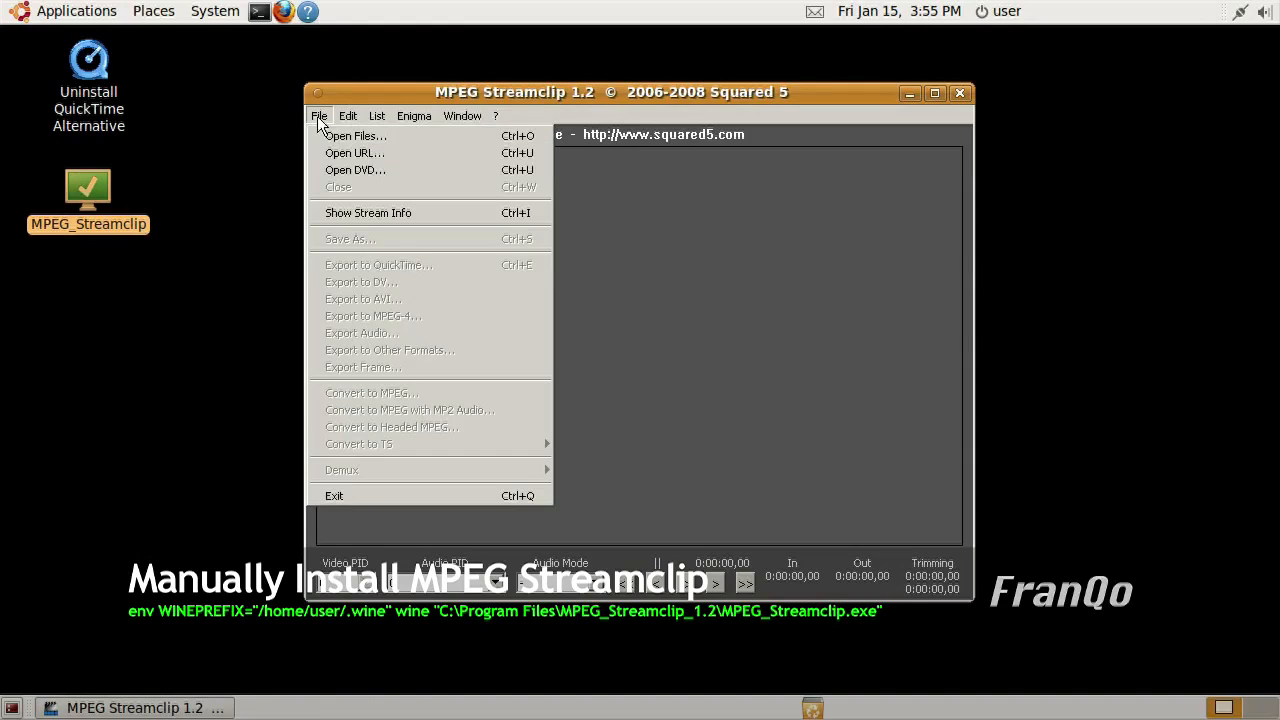
{"action": "left_click", "coordinate": [356, 136]}
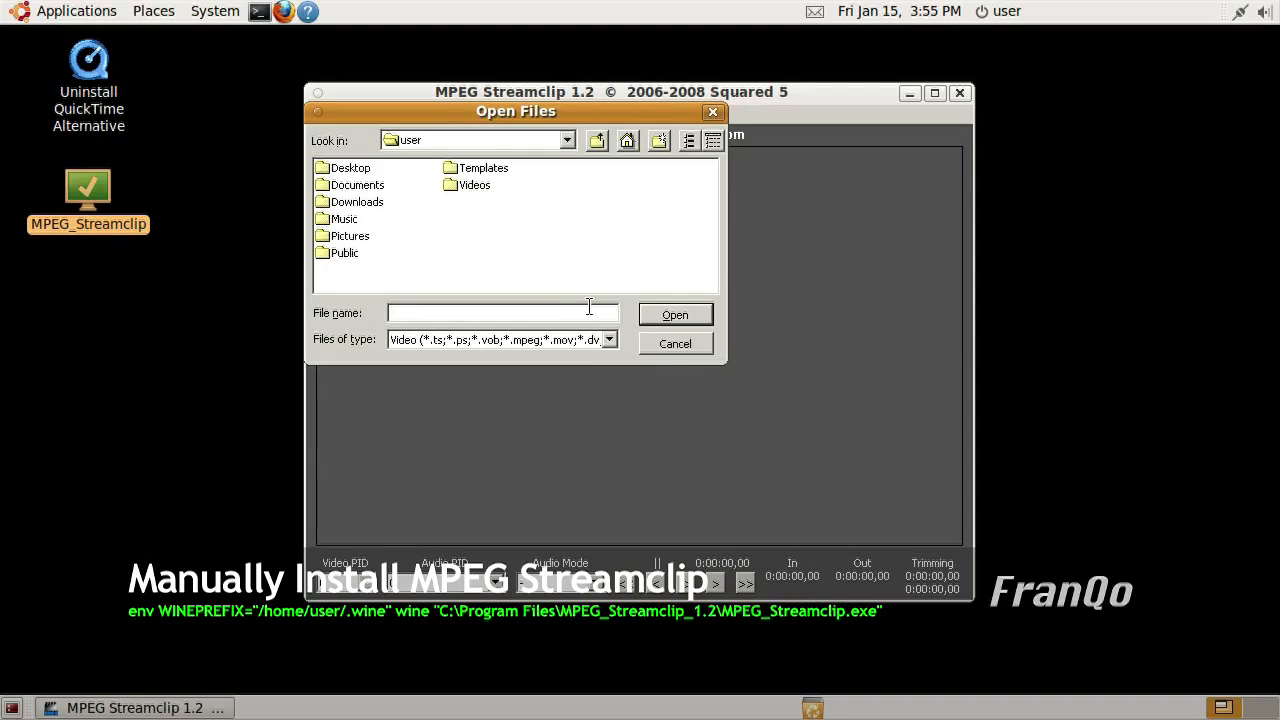
{"action": "left_click", "coordinate": [674, 344]}
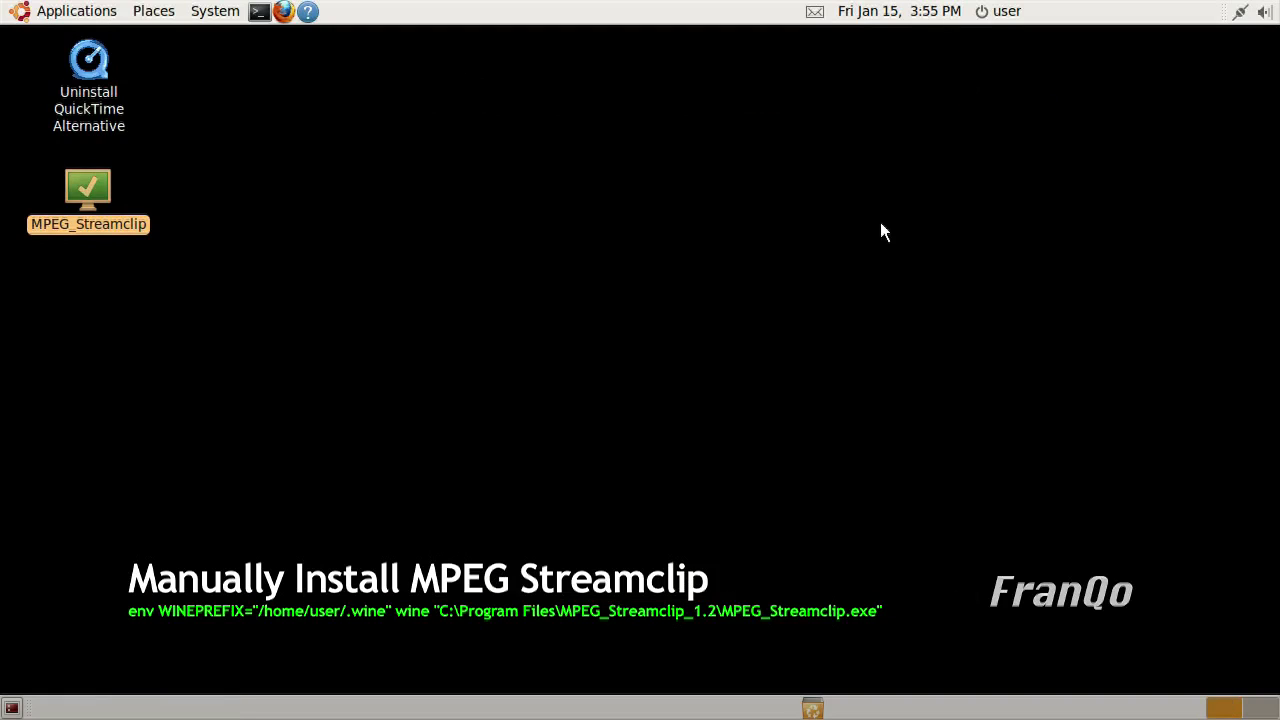
{"action": "mouse_move", "coordinate": [670, 312]}
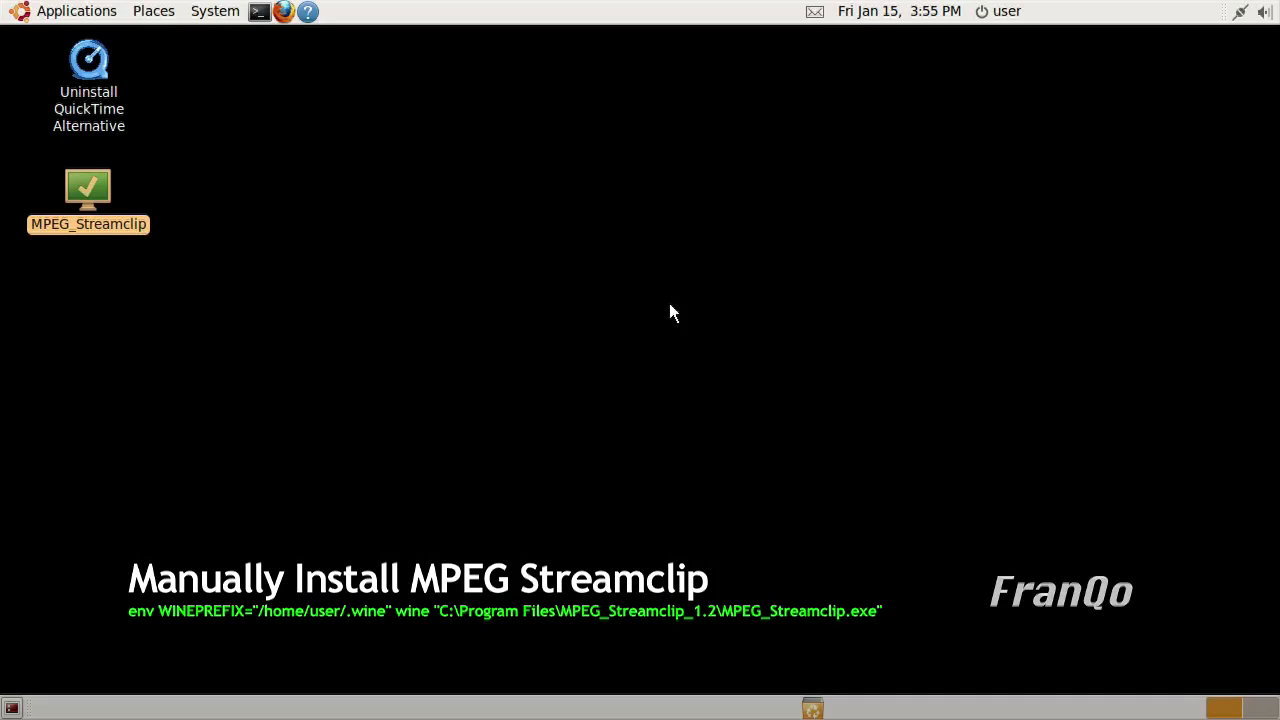
{"action": "mouse_move", "coordinate": [304, 238]}
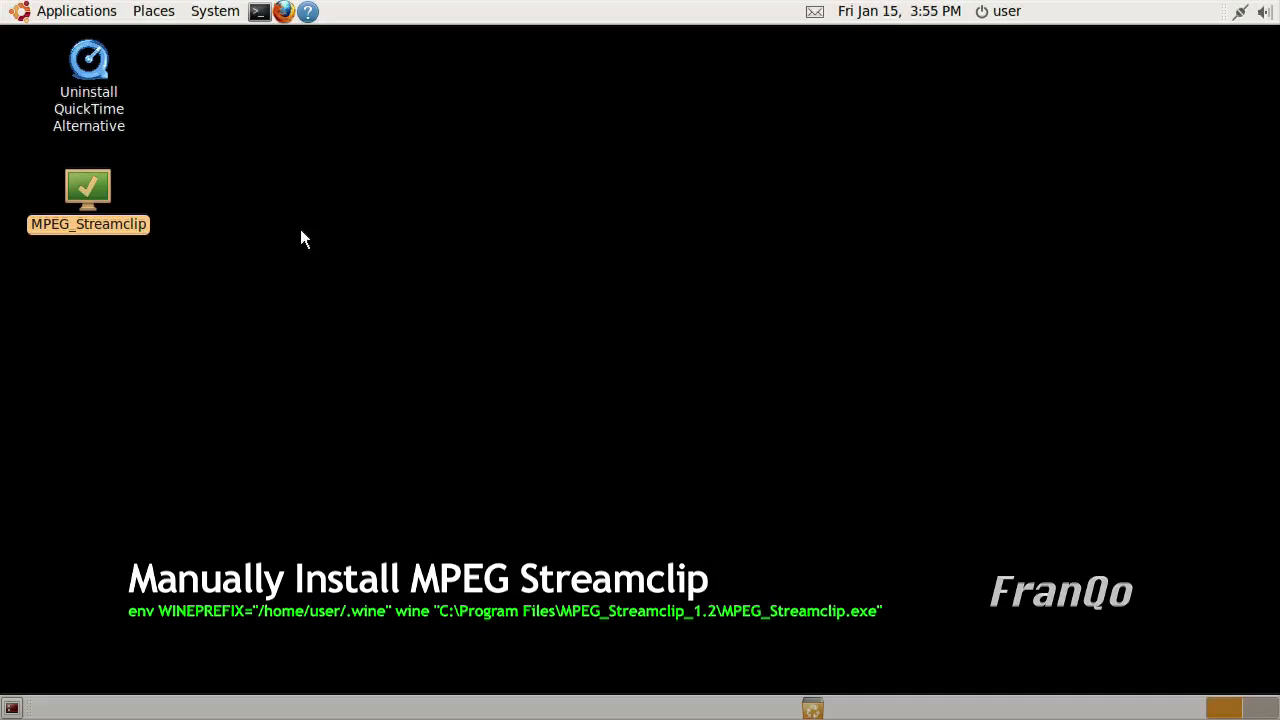
Drag the MPEG_Streamclip launcher onto the top panel and bring up the uninstall launcher's options
{"action": "left_click_drag", "start_coordinate": [88, 190], "coordinate": [358, 76]}
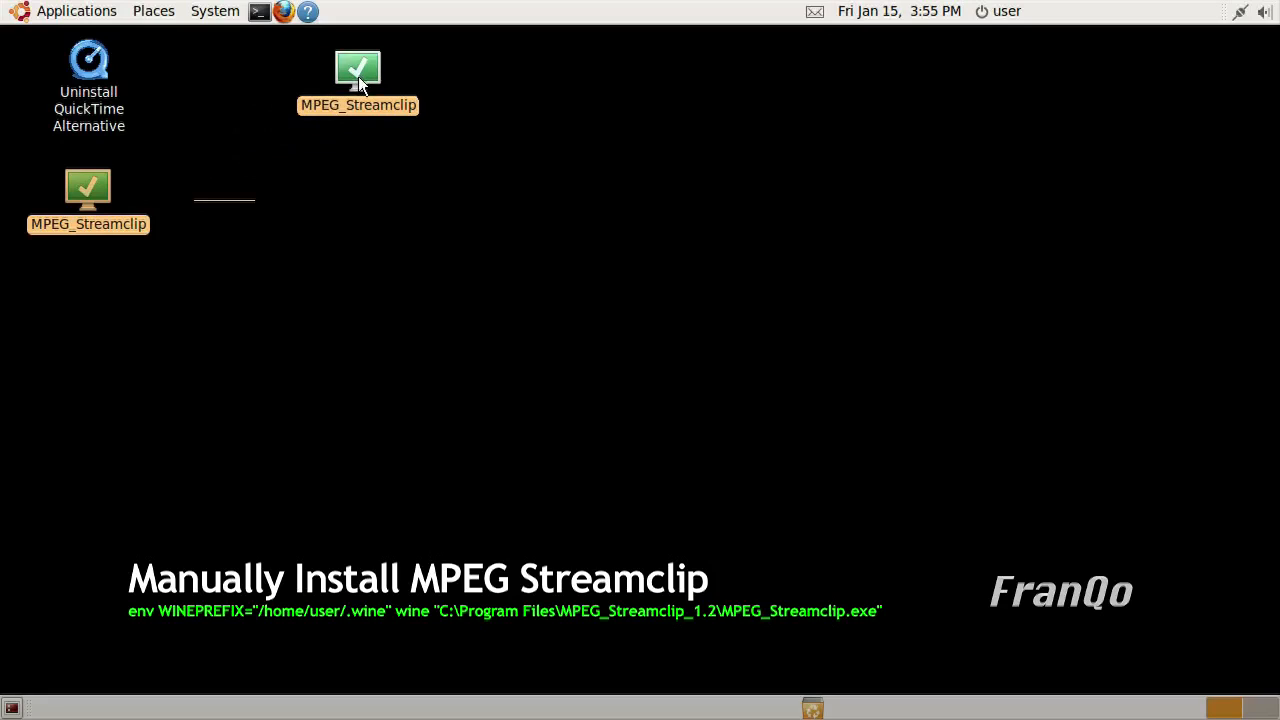
{"action": "double_click", "coordinate": [358, 76]}
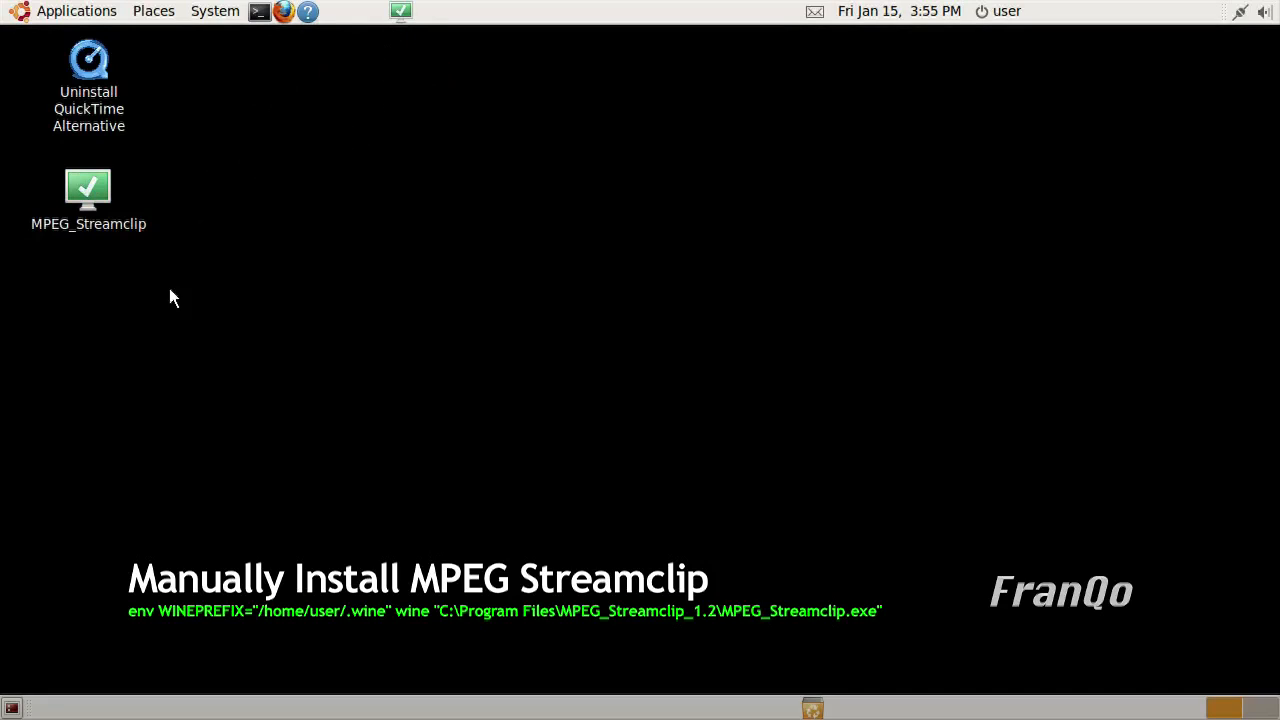
{"action": "right_click", "coordinate": [88, 60]}
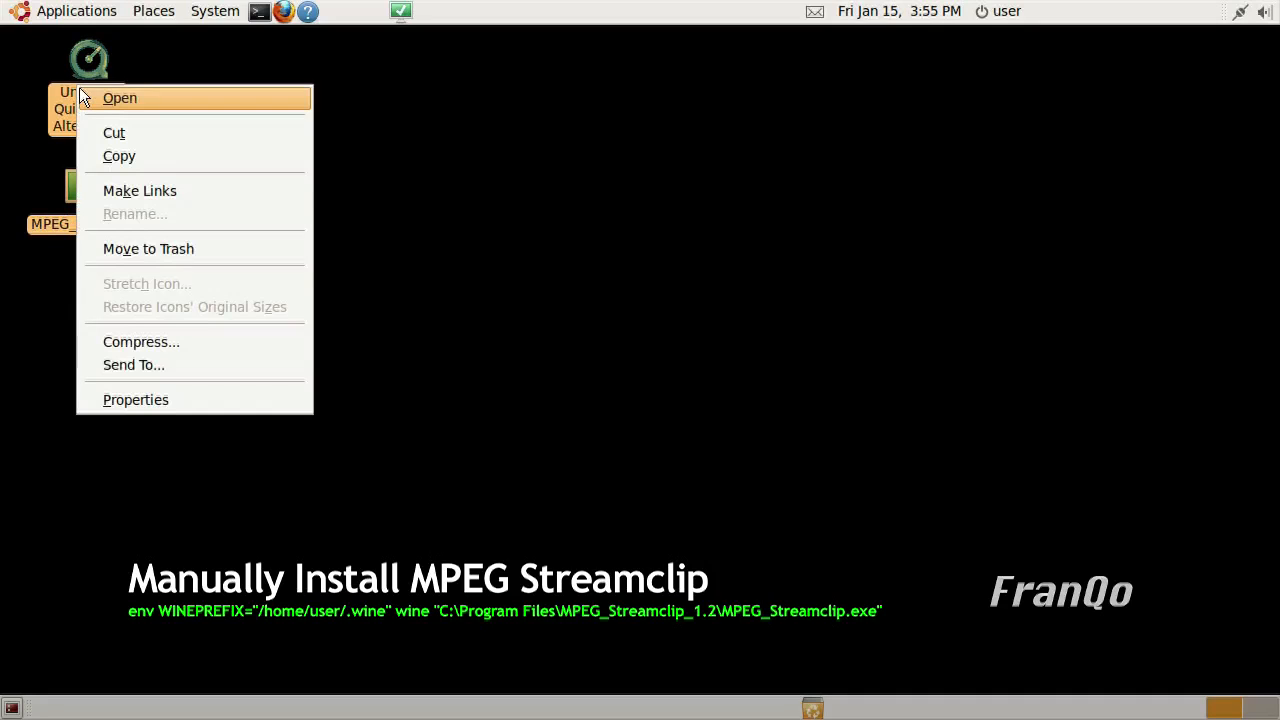